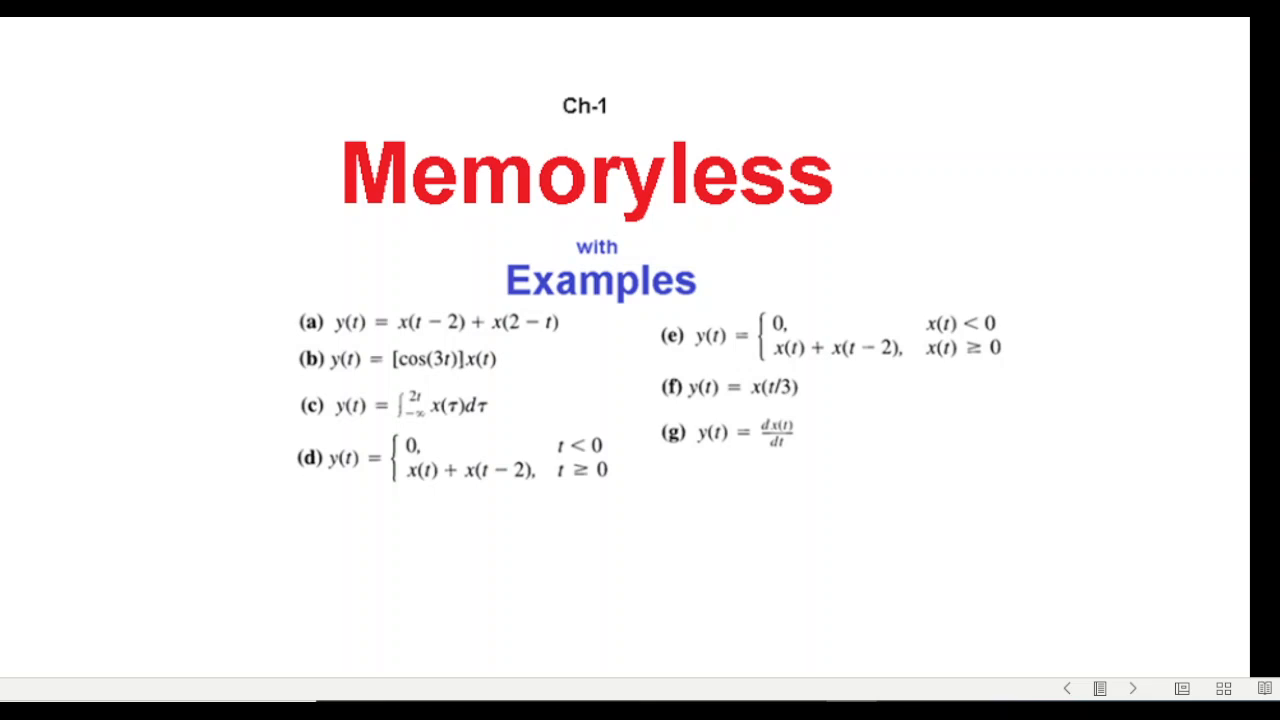
mouse_move(1028, 564)
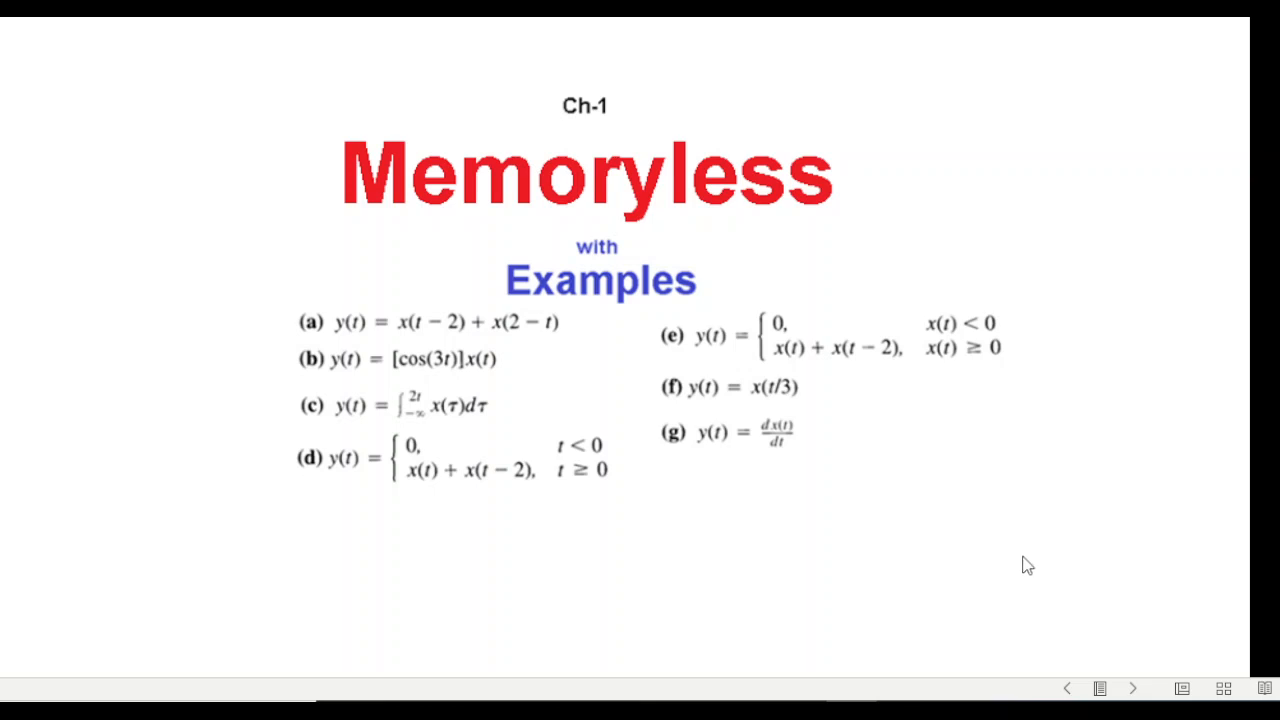
mouse_move(900, 516)
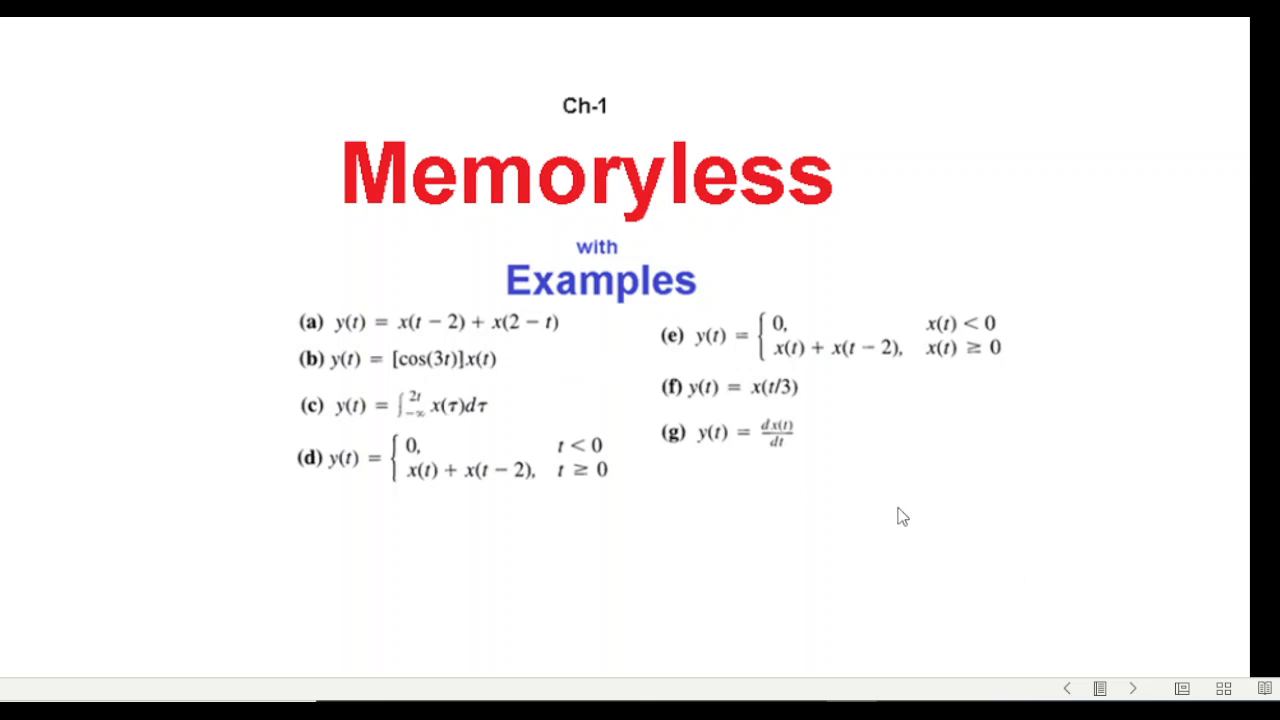
mouse_move(924, 256)
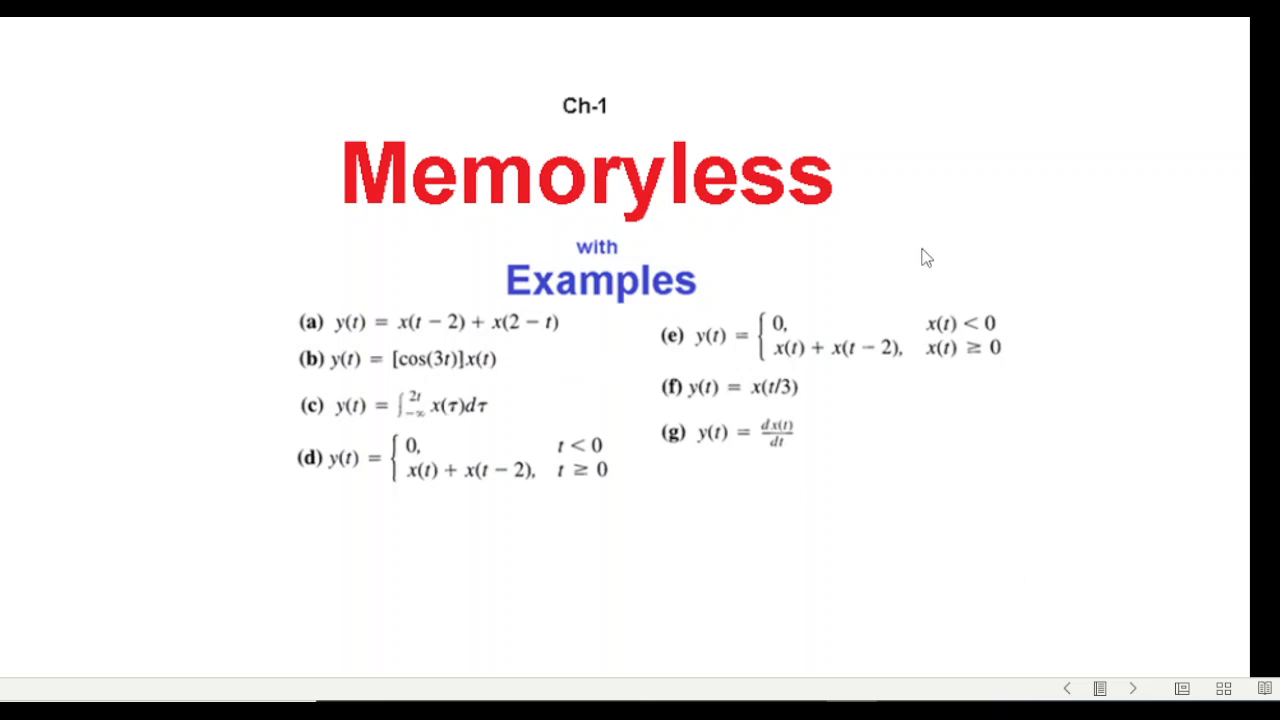
Advance from the title slide to the slide defining a memoryless system
left_click(1132, 688)
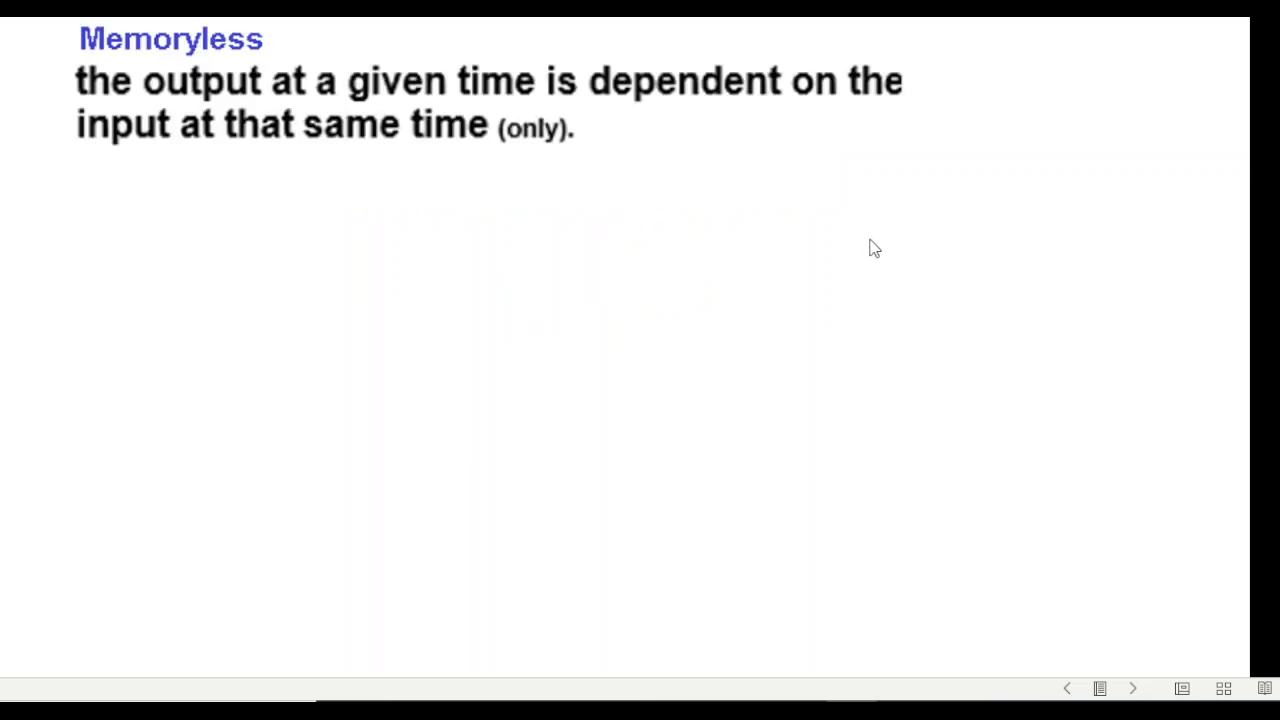
mouse_move(420, 276)
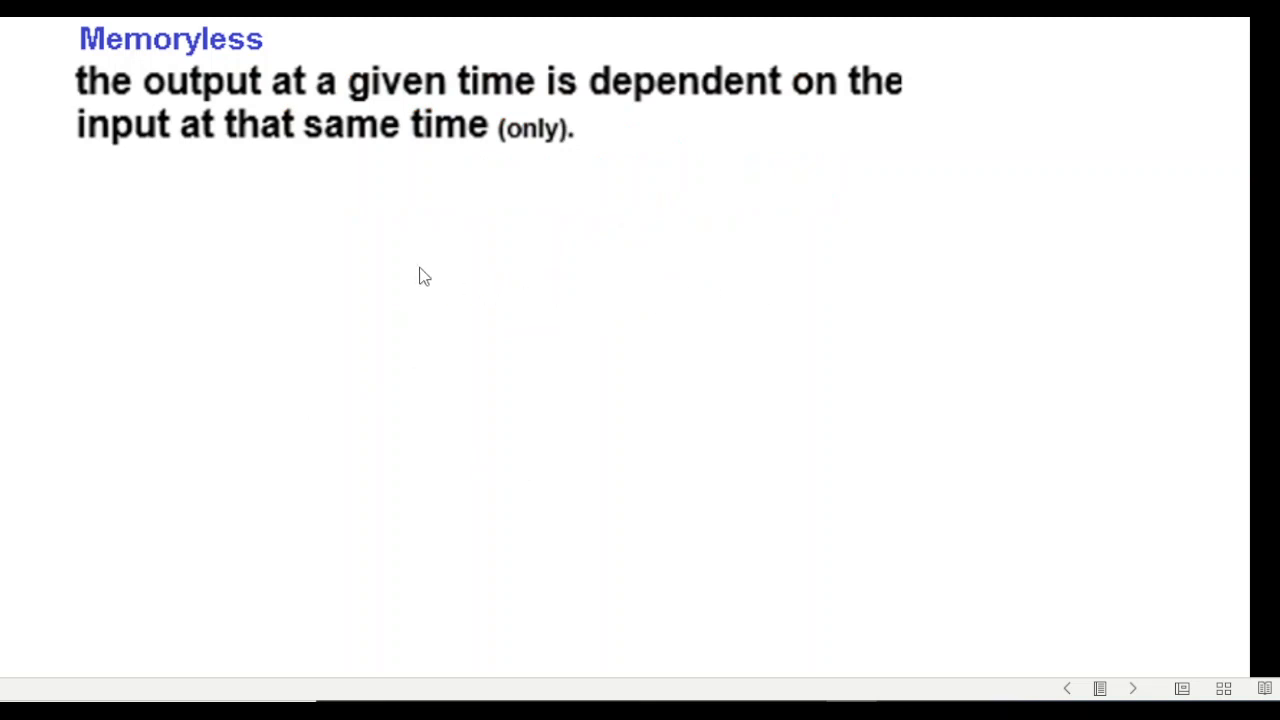
mouse_move(348, 110)
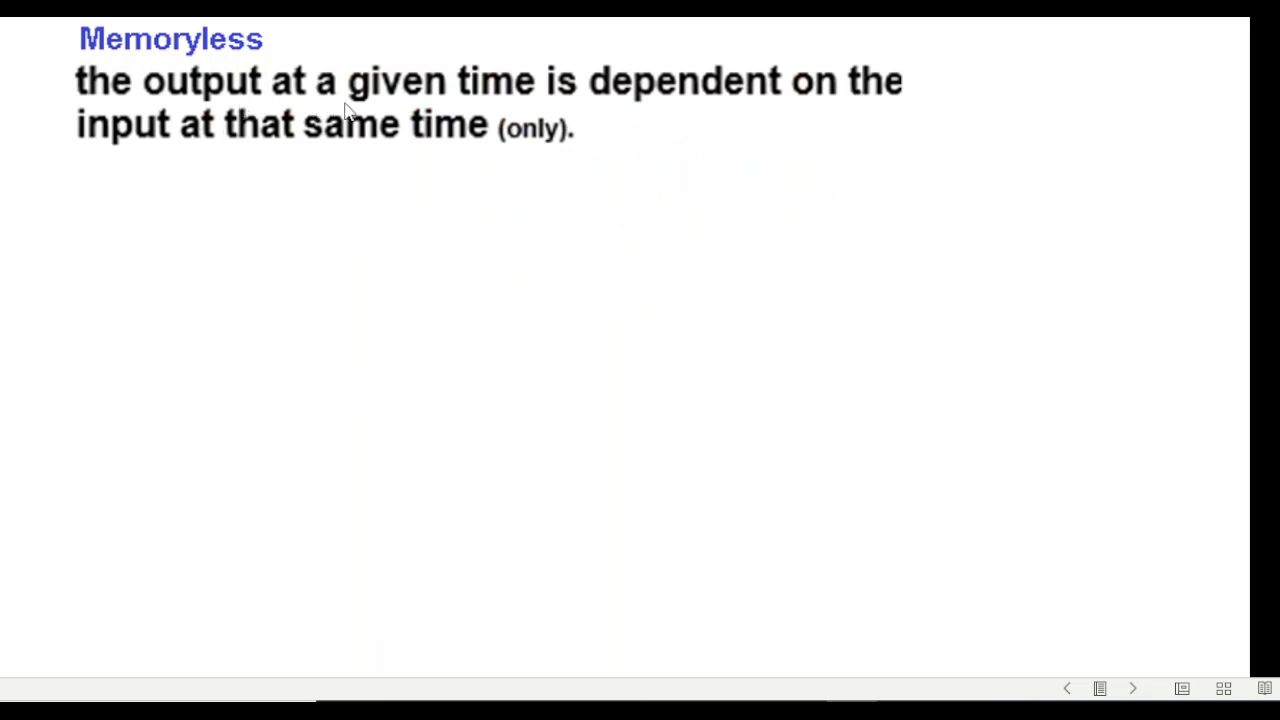
mouse_move(176, 168)
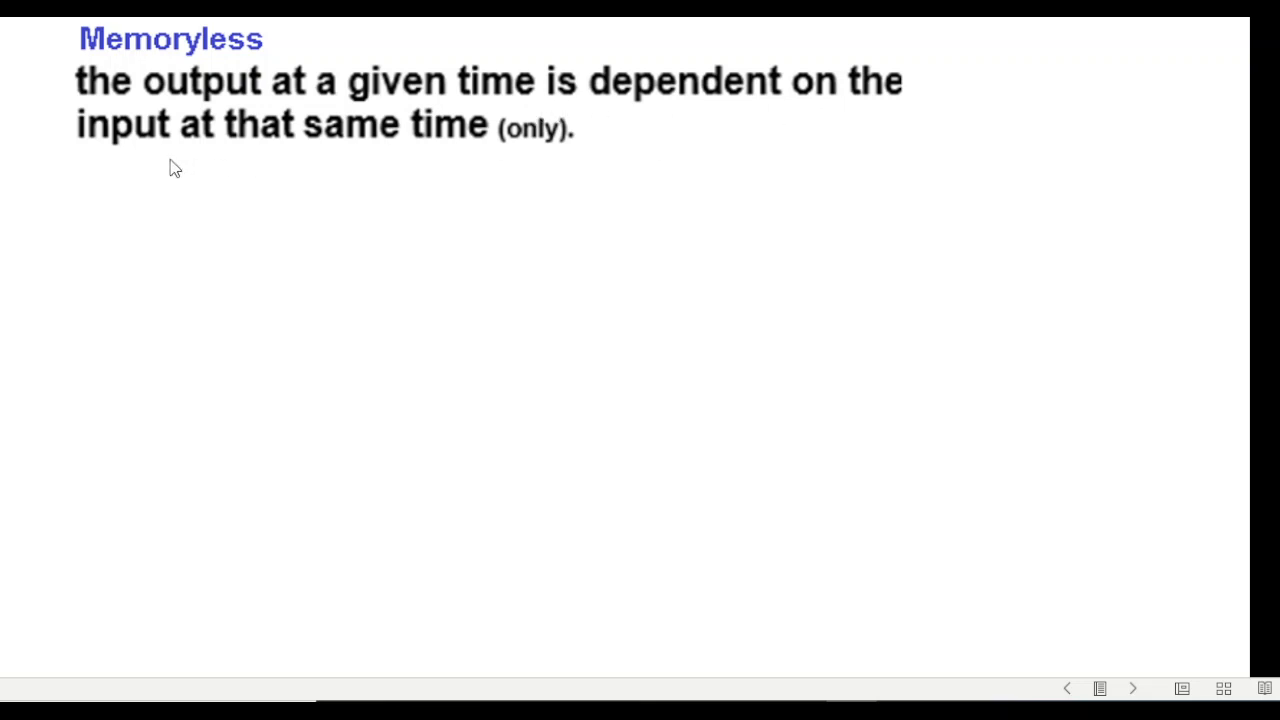
Advance to the slide for example (a), y(t) = x(t - 2) + x(2 - t)
left_click(1132, 688)
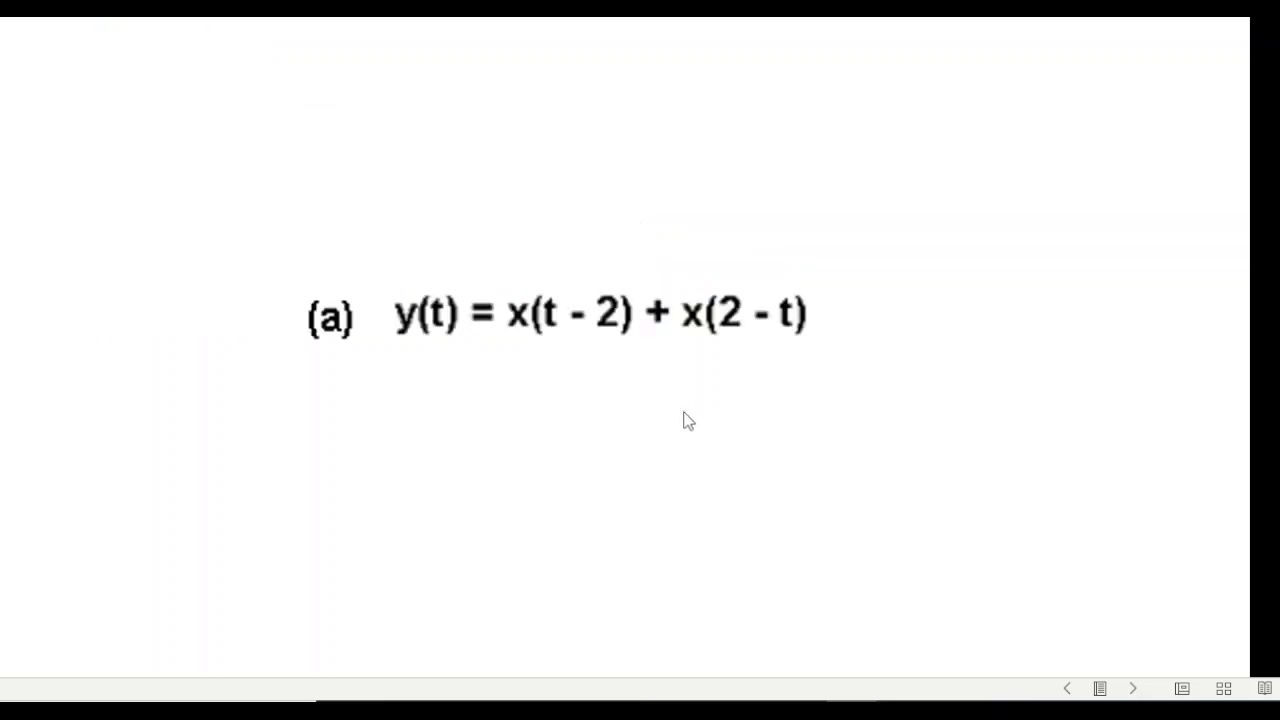
mouse_move(616, 480)
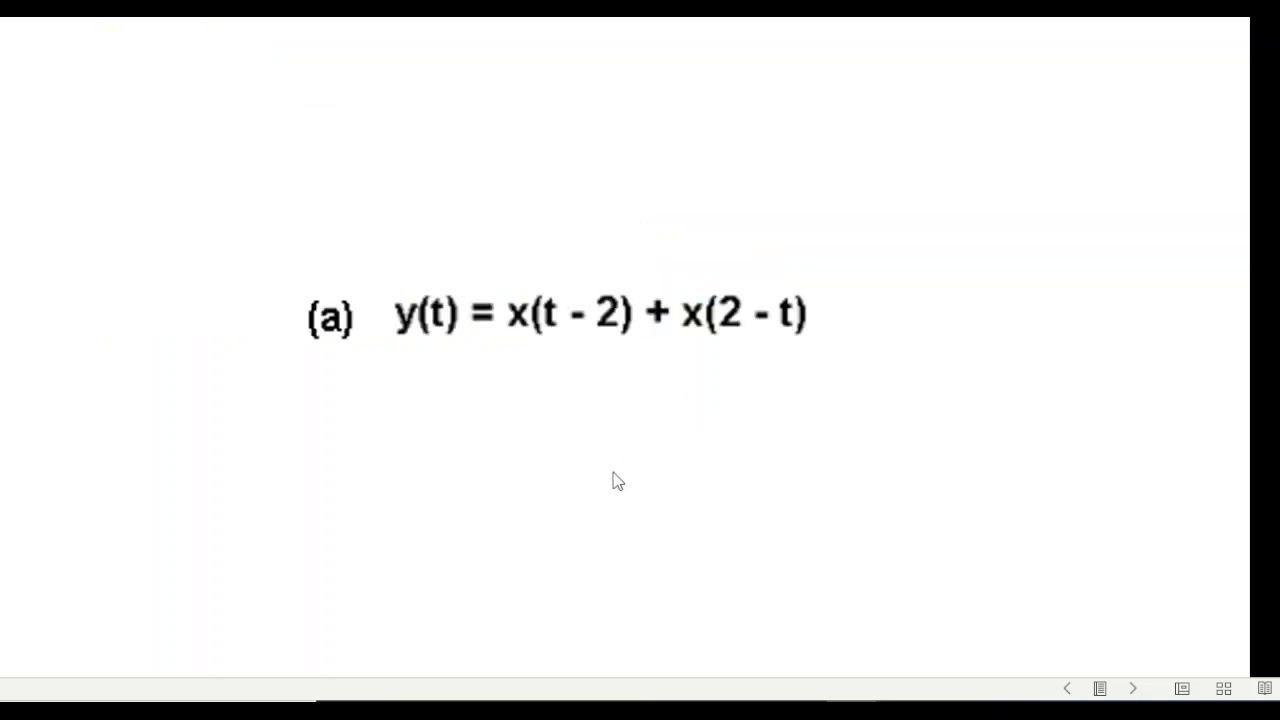
Reveal the worked t = 0 substitution for example (a) with present, past and future terms labelled
left_click(1132, 688)
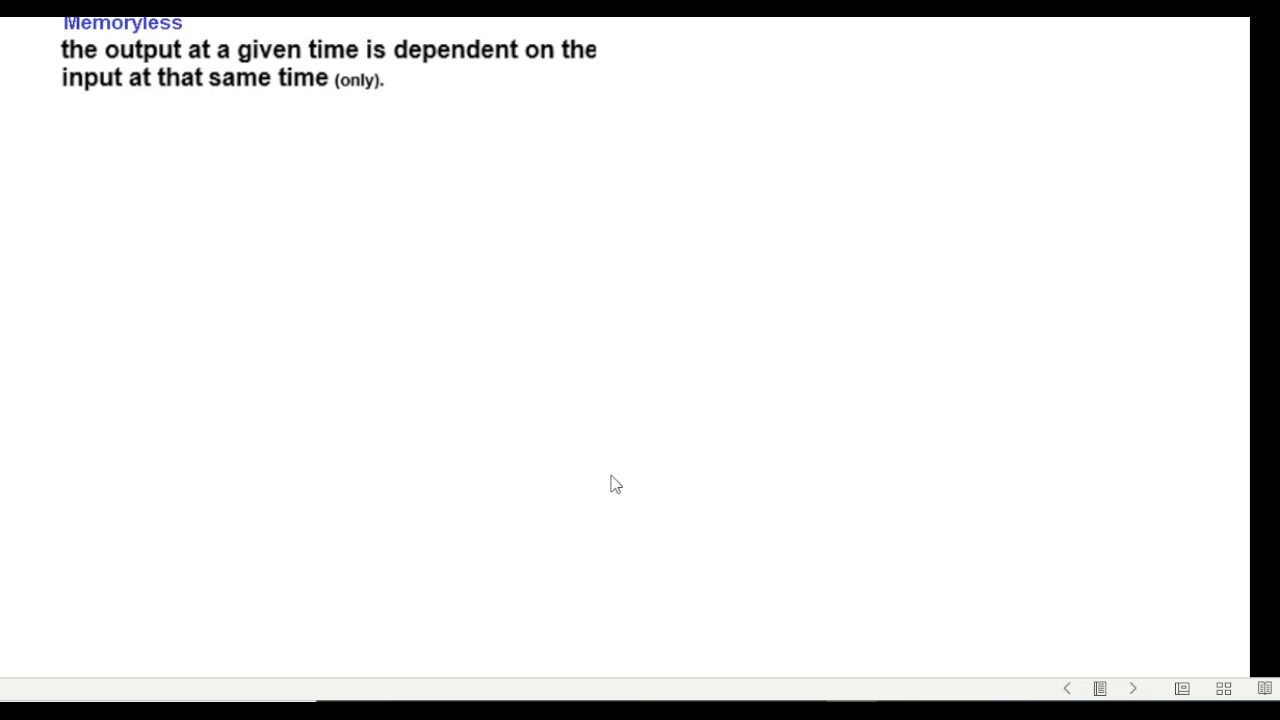
mouse_move(454, 284)
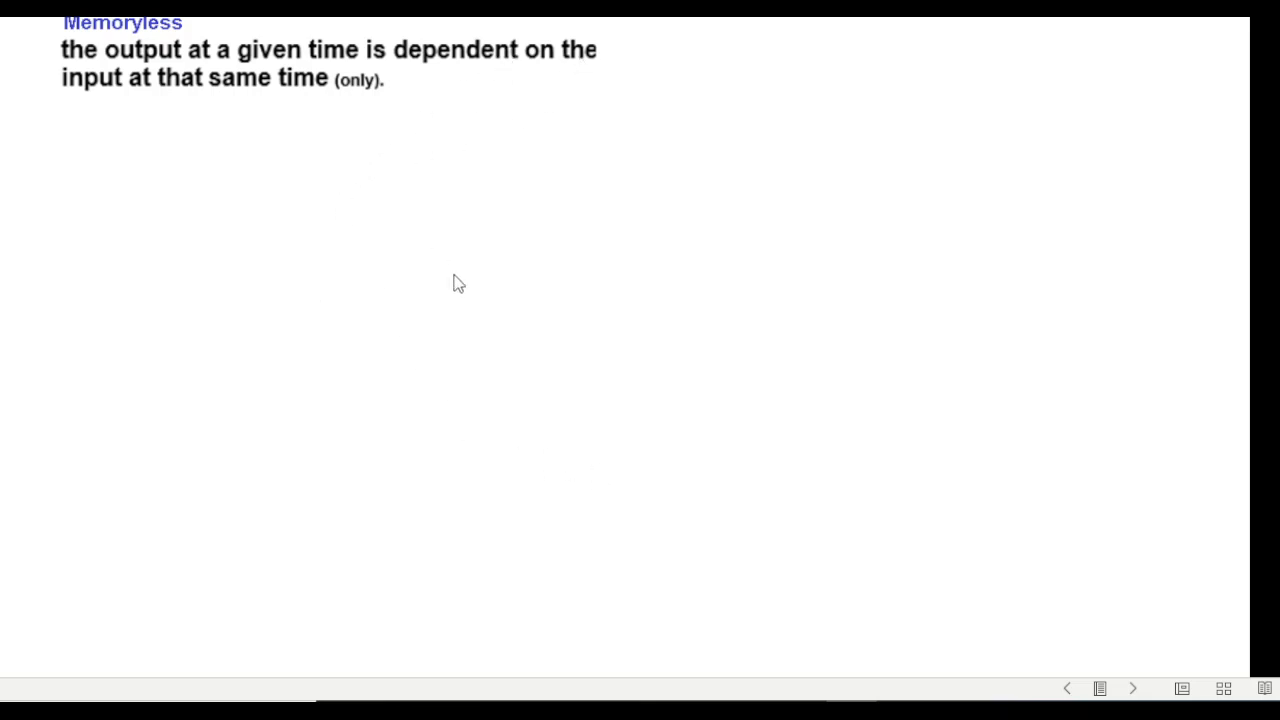
mouse_move(452, 262)
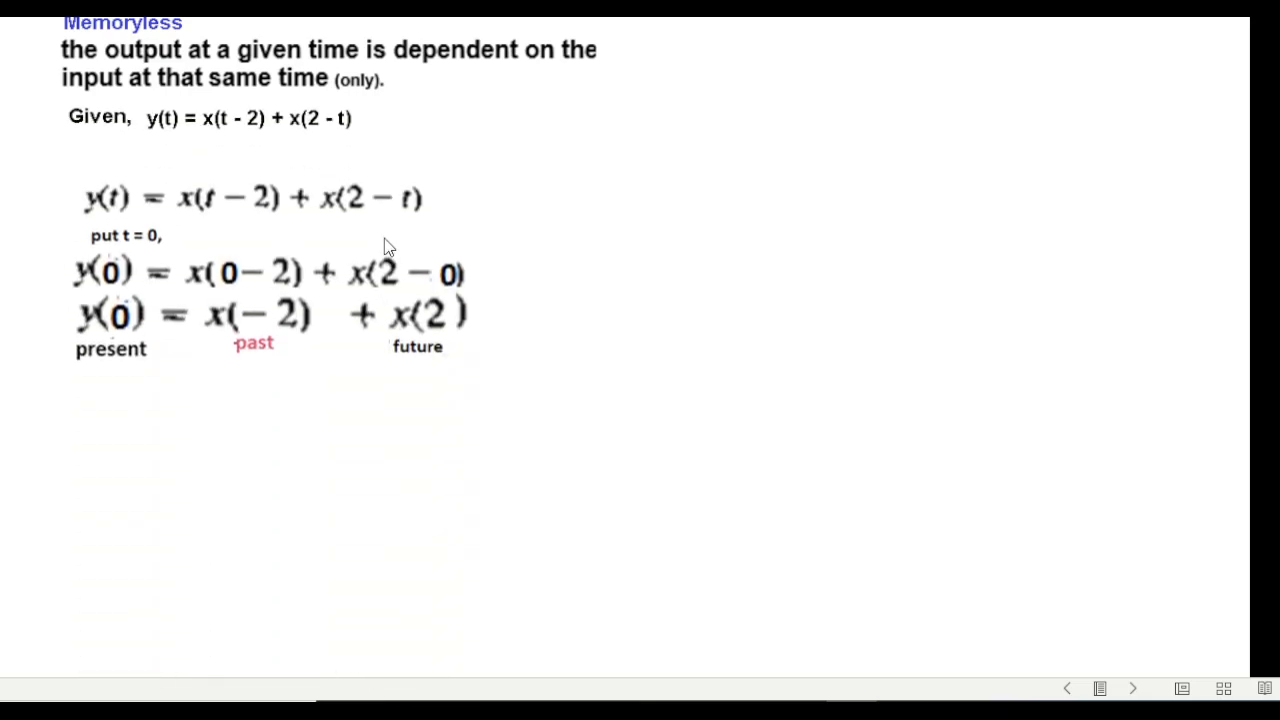
mouse_move(252, 248)
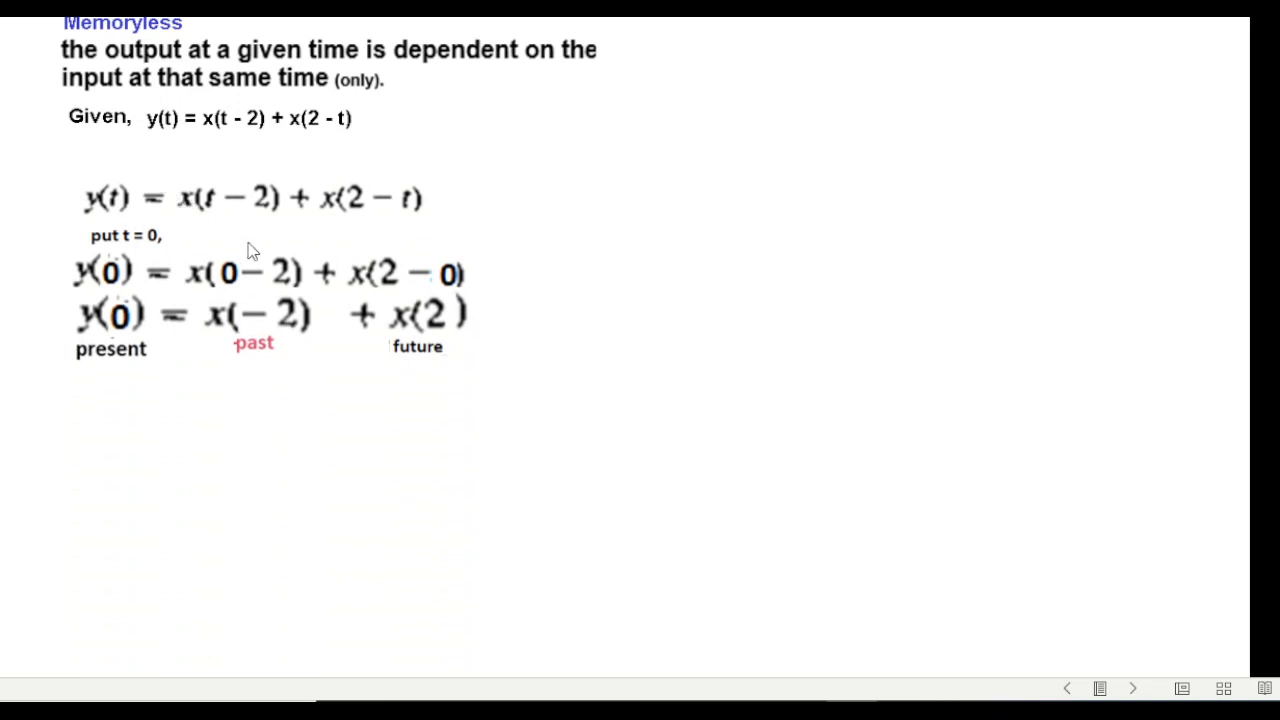
mouse_move(170, 290)
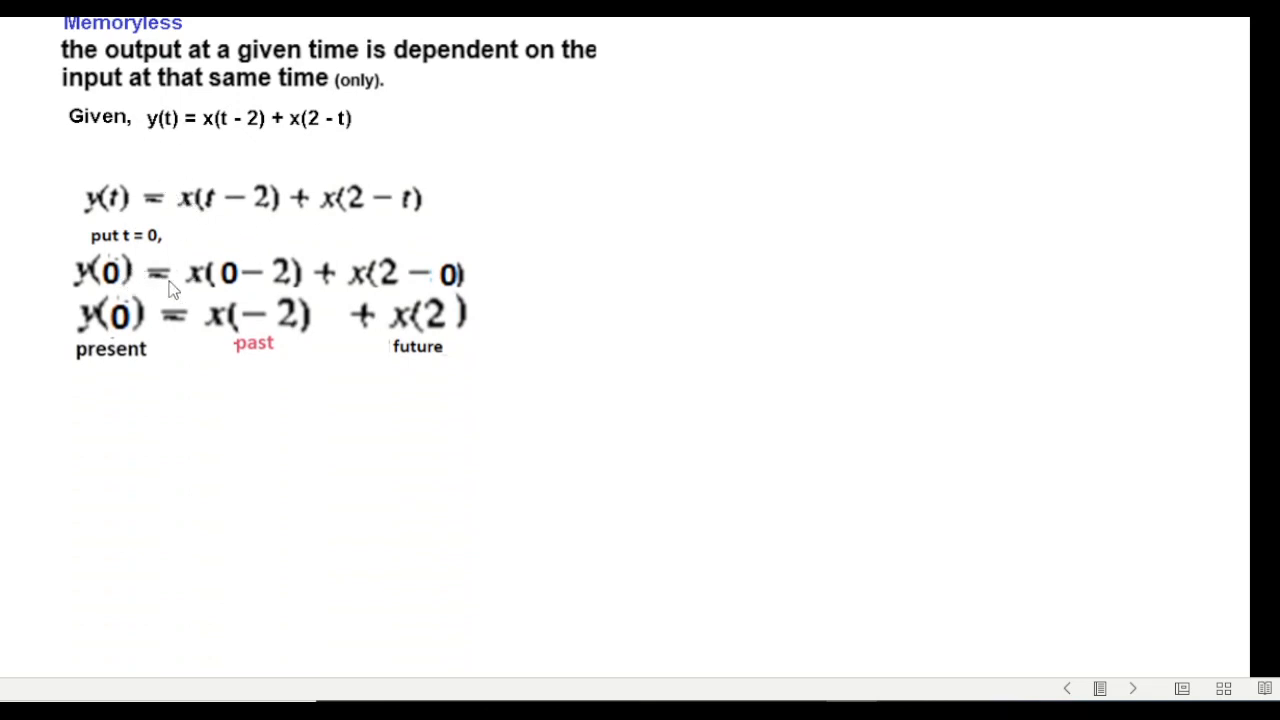
mouse_move(244, 272)
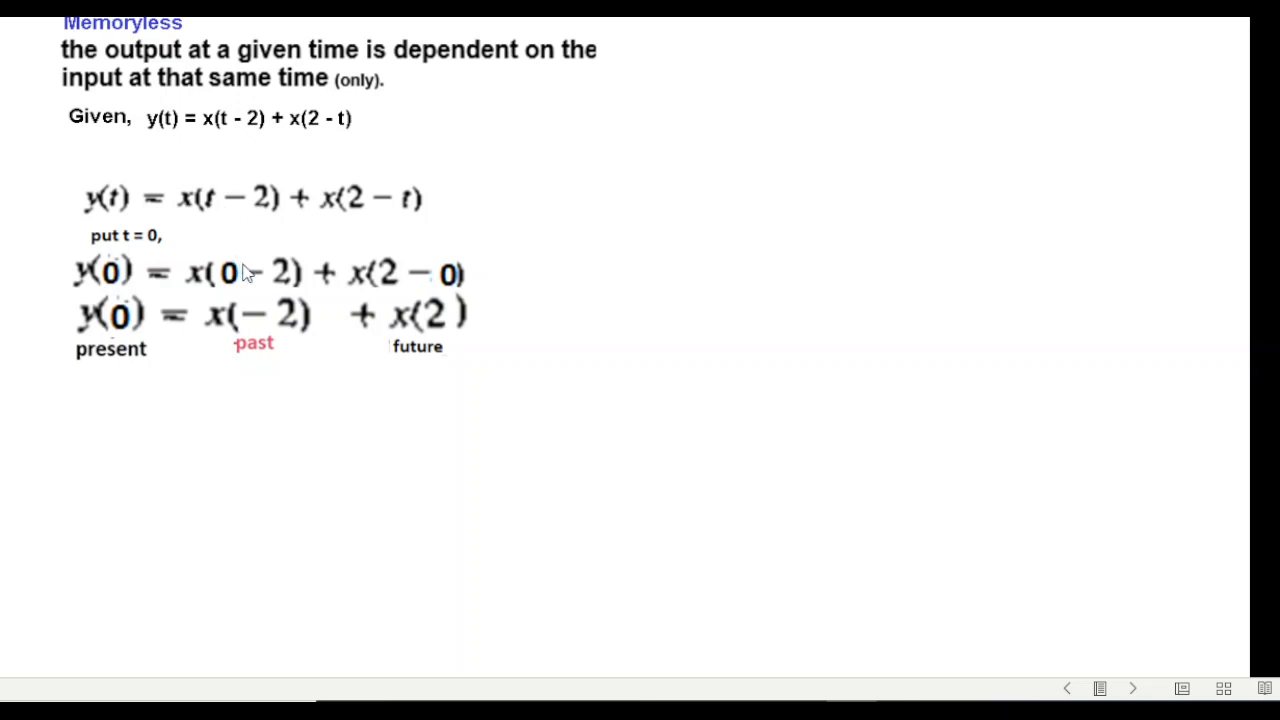
mouse_move(164, 330)
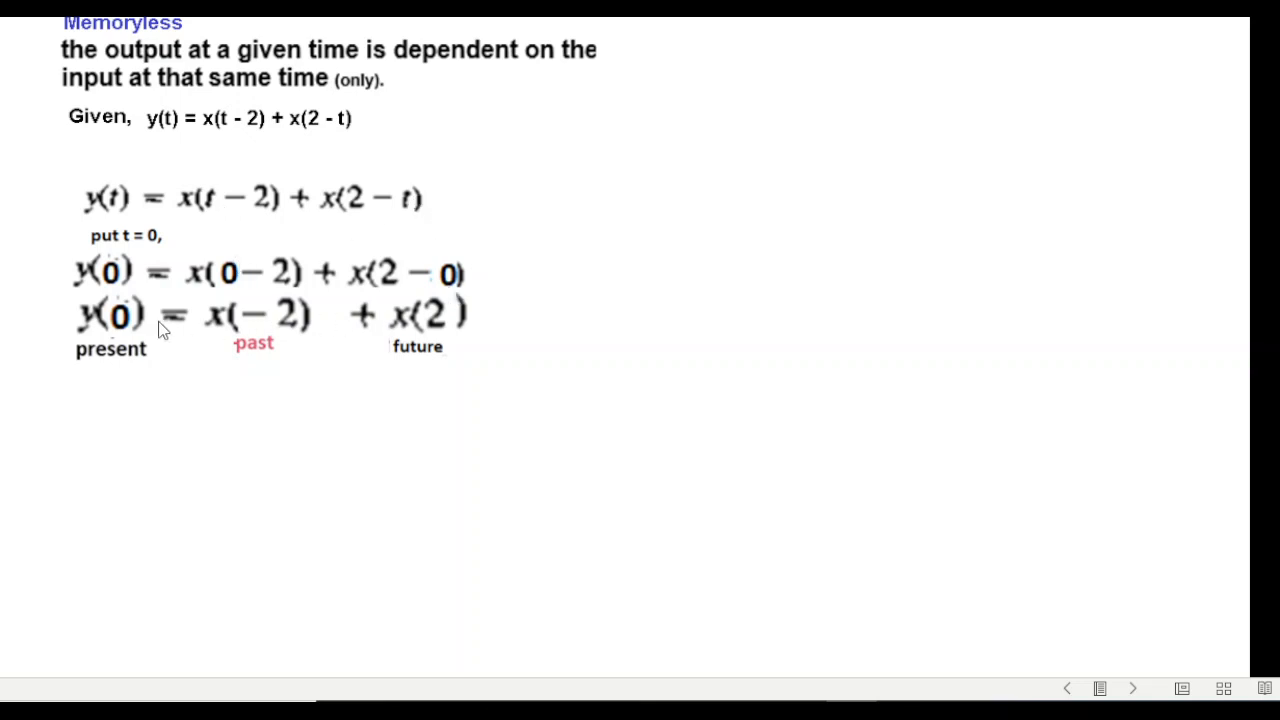
mouse_move(508, 338)
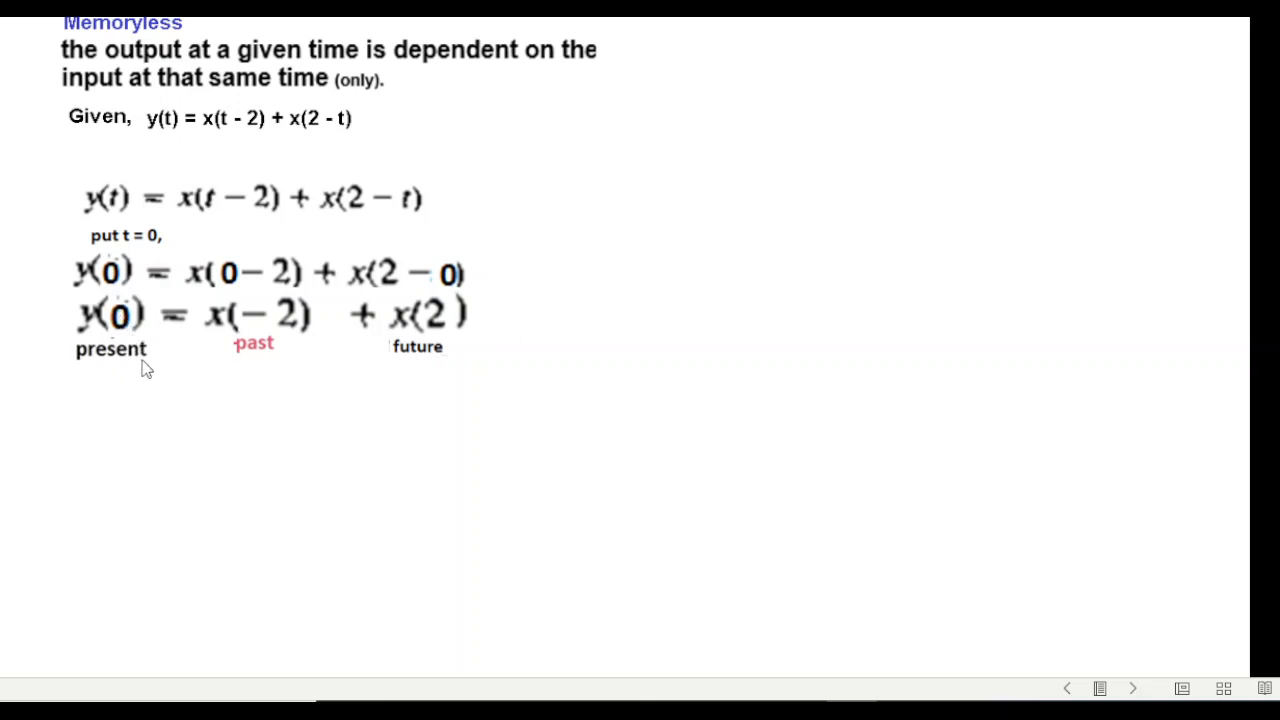
mouse_move(216, 370)
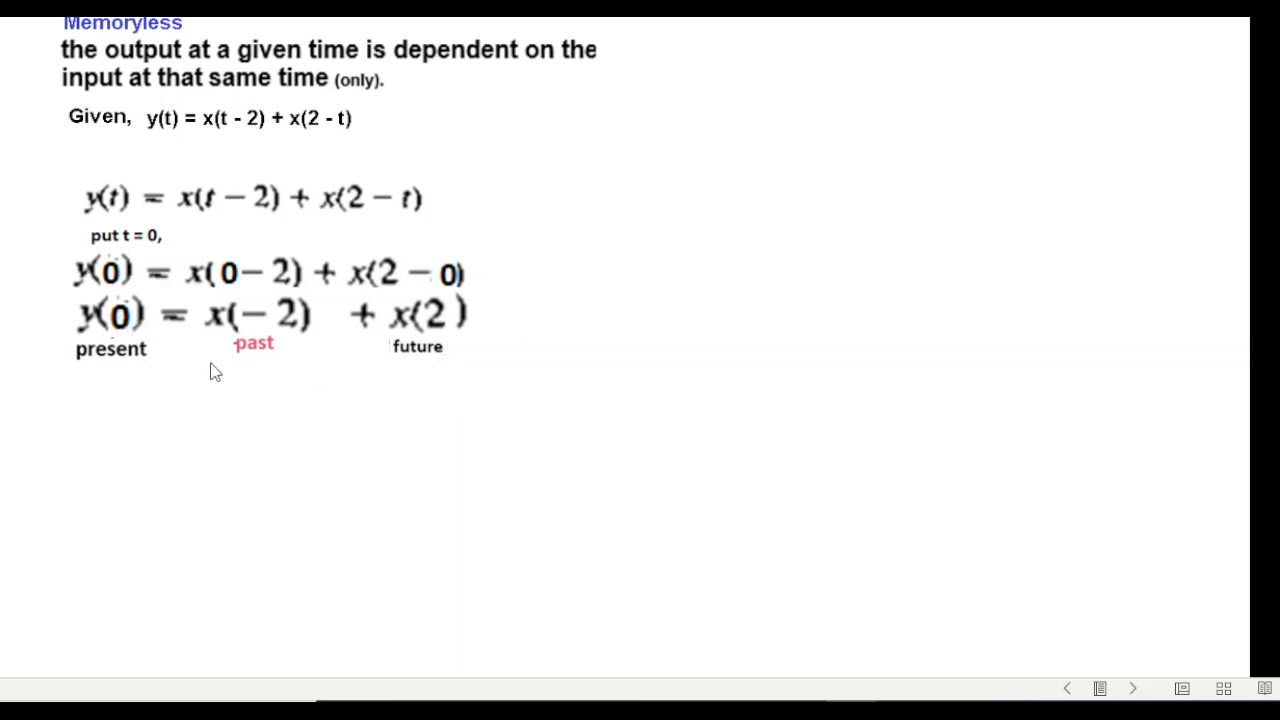
mouse_move(268, 358)
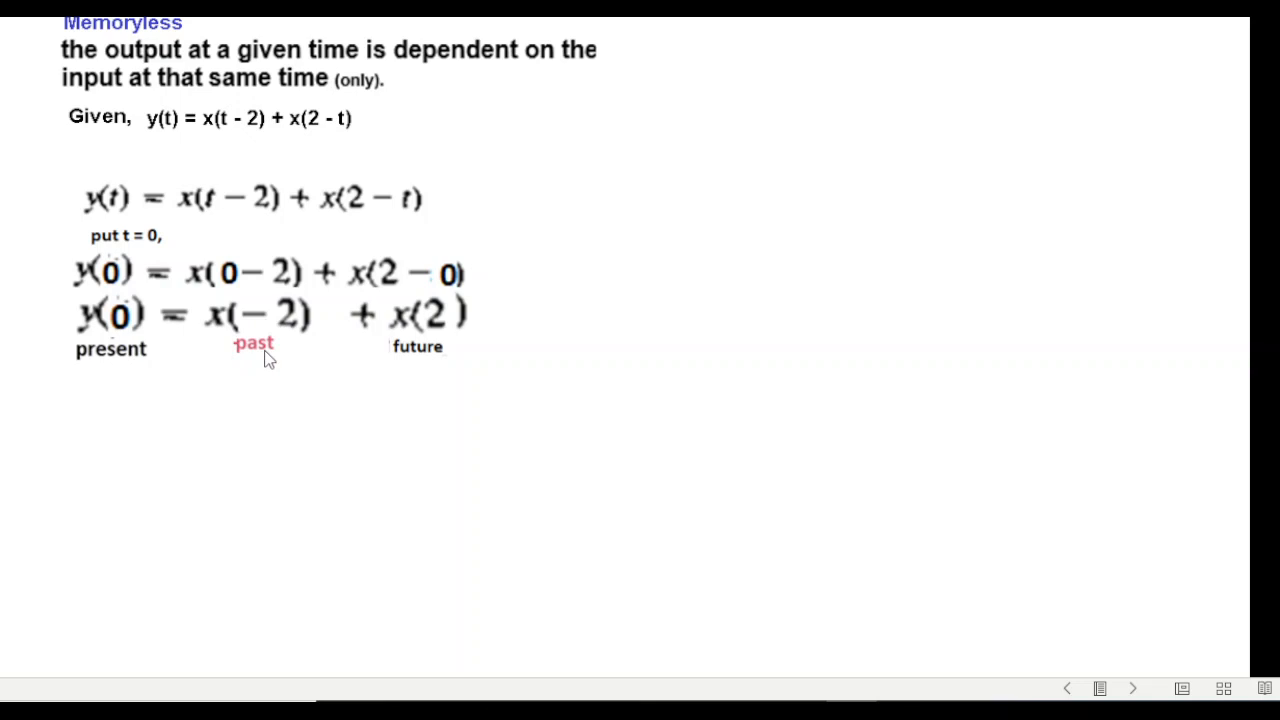
mouse_move(434, 370)
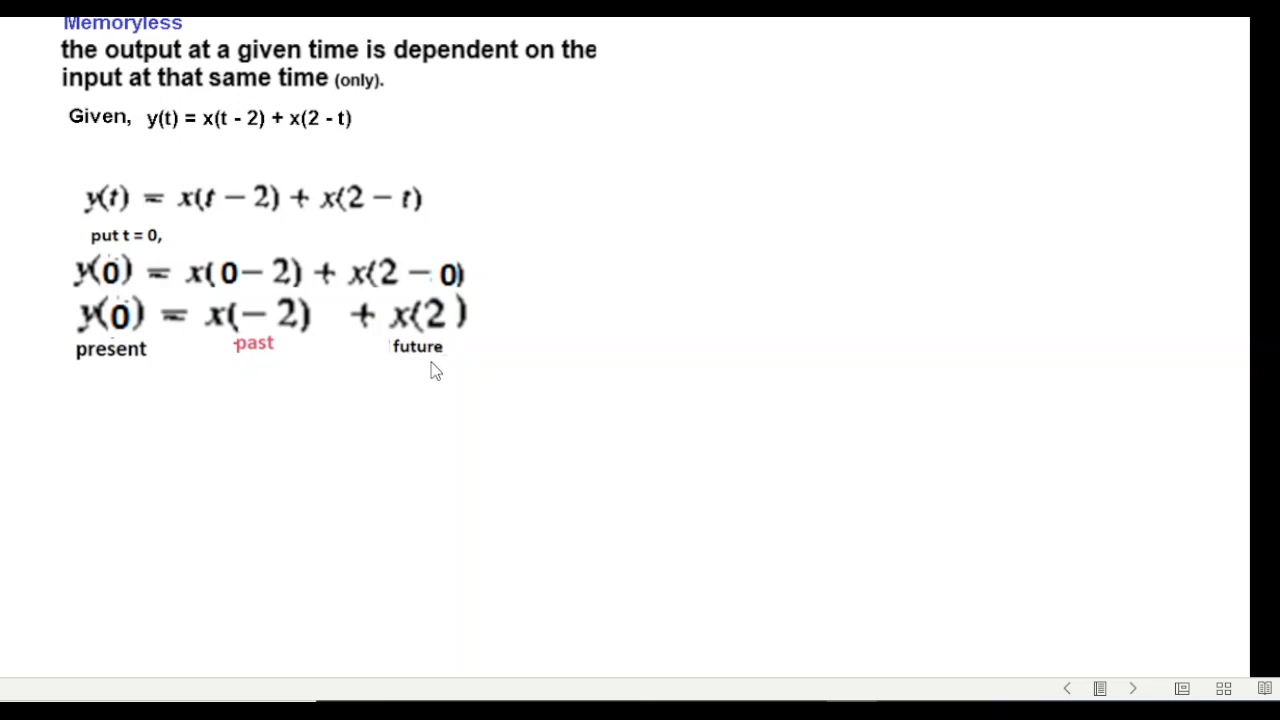
mouse_move(896, 252)
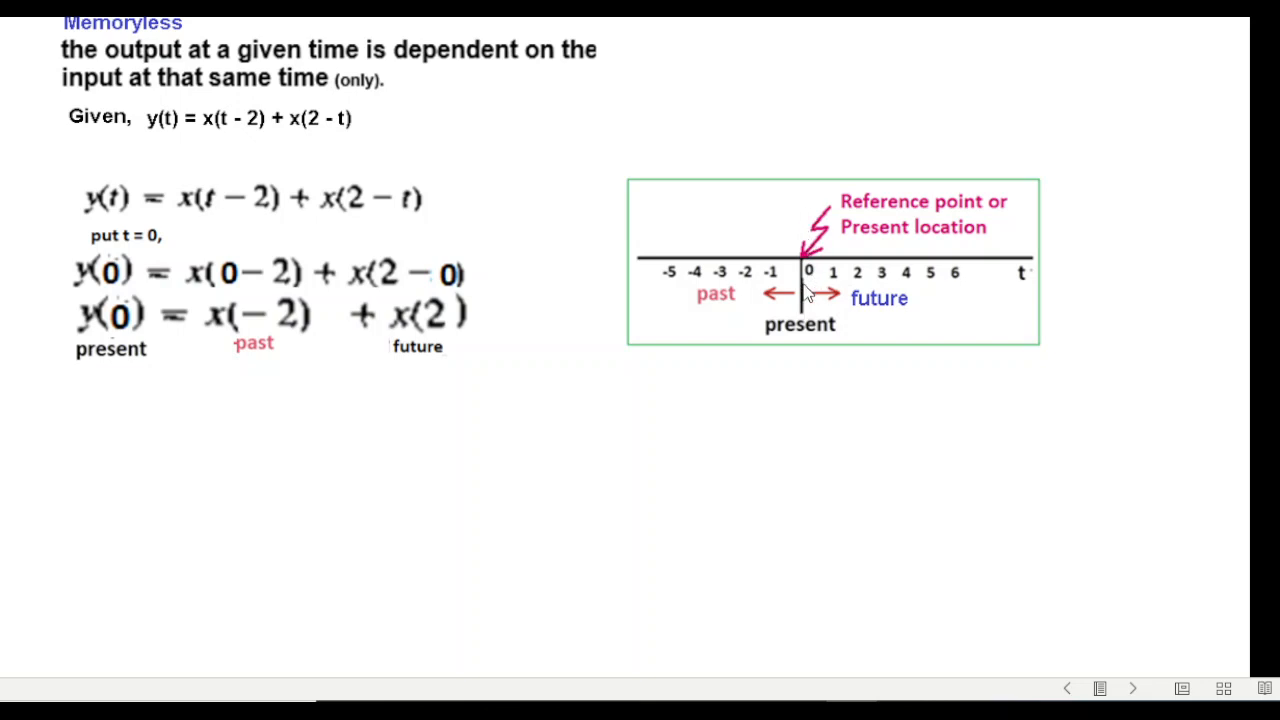
mouse_move(808, 290)
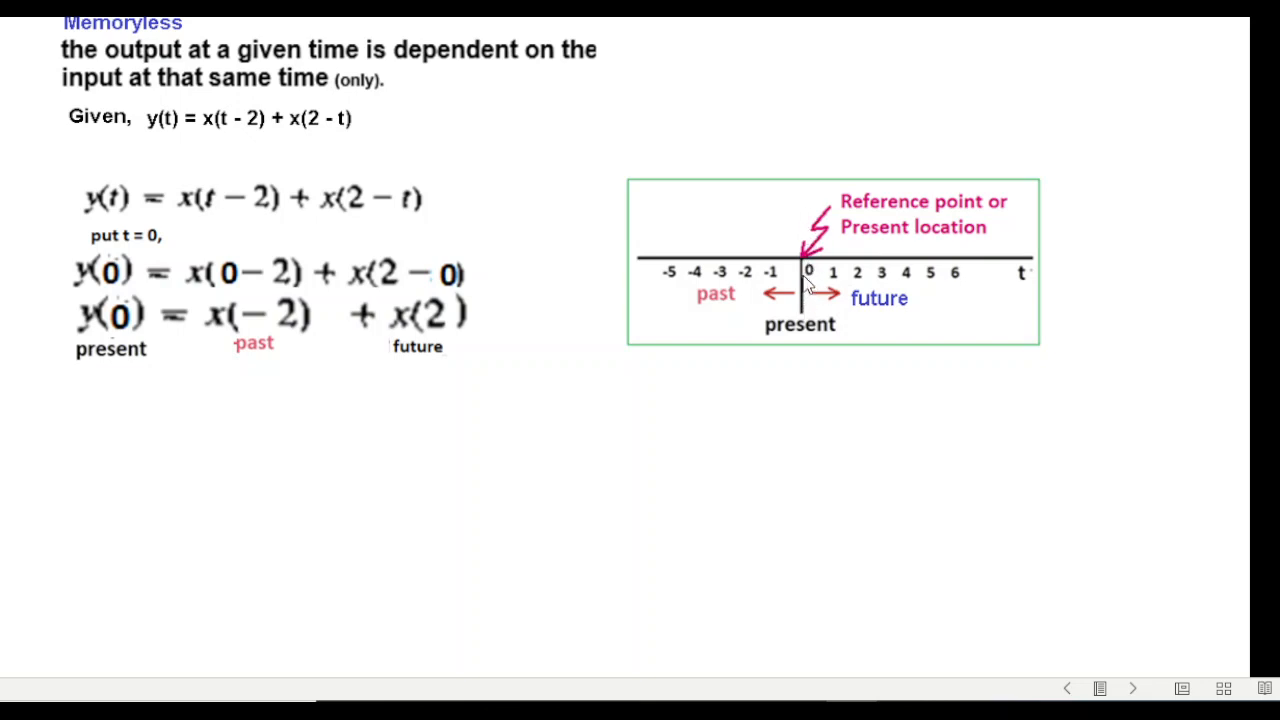
mouse_move(778, 296)
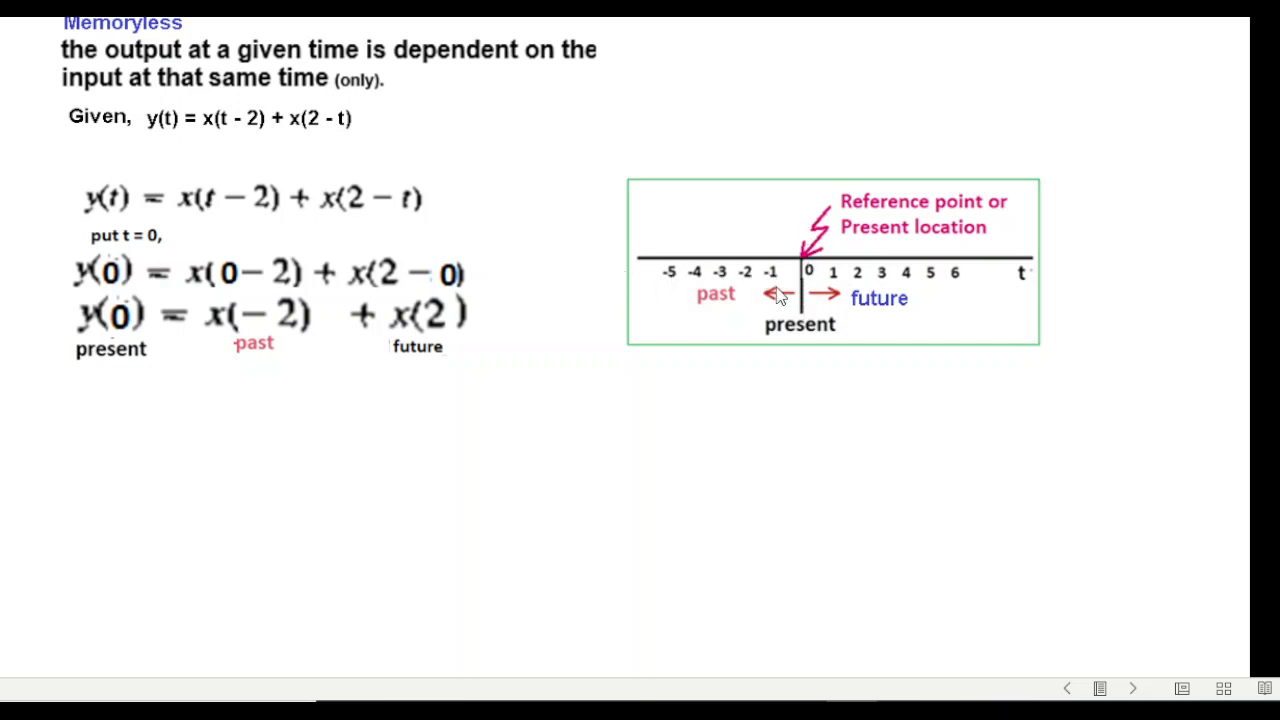
mouse_move(742, 308)
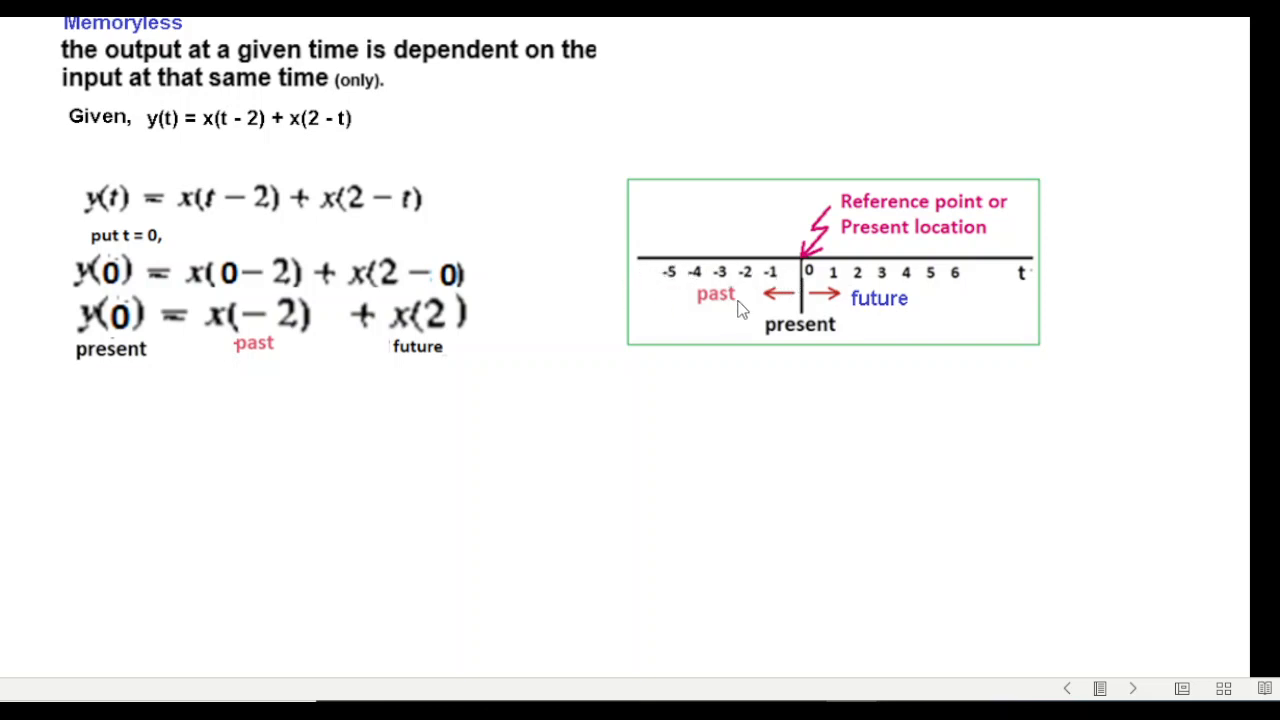
mouse_move(808, 296)
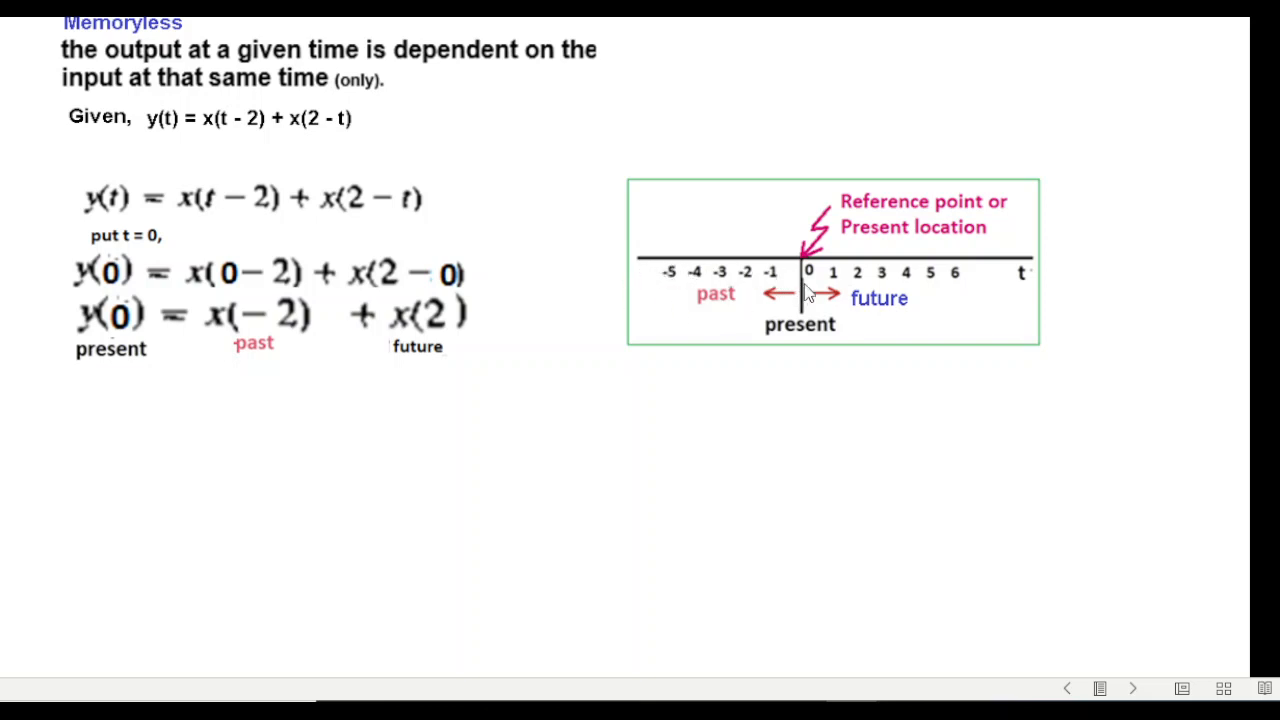
mouse_move(836, 304)
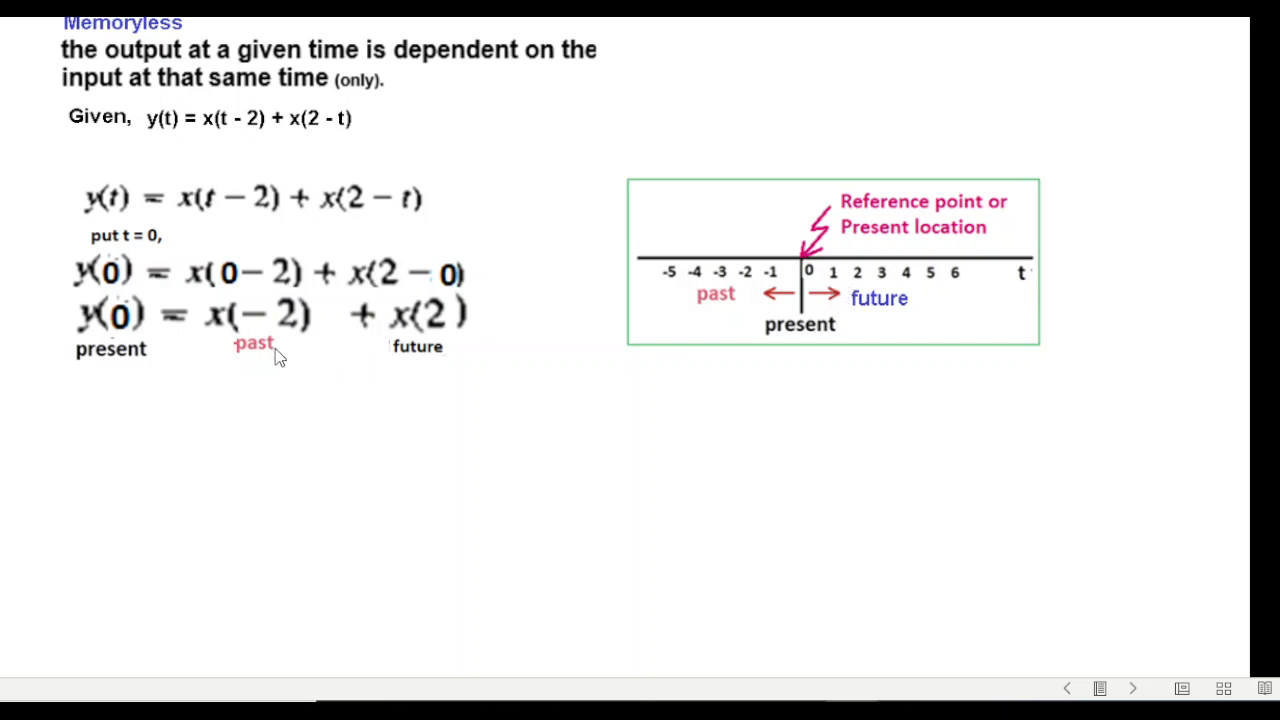
mouse_move(750, 292)
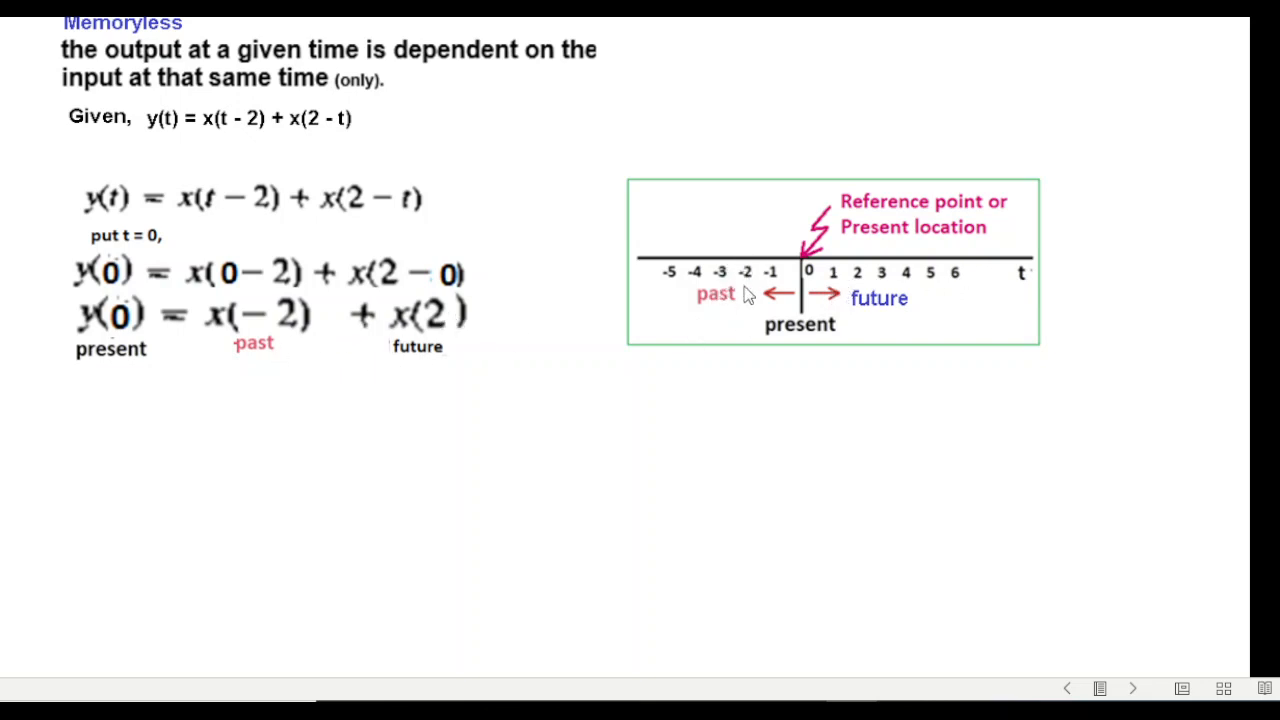
mouse_move(440, 320)
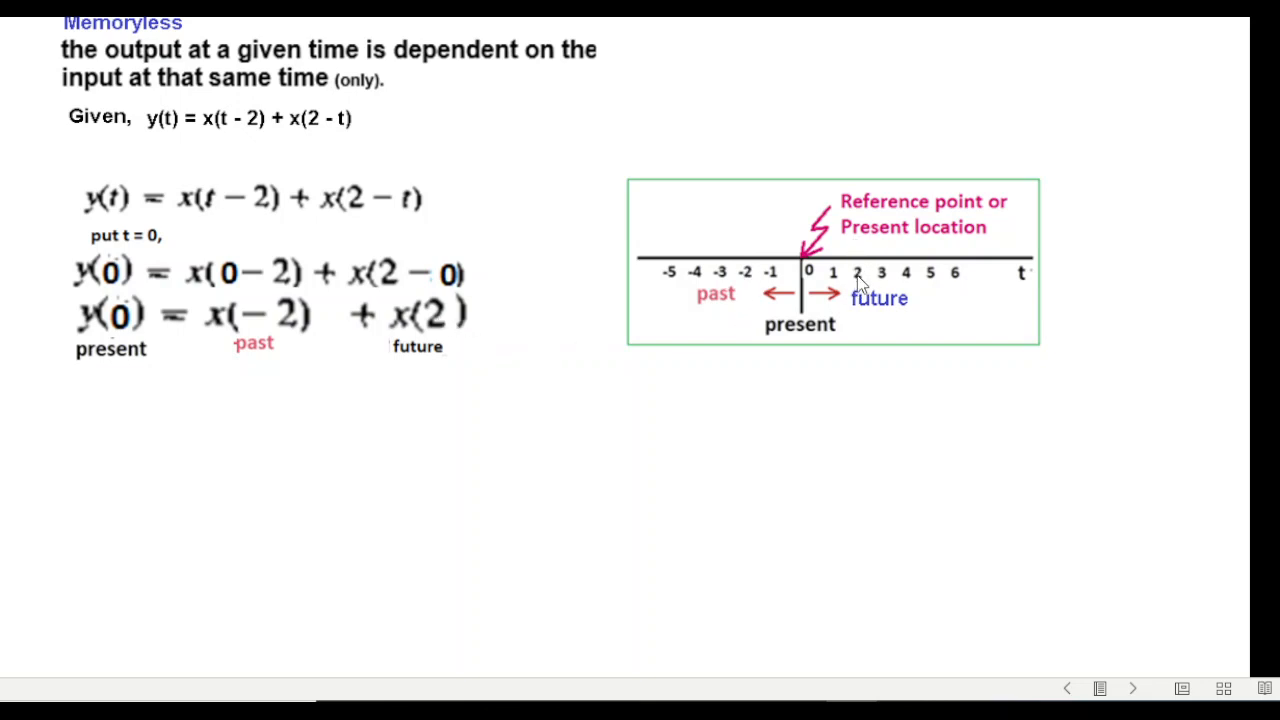
mouse_move(576, 420)
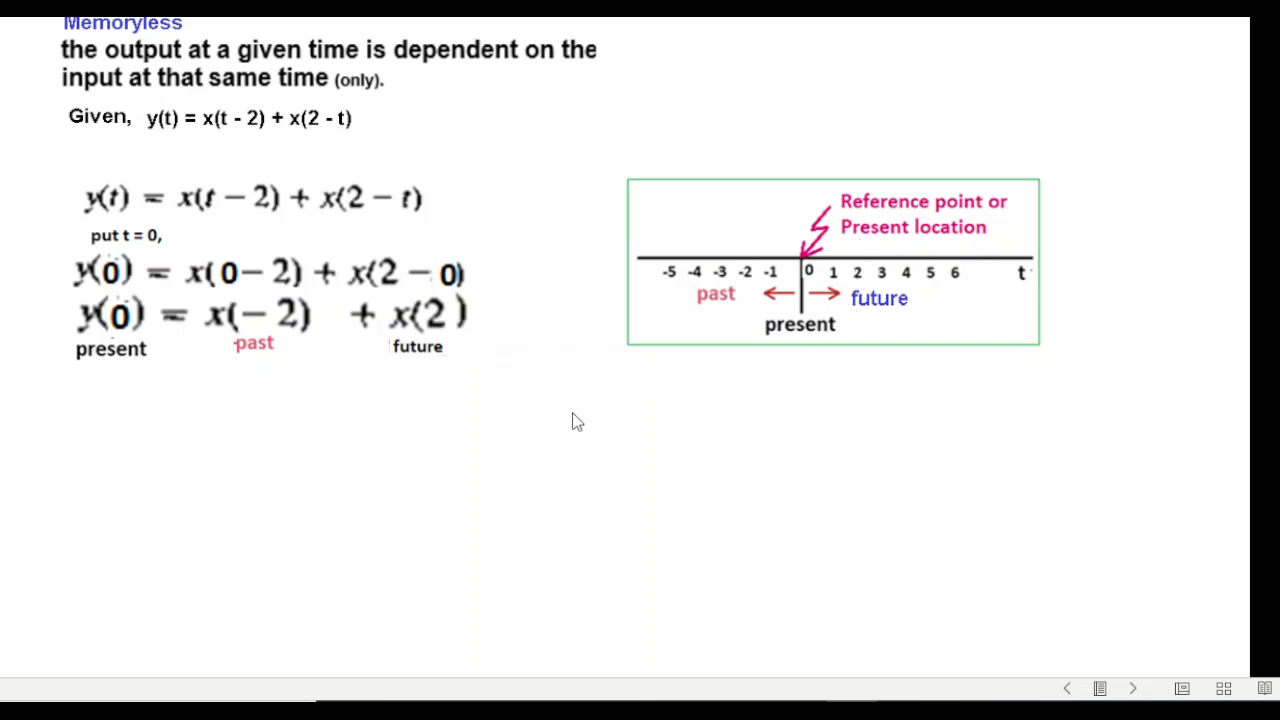
mouse_move(320, 354)
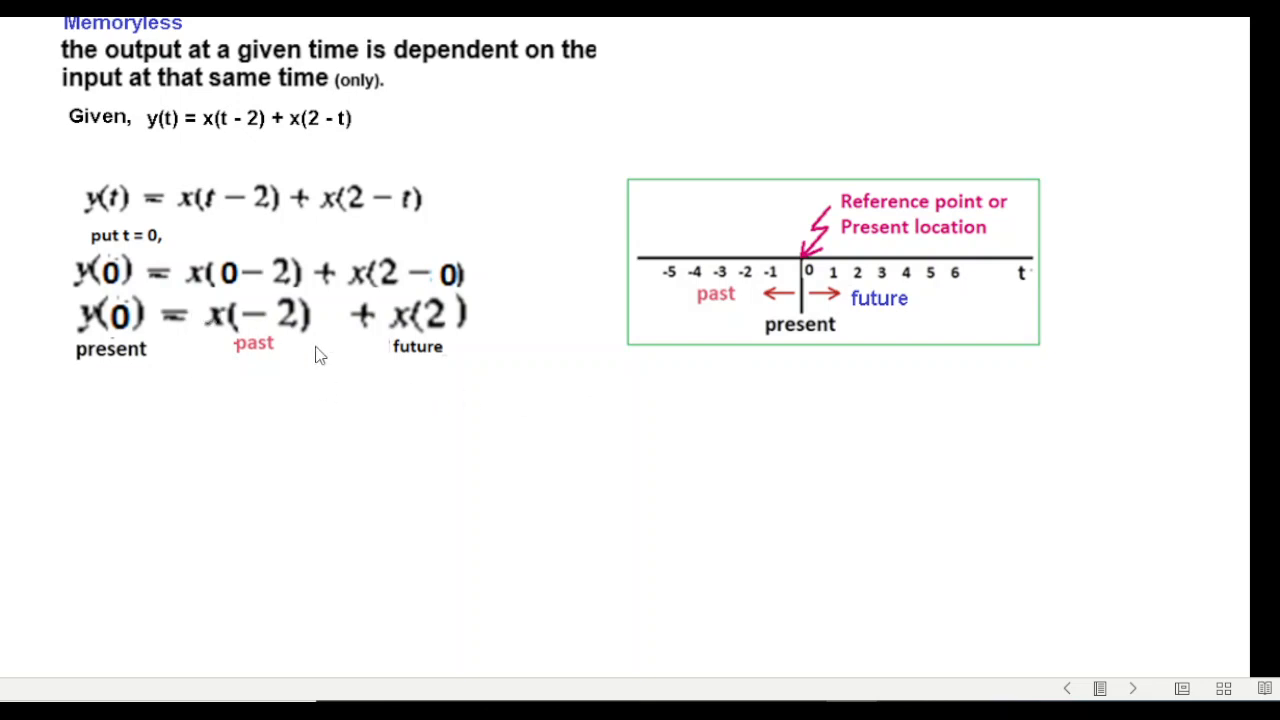
mouse_move(290, 244)
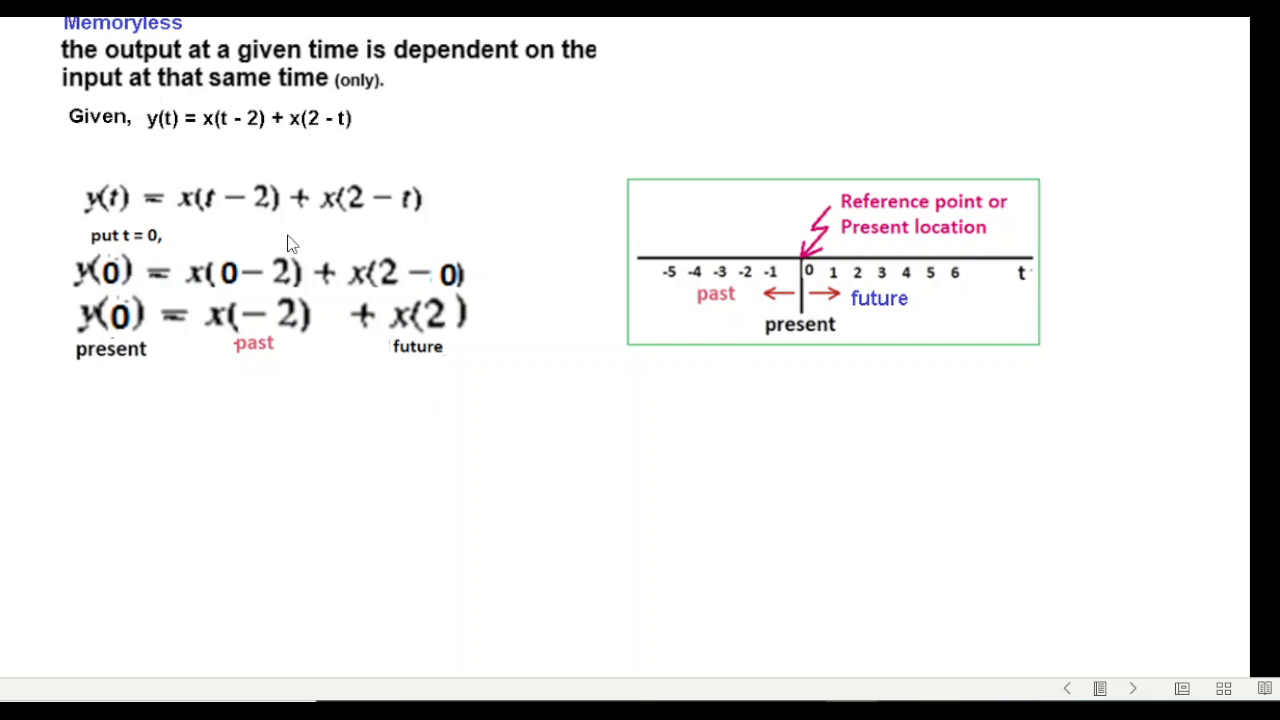
mouse_move(350, 68)
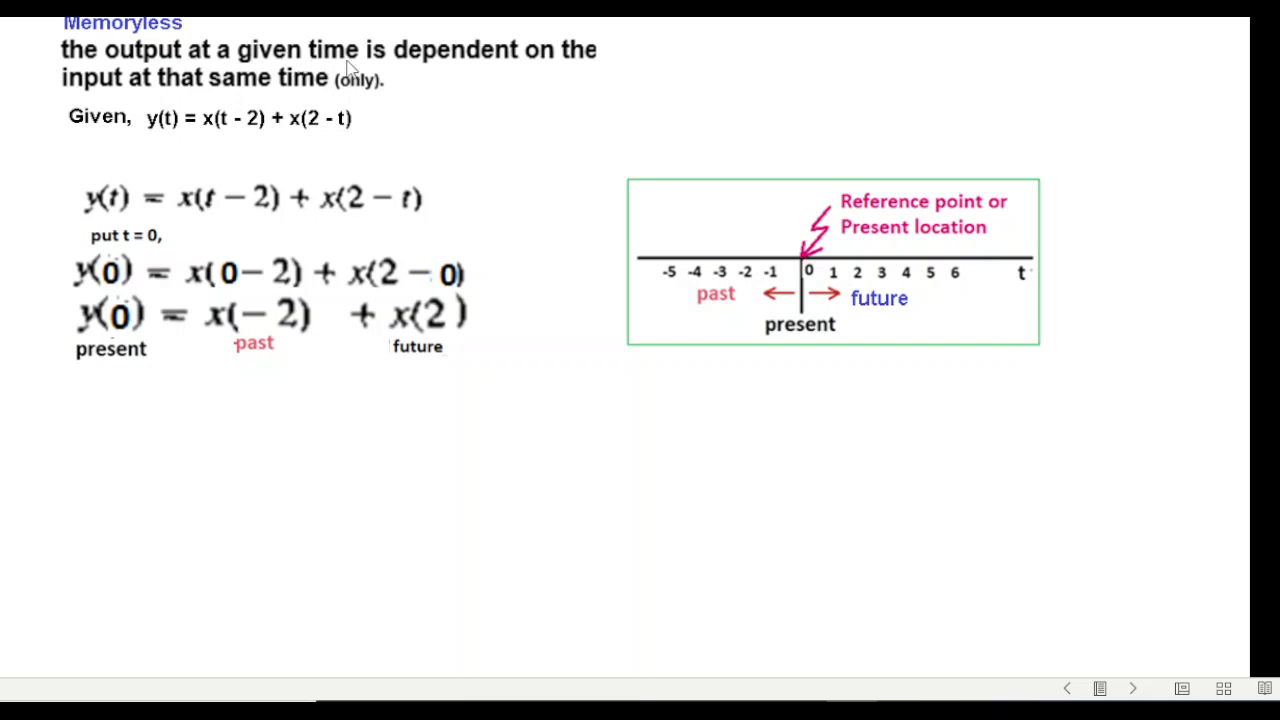
mouse_move(170, 104)
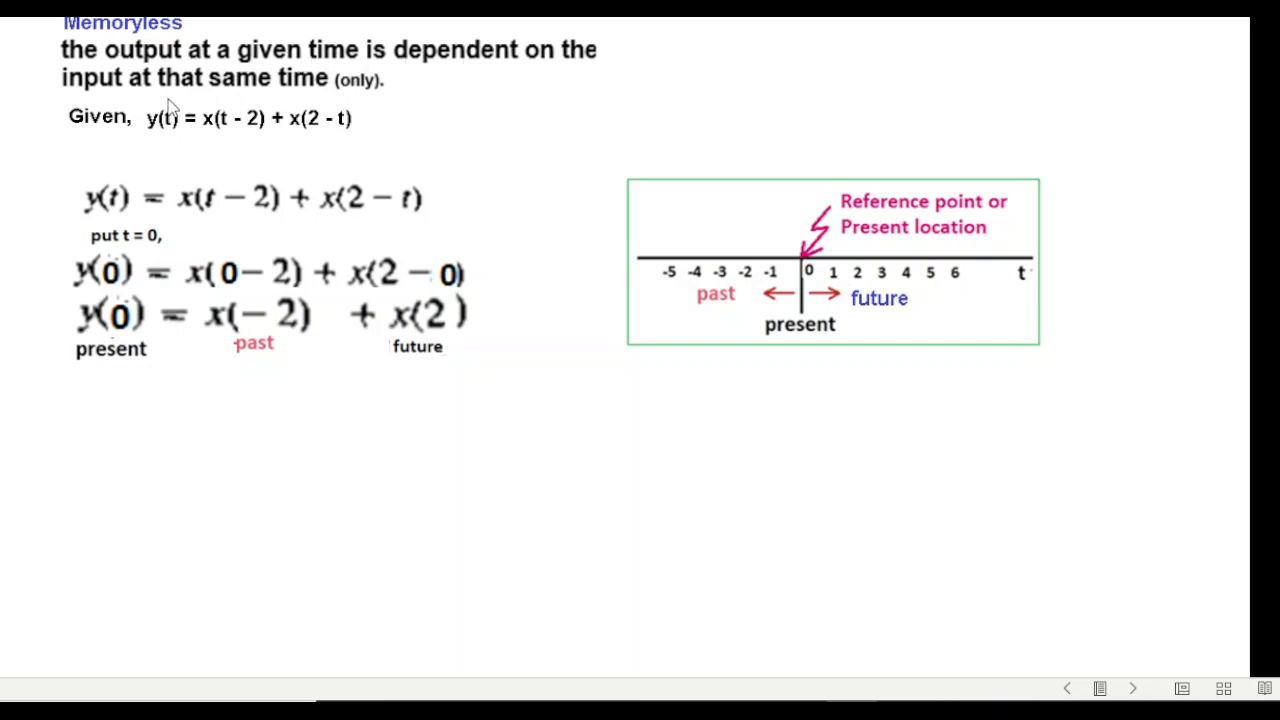
mouse_move(420, 90)
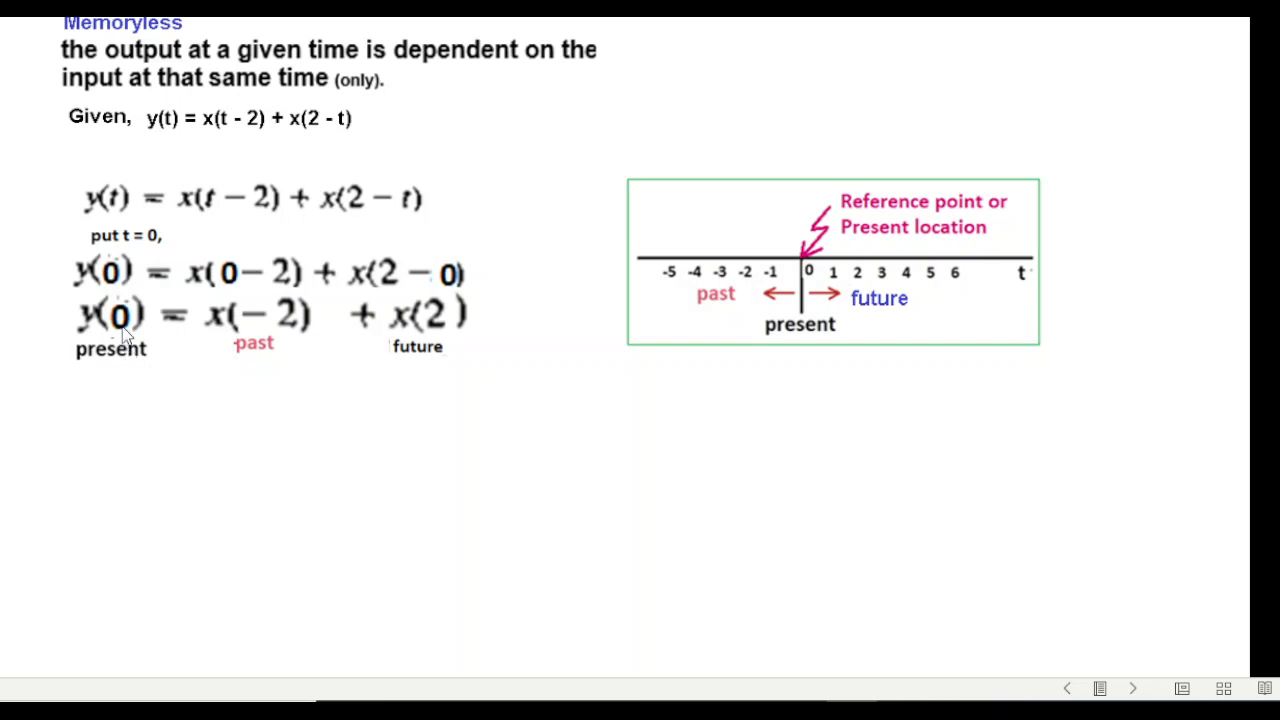
mouse_move(264, 362)
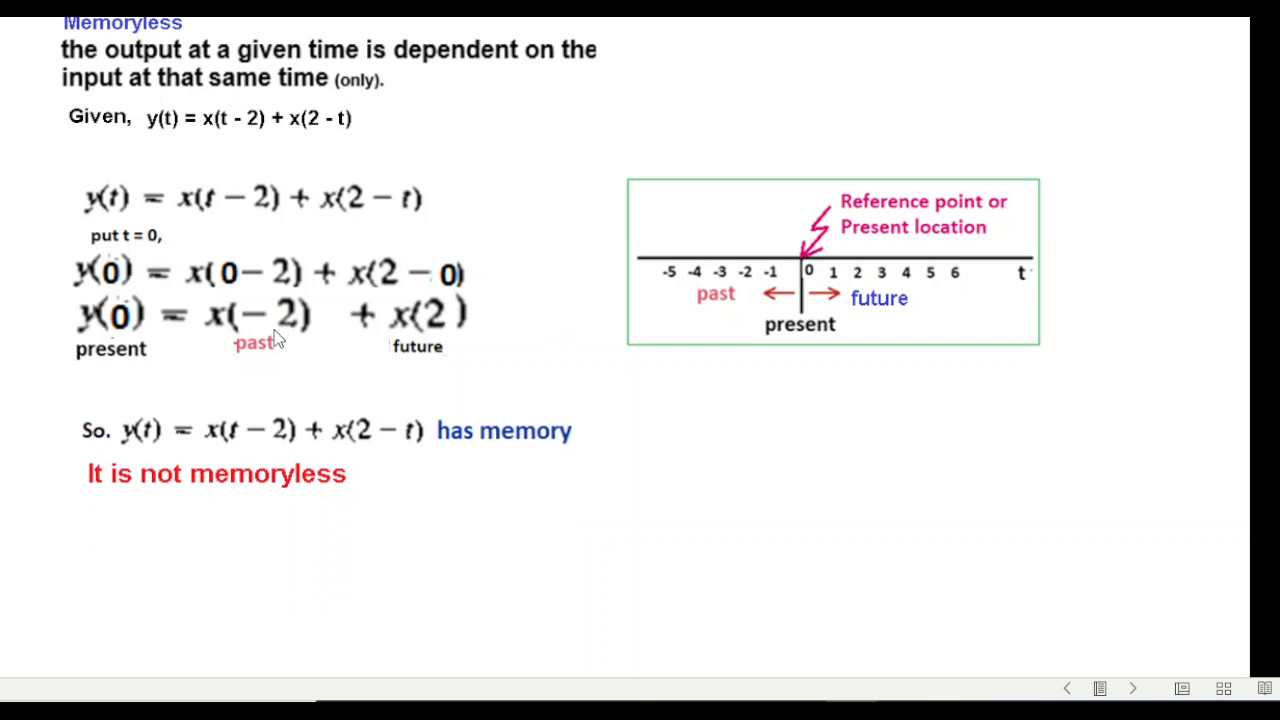
mouse_move(512, 468)
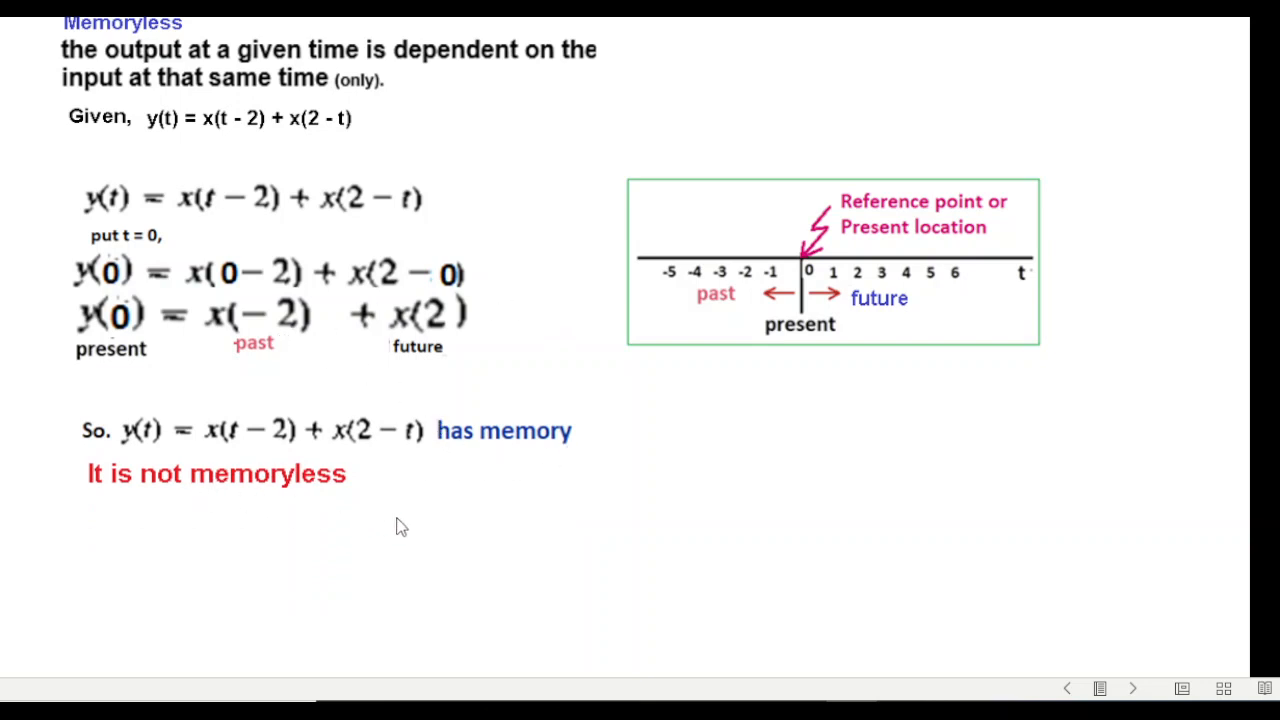
mouse_move(576, 550)
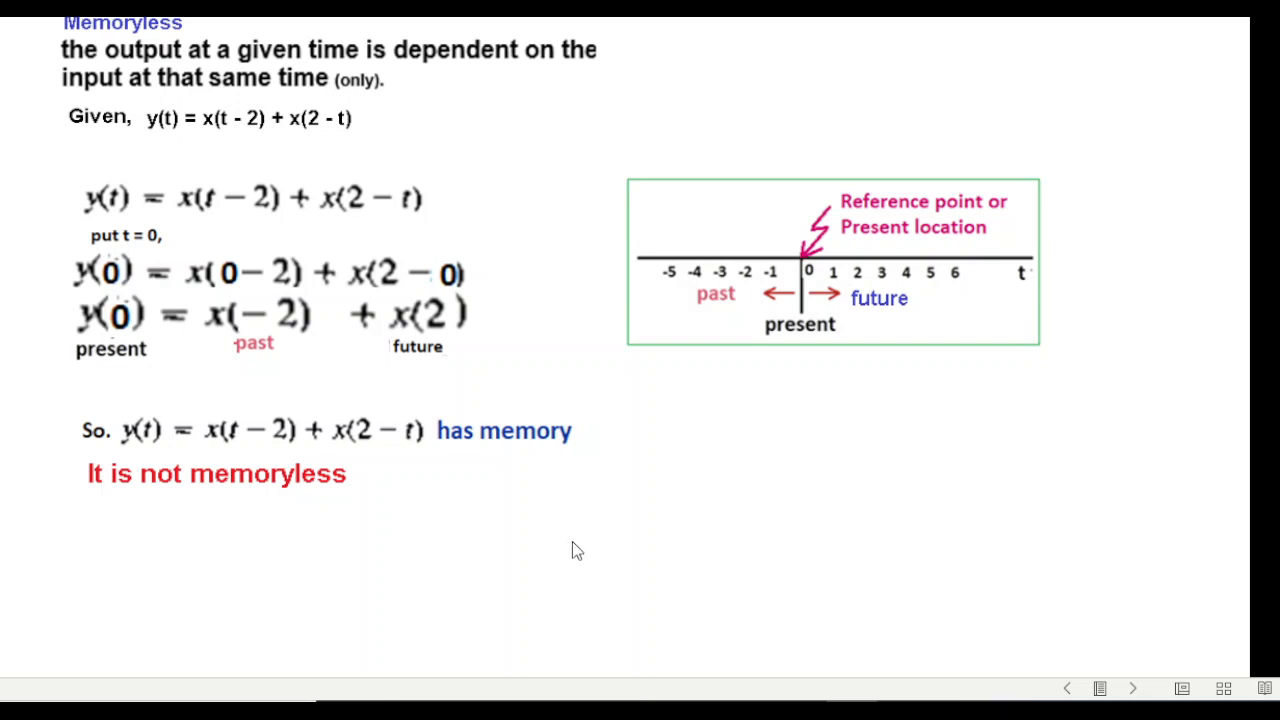
Bring up example (b), y(t) = [cos(3t)]x(t), with y(0) = [cos(0)]x(0) worked out
left_click(1132, 688)
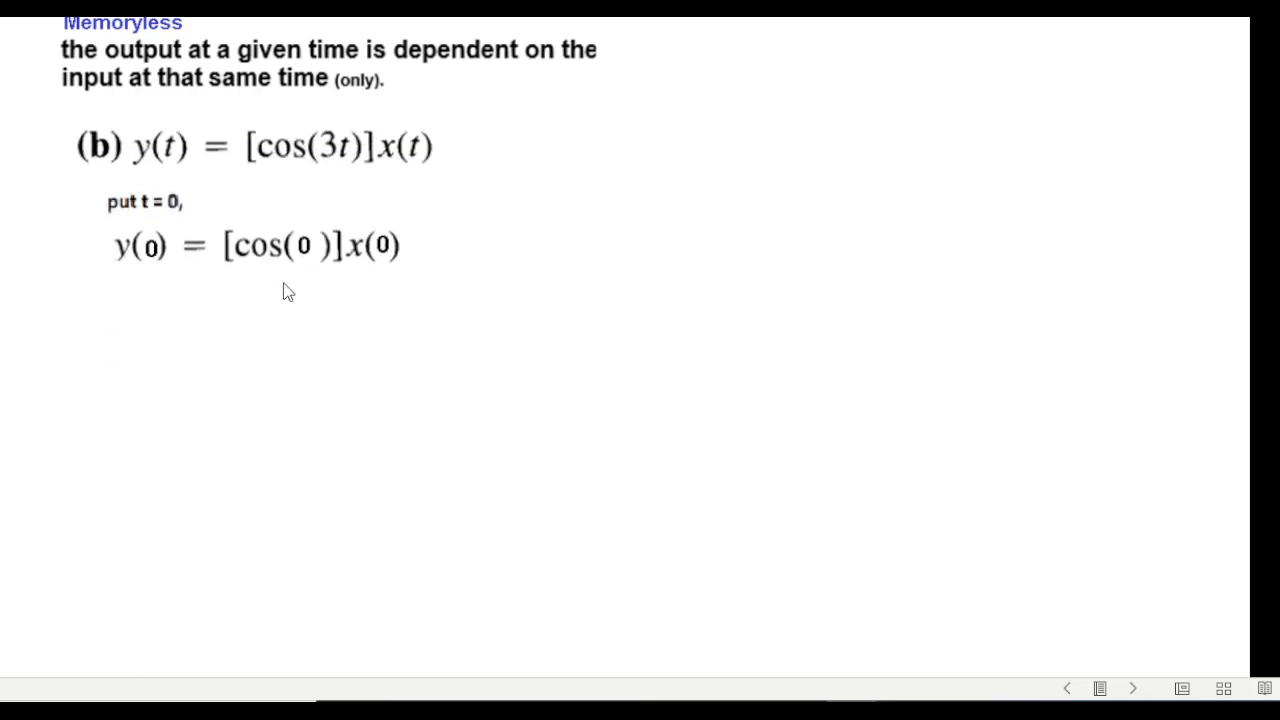
mouse_move(400, 308)
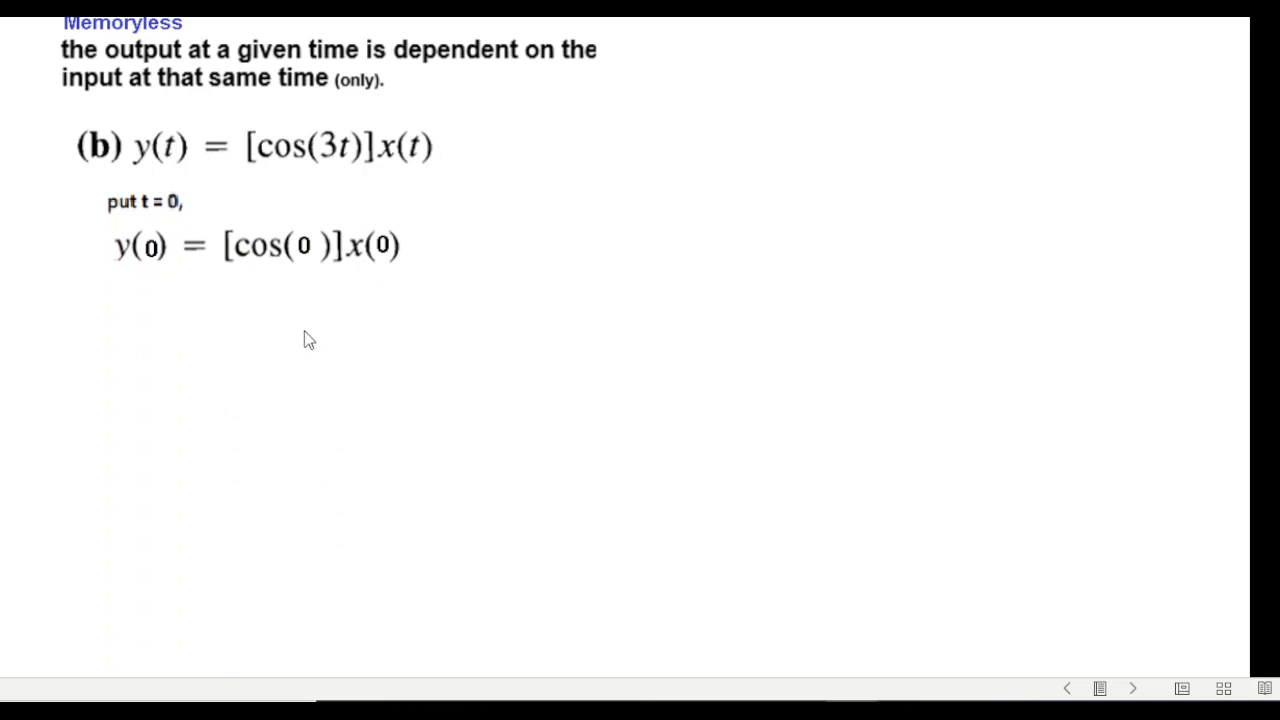
mouse_move(324, 252)
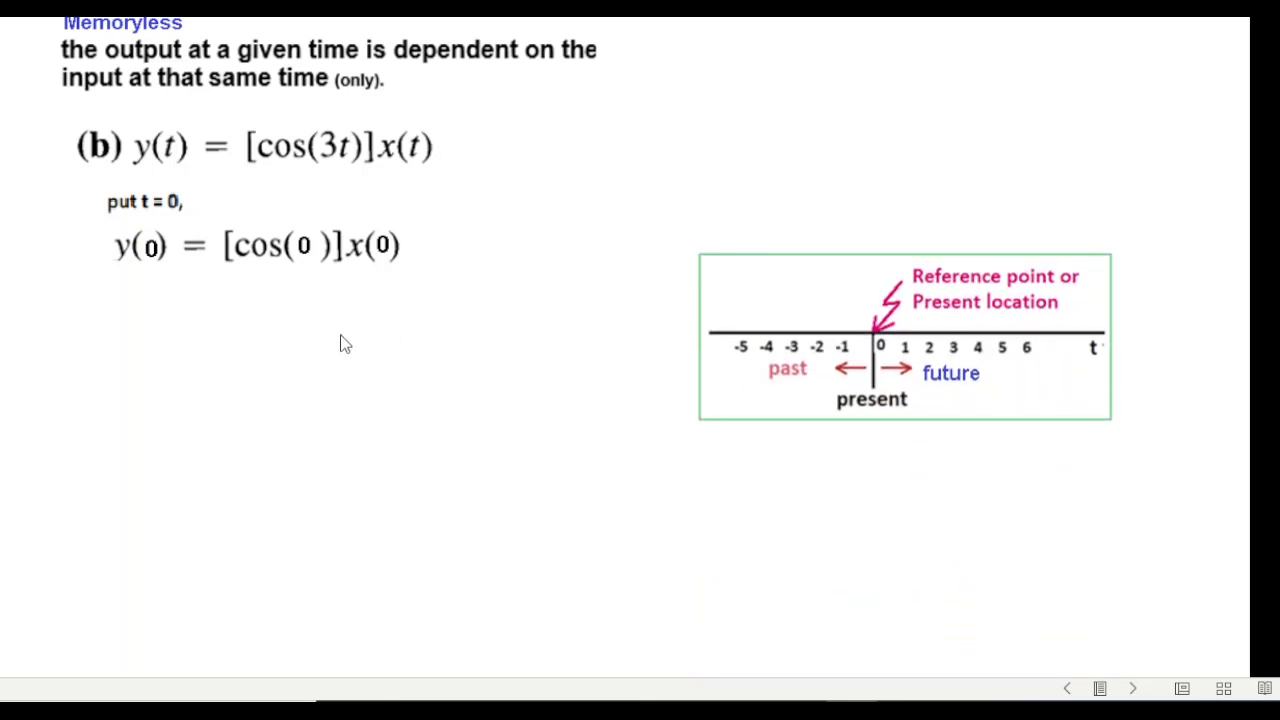
mouse_move(866, 500)
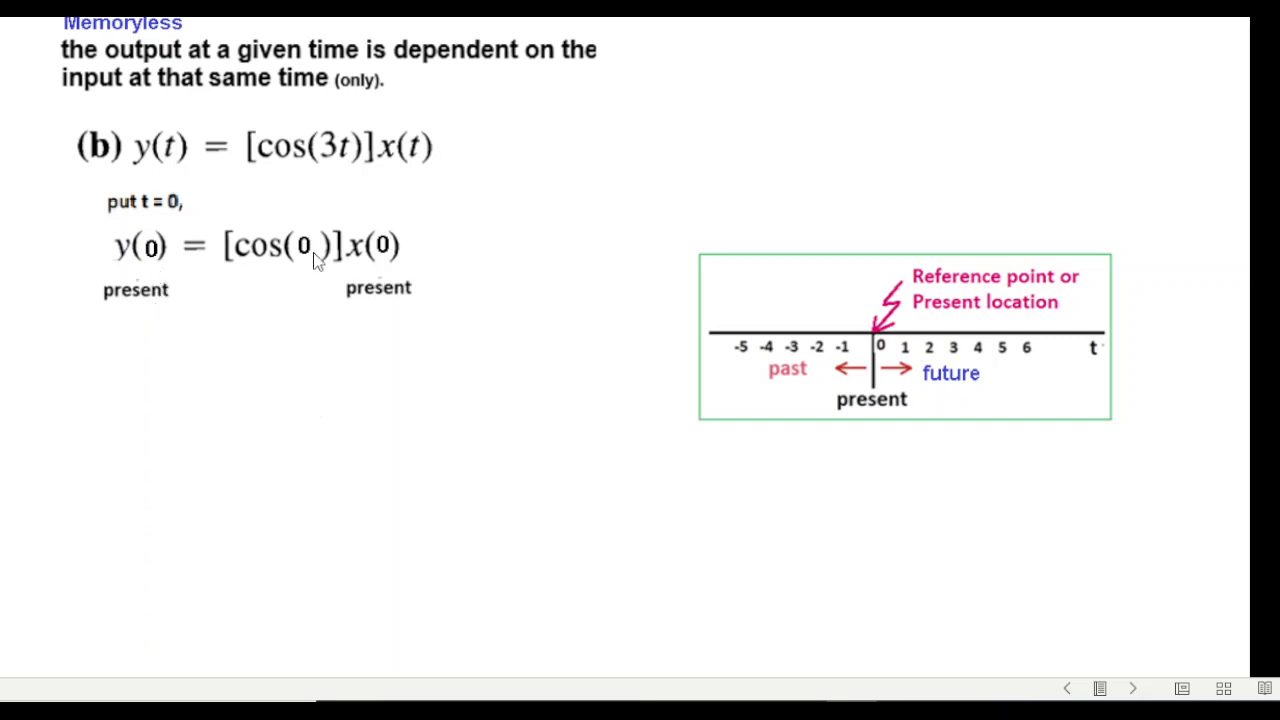
mouse_move(448, 364)
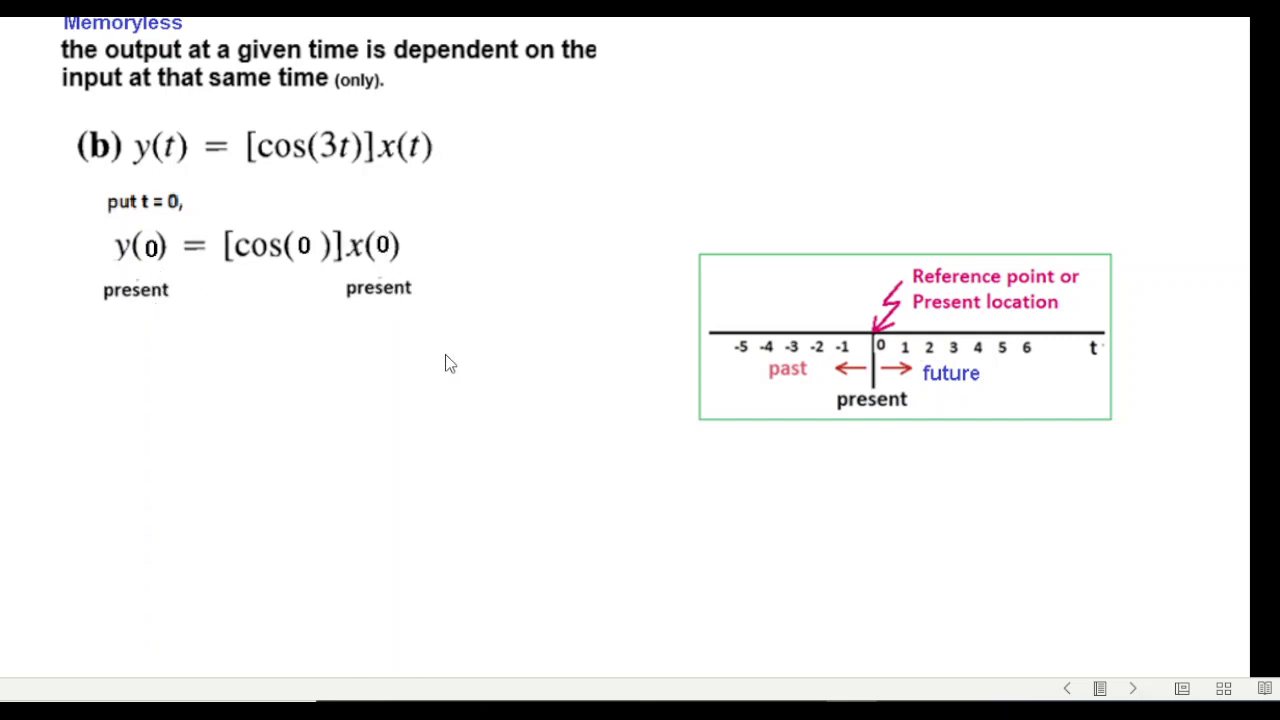
mouse_move(392, 426)
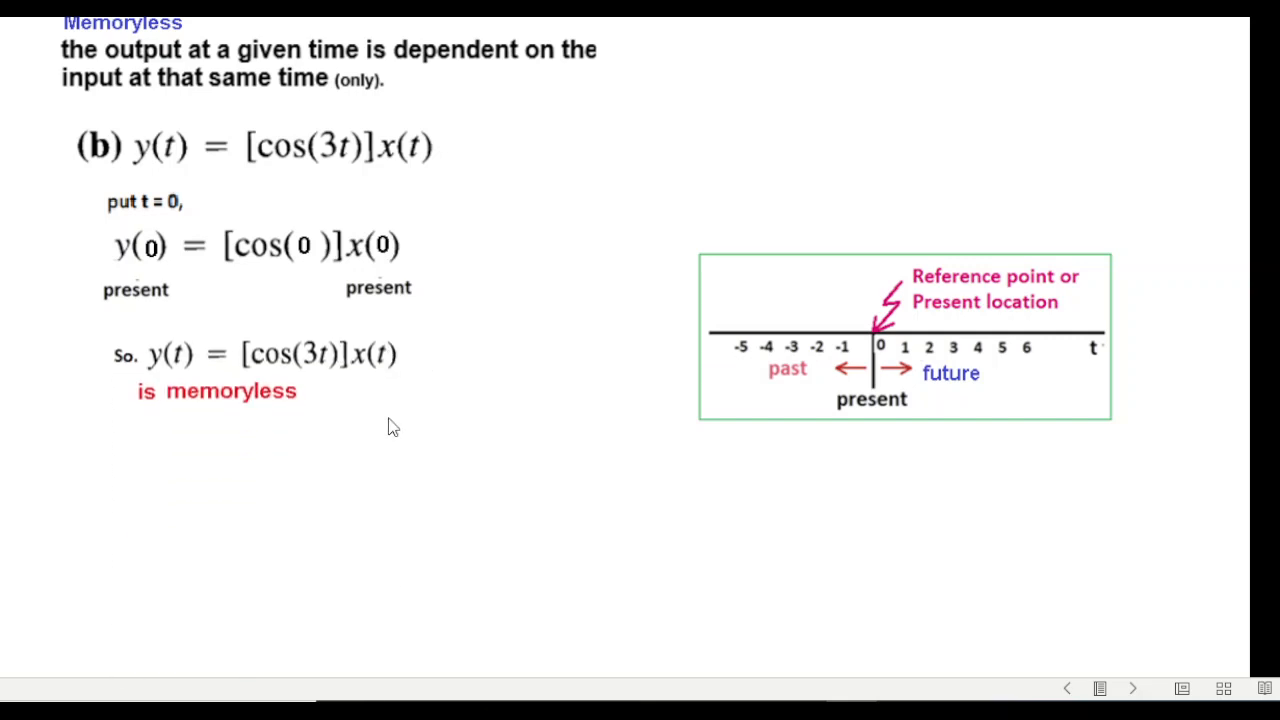
mouse_move(484, 444)
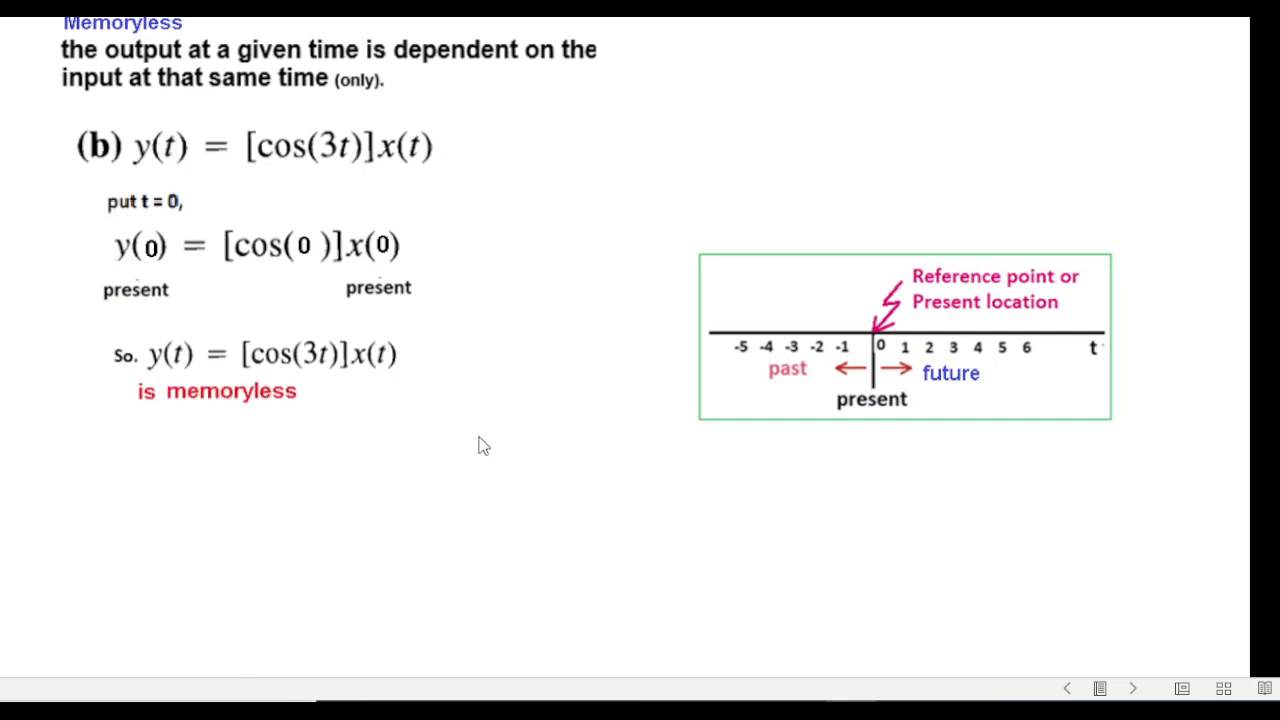
mouse_move(422, 536)
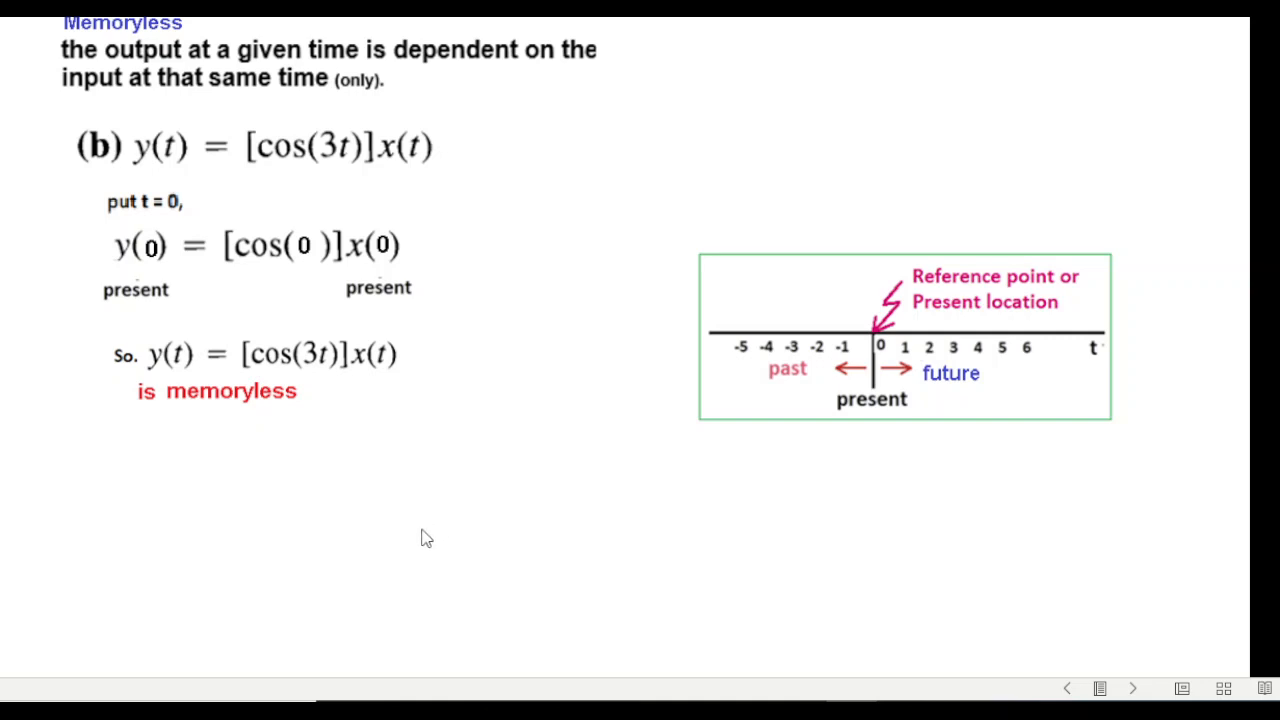
Bring up example (c), the integral from -∞ to 2t of x(τ)dτ
left_click(1132, 688)
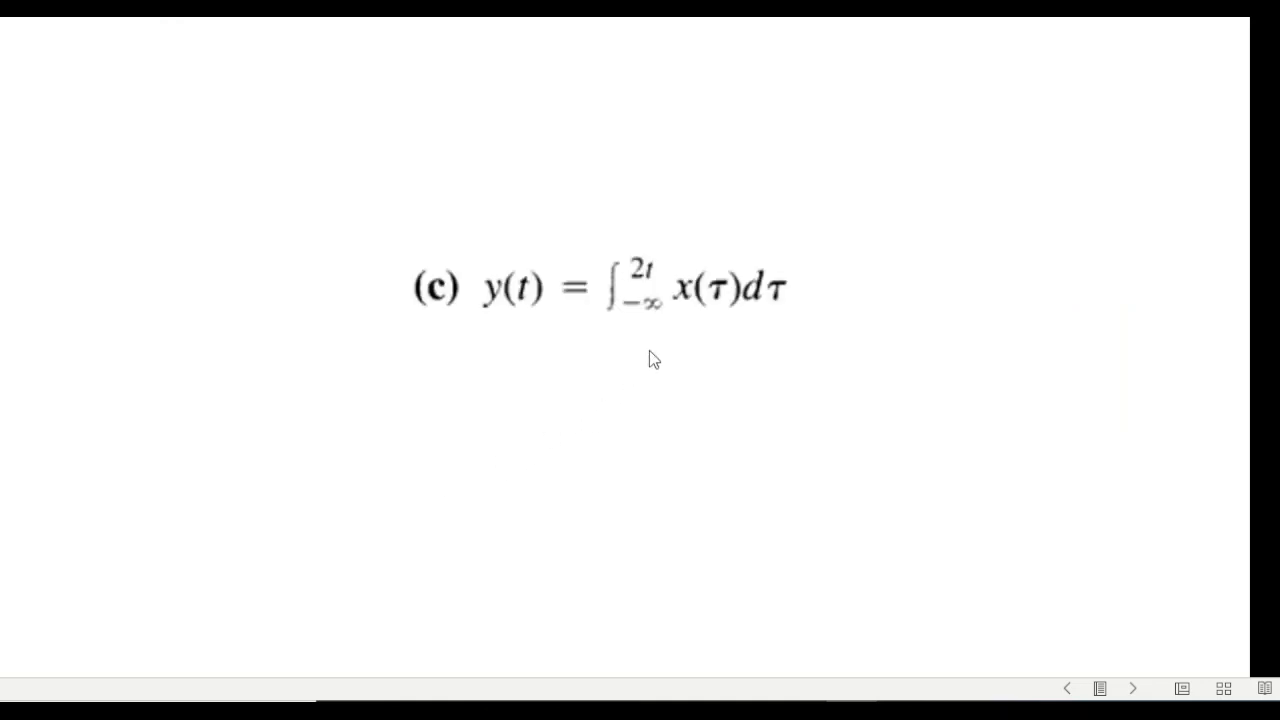
mouse_move(742, 392)
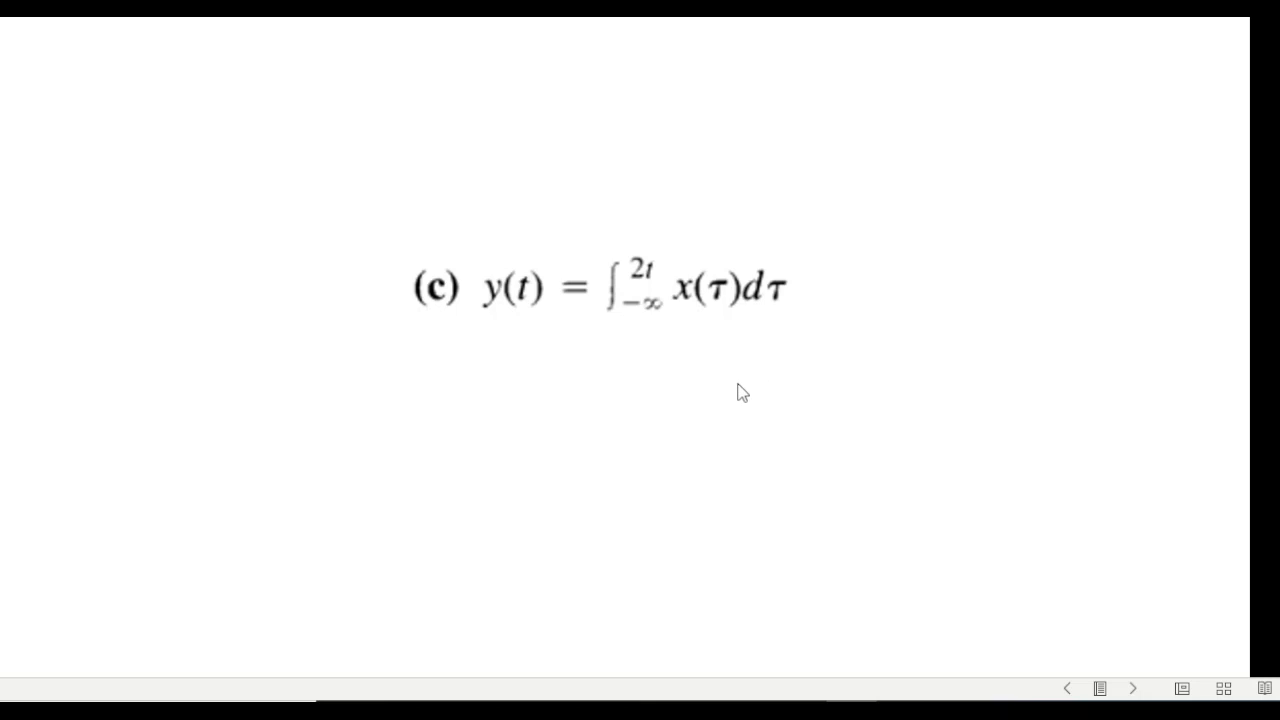
mouse_move(538, 420)
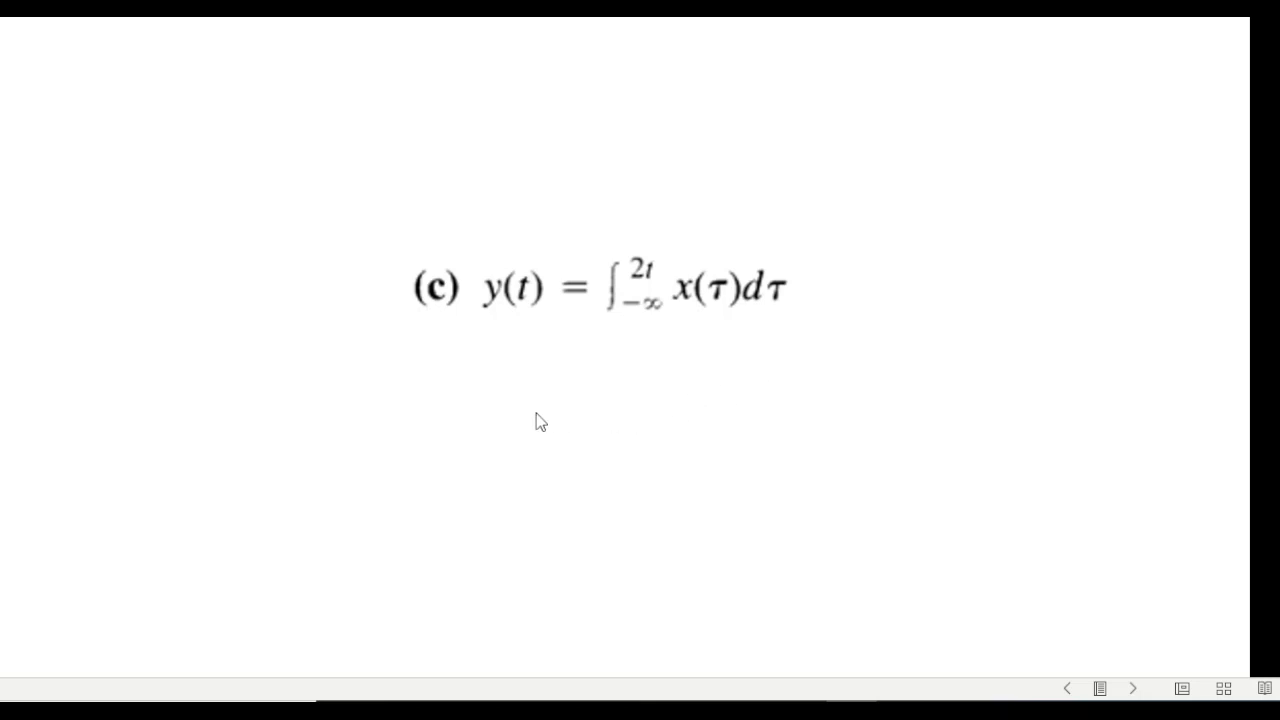
mouse_move(450, 436)
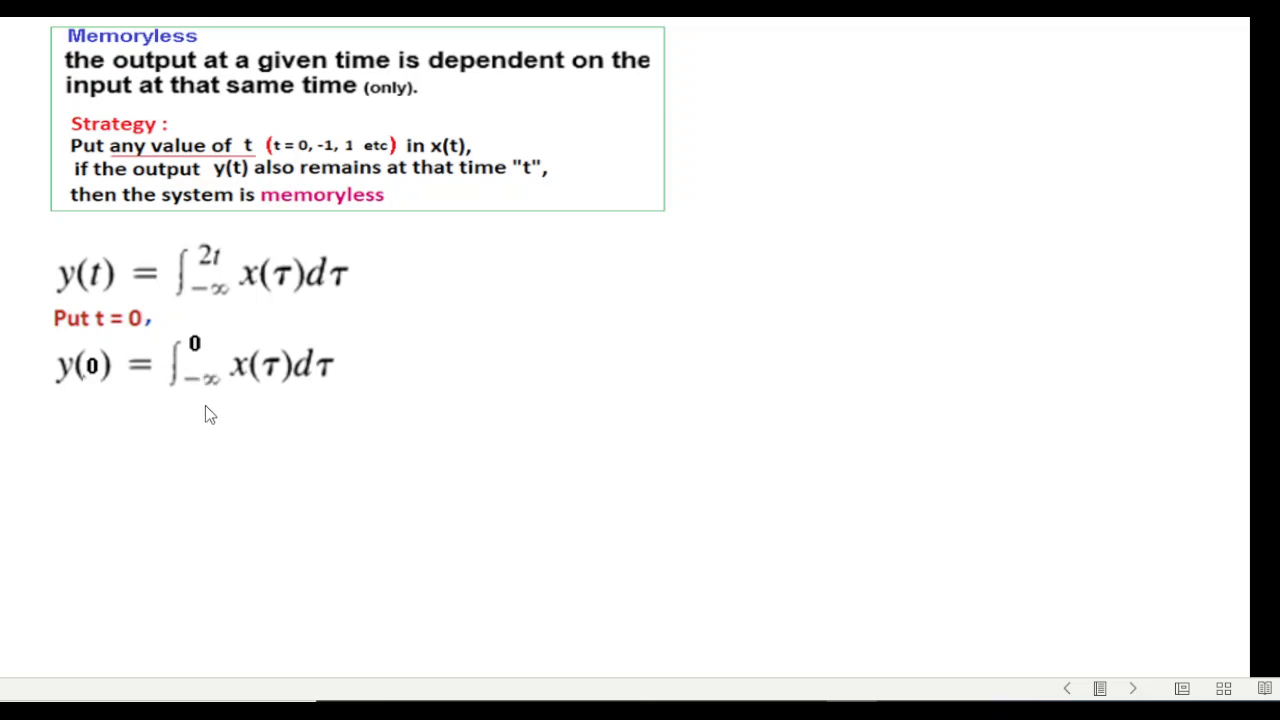
mouse_move(268, 368)
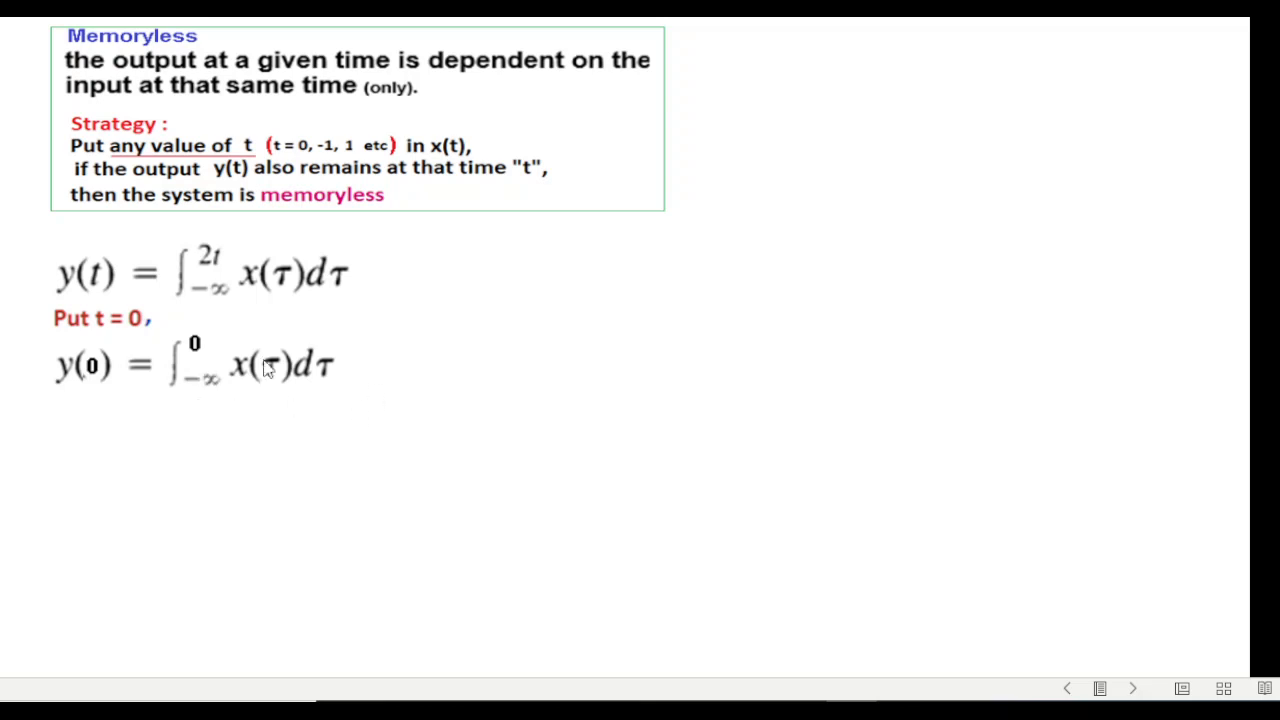
mouse_move(750, 432)
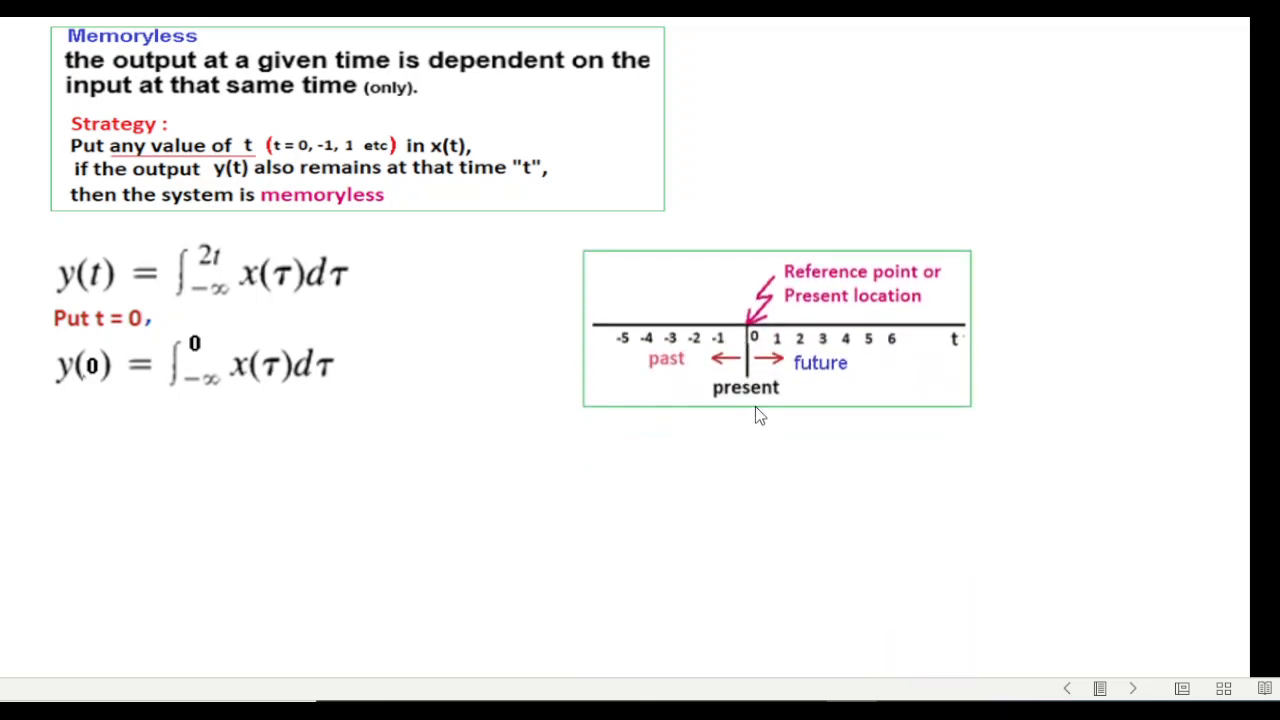
mouse_move(684, 356)
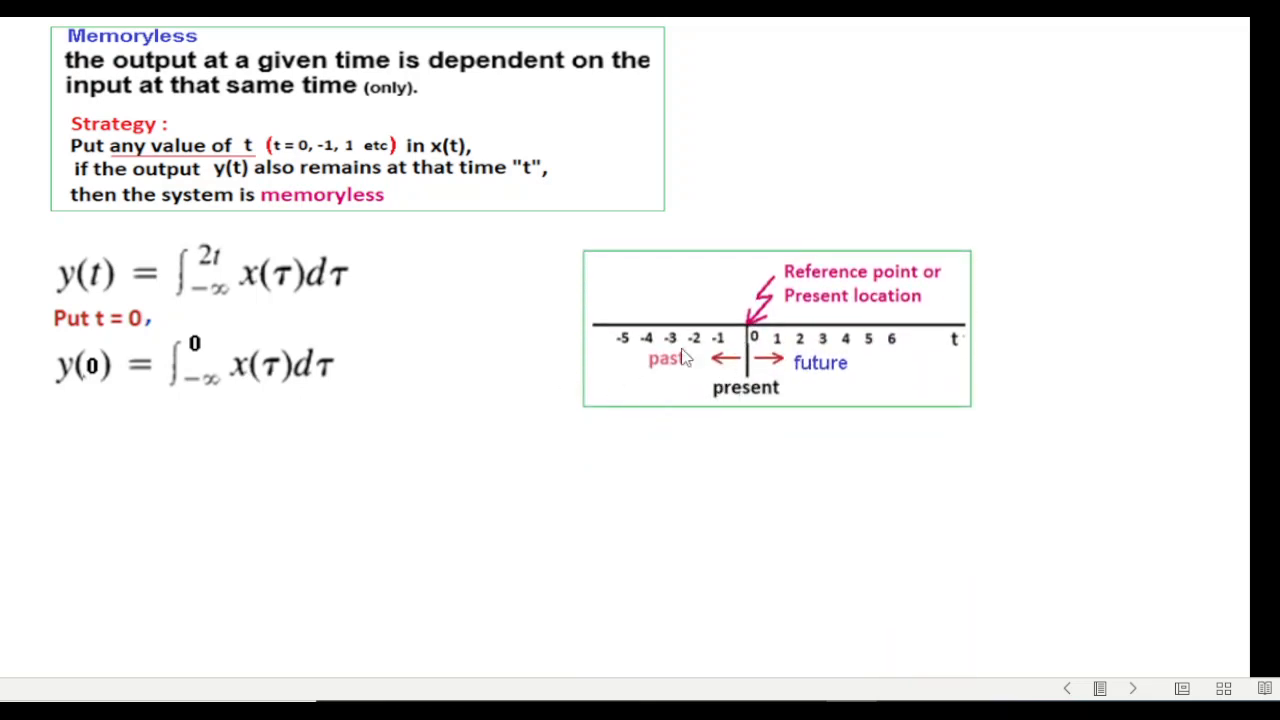
mouse_move(716, 442)
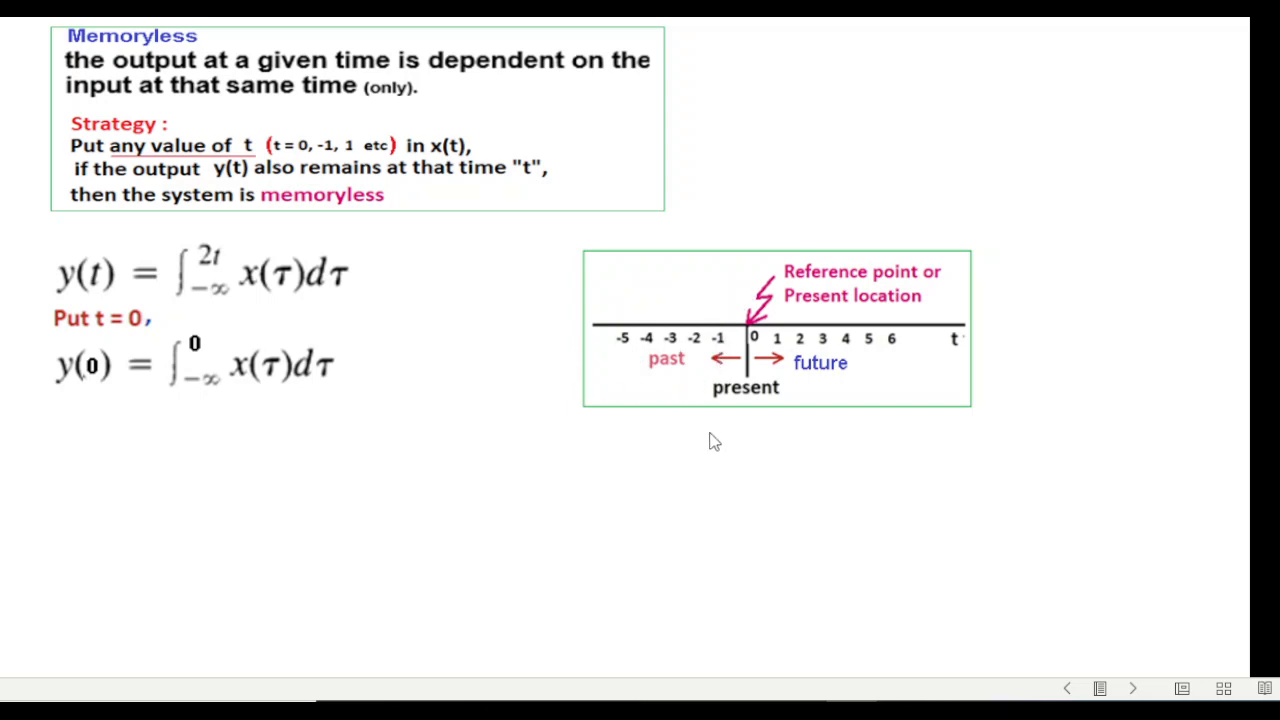
mouse_move(464, 500)
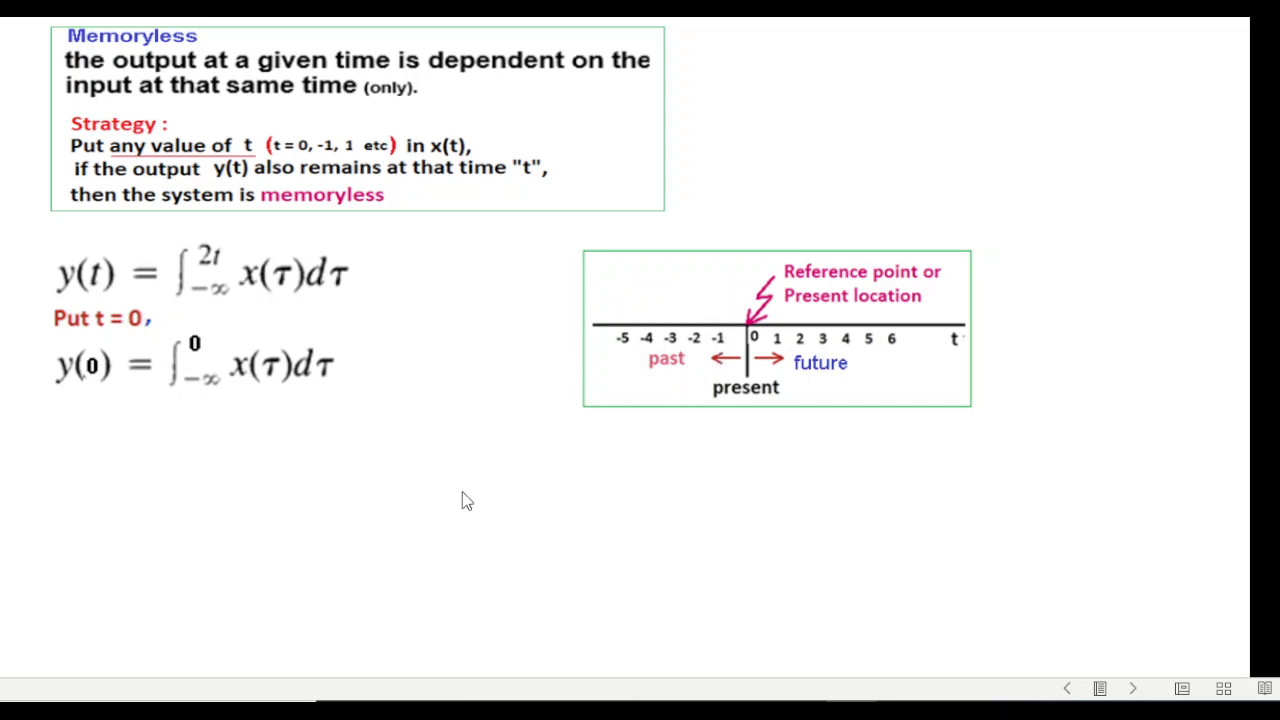
mouse_move(362, 510)
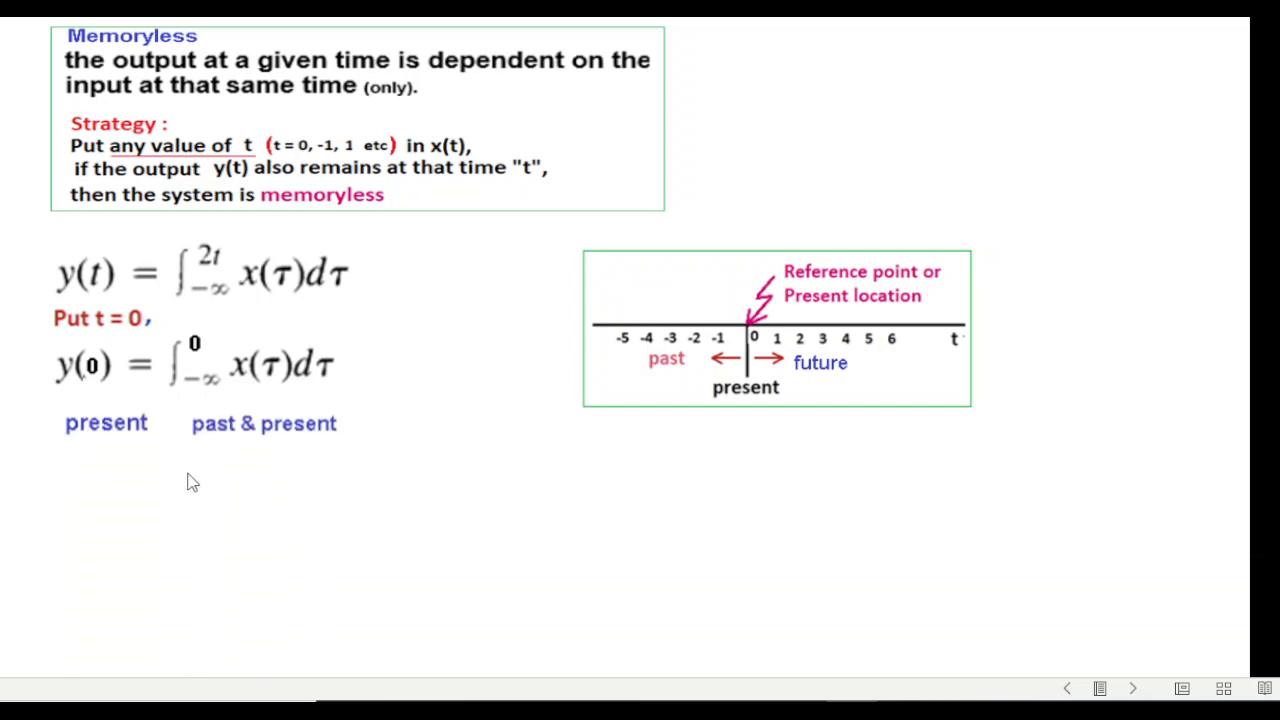
mouse_move(184, 372)
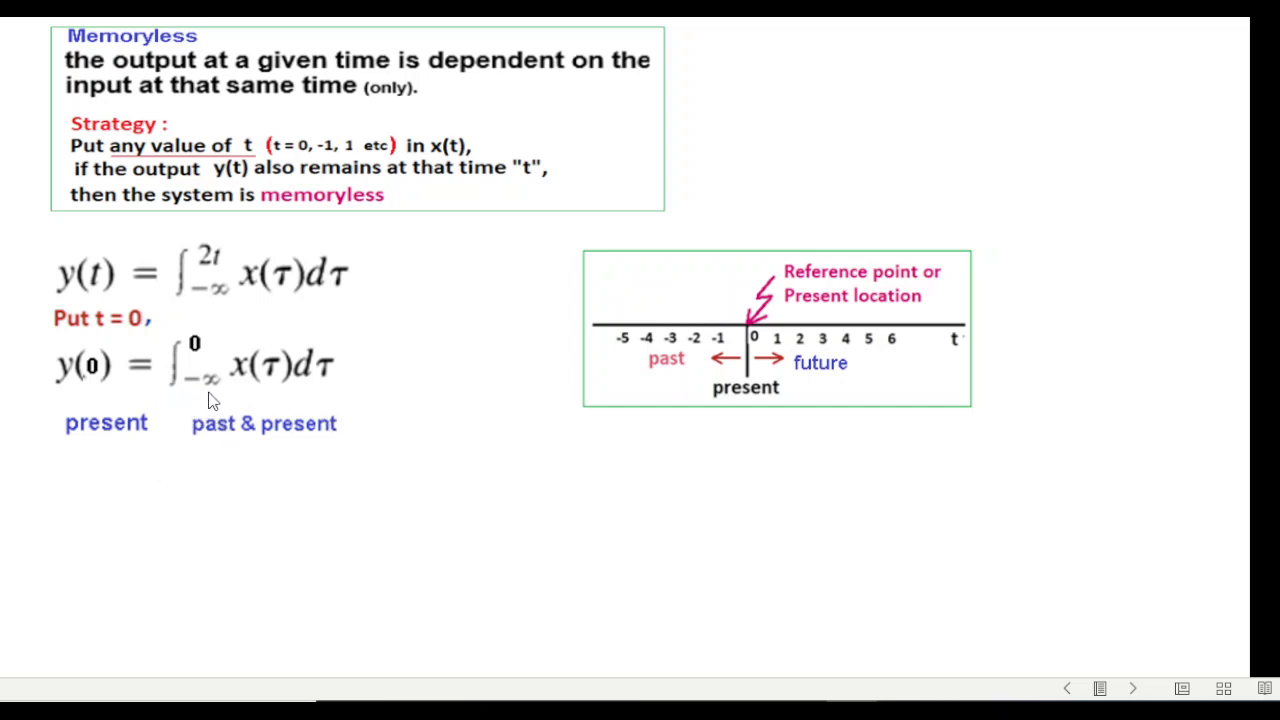
mouse_move(552, 370)
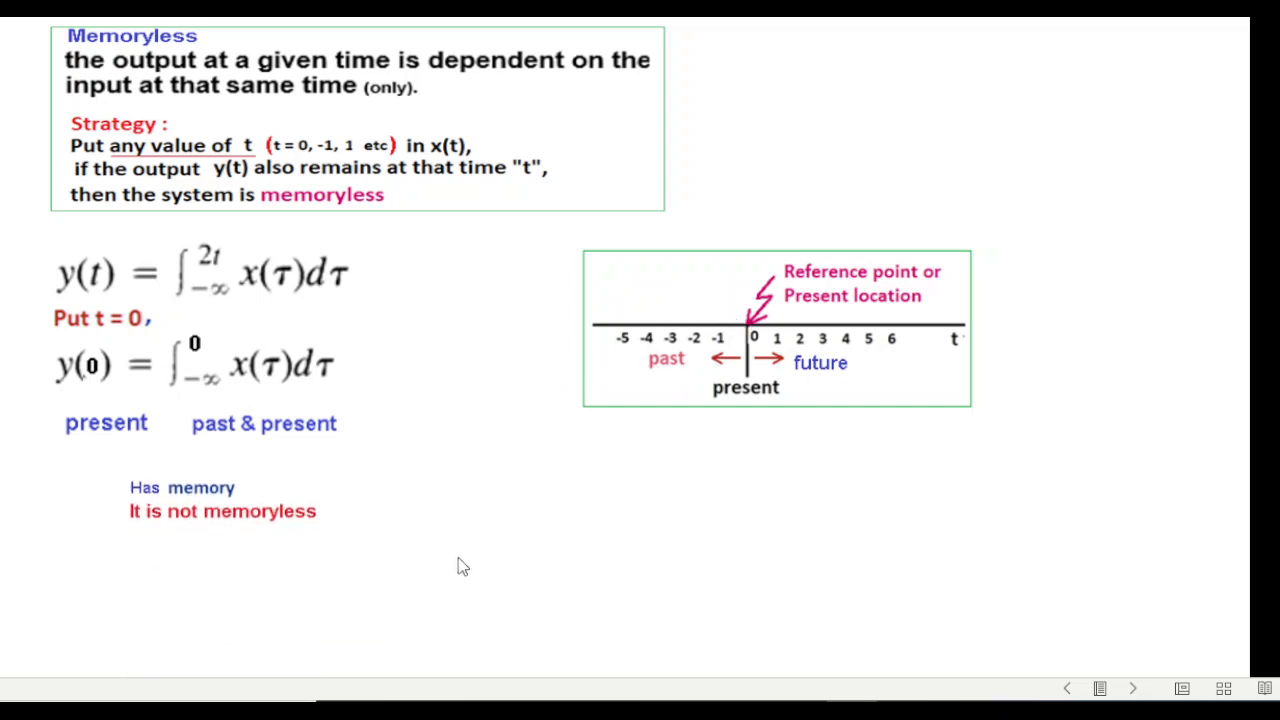
mouse_move(480, 612)
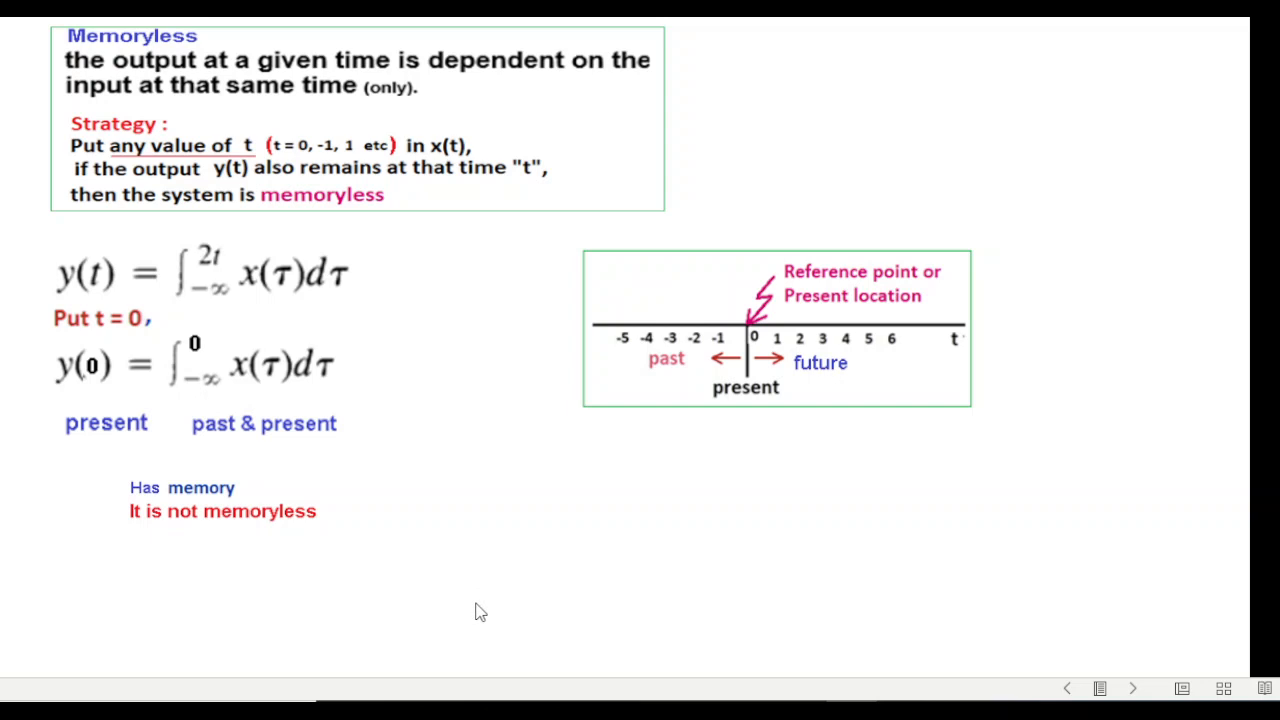
Bring up the piecewise system example with x(t) + x(t - 2)
left_click(1132, 688)
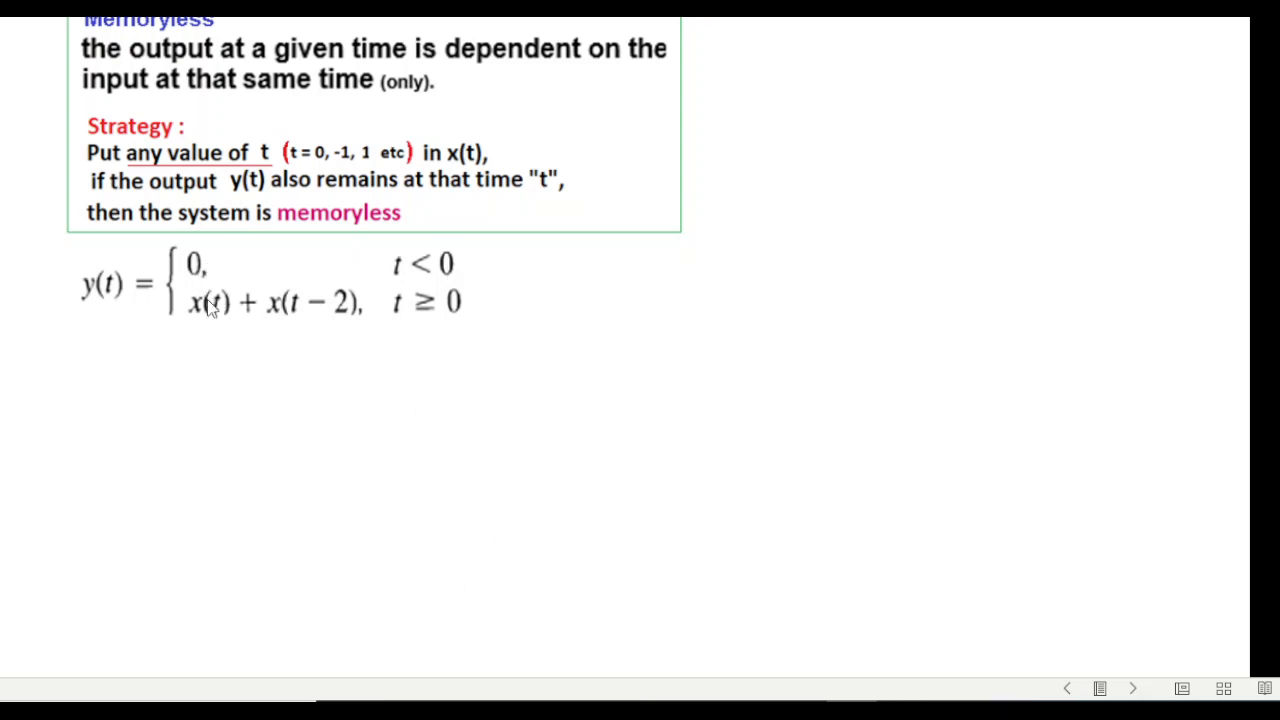
mouse_move(444, 446)
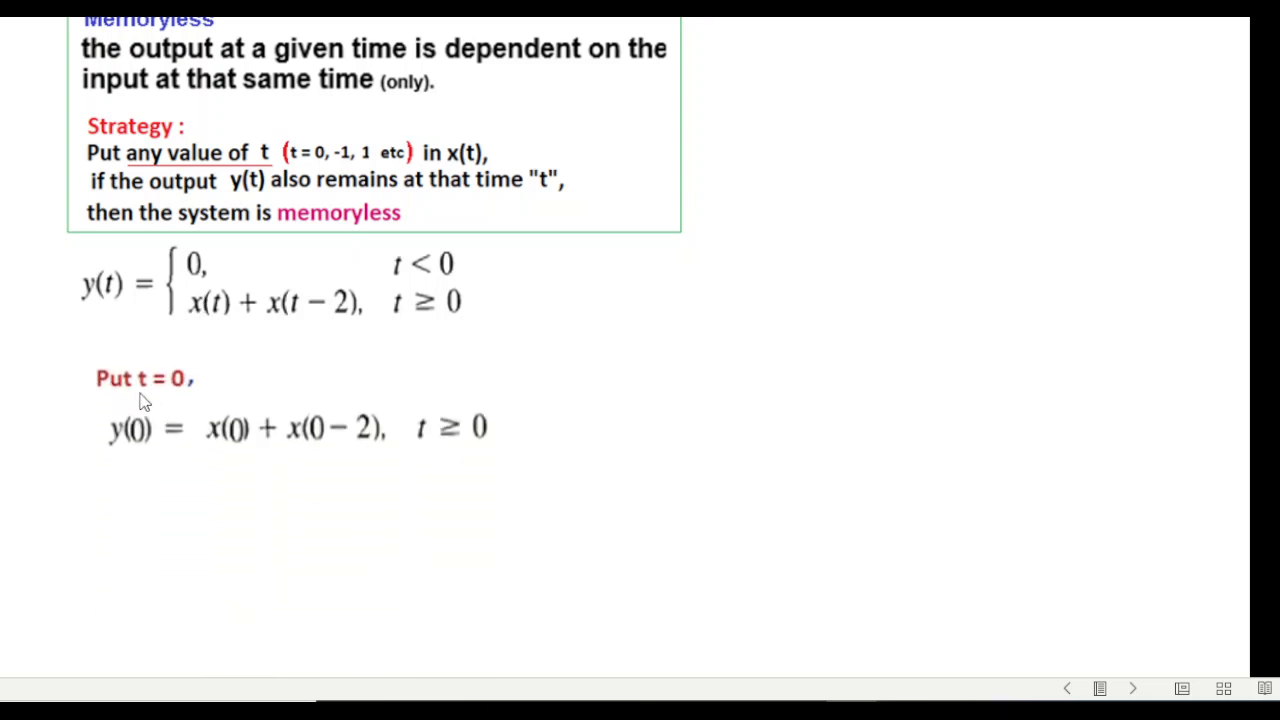
mouse_move(450, 458)
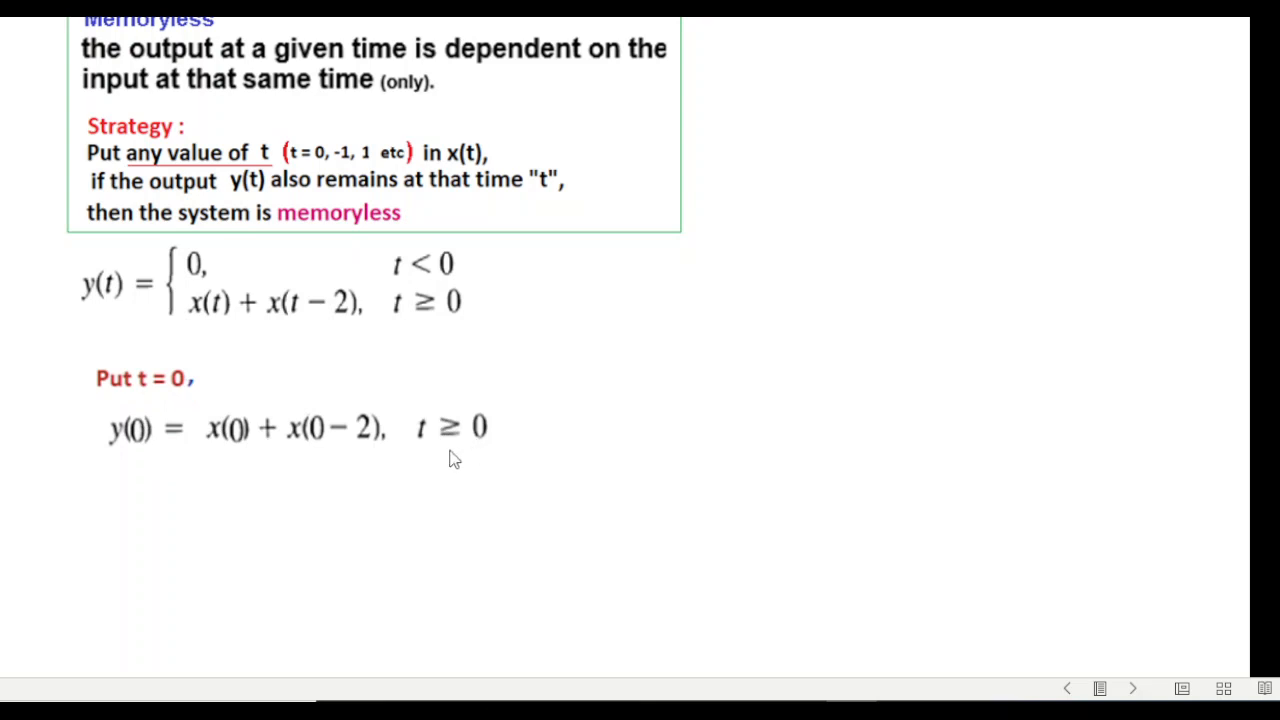
mouse_move(446, 450)
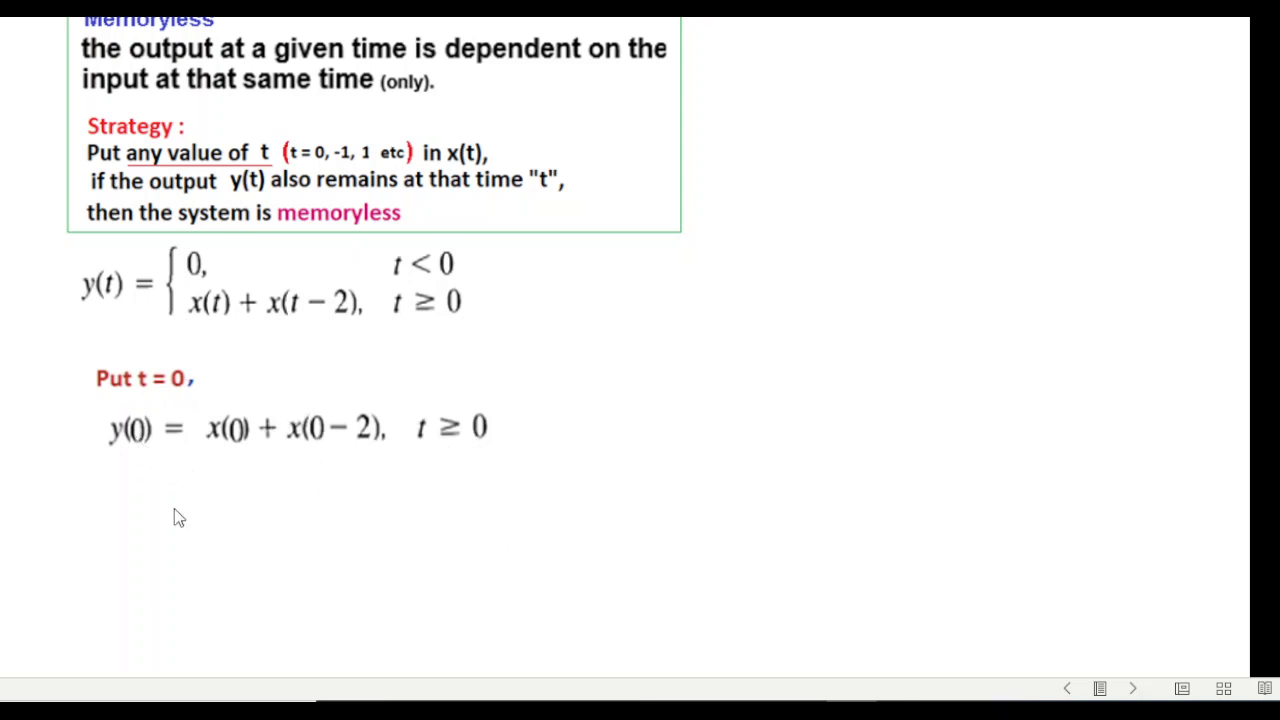
mouse_move(776, 450)
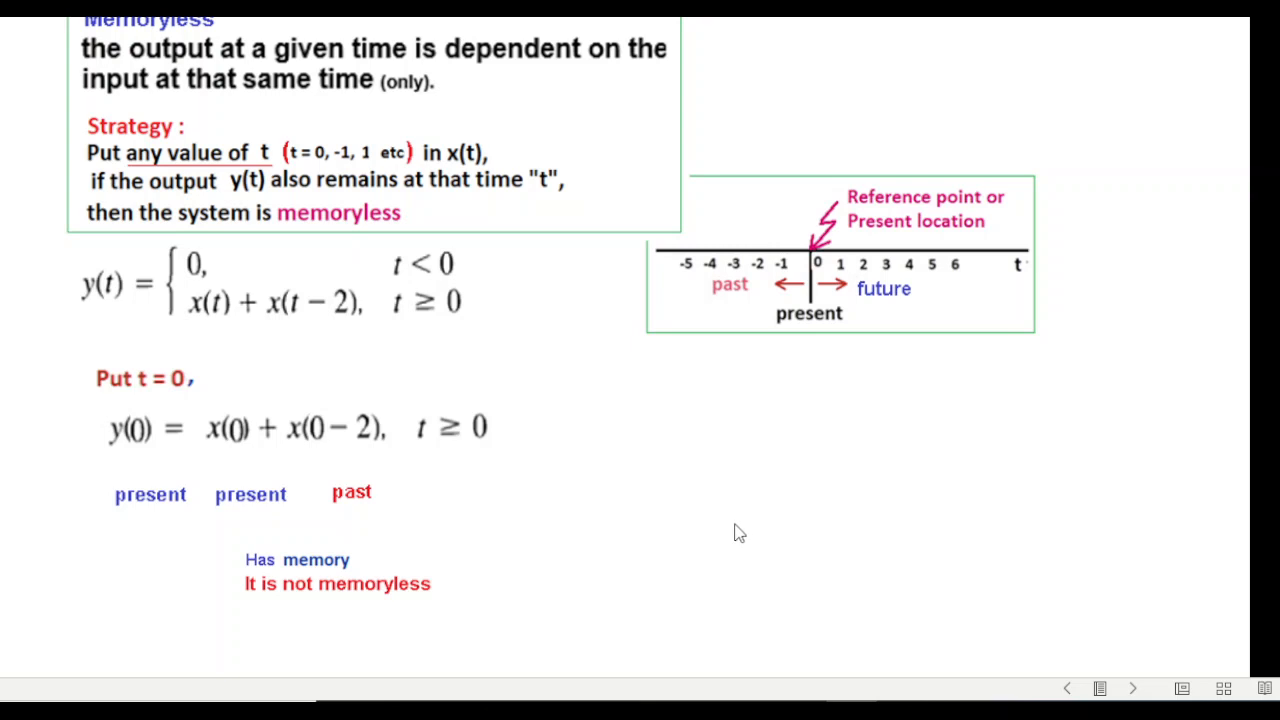
Advance to example (e), the system conditioned on x(t)
left_click(1132, 688)
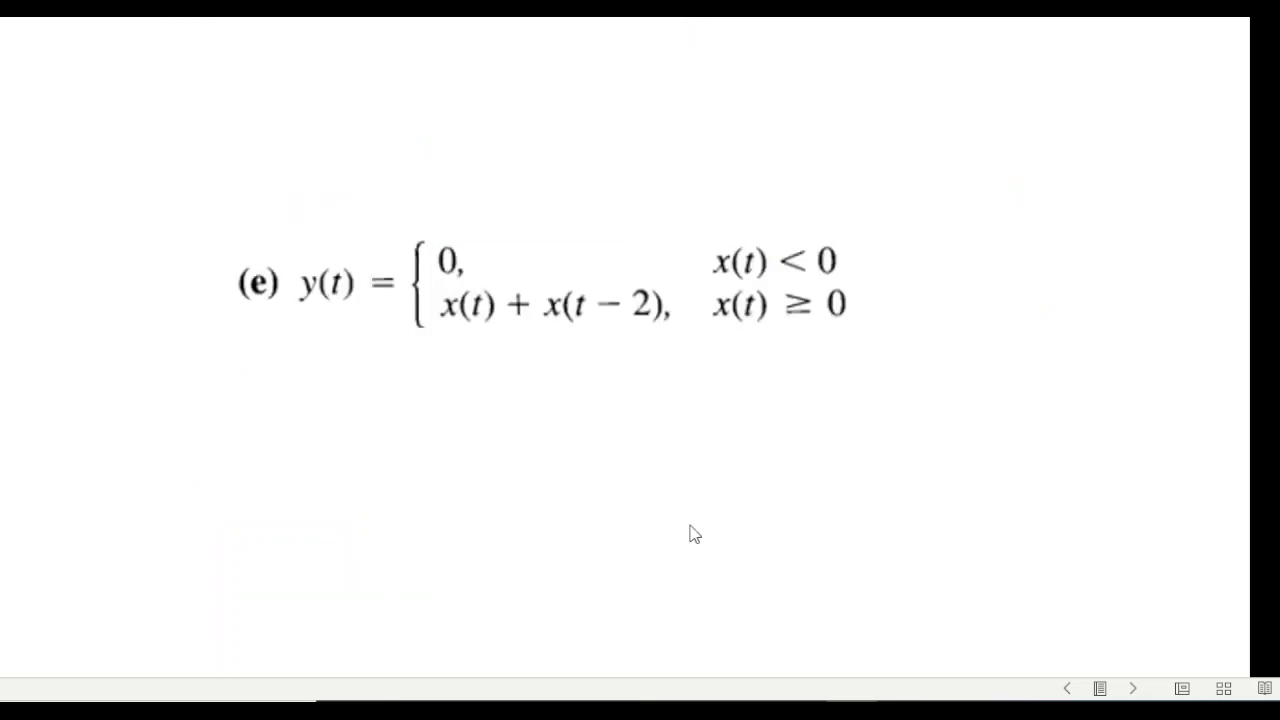
mouse_move(652, 404)
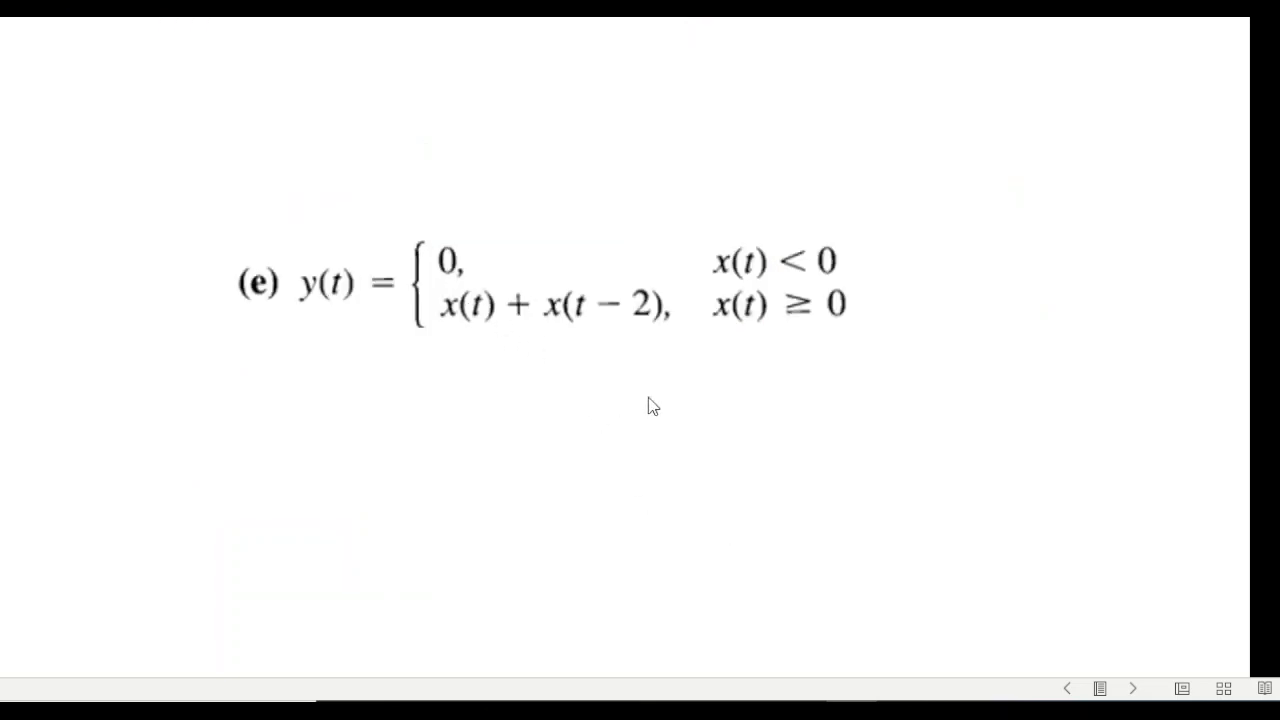
mouse_move(764, 190)
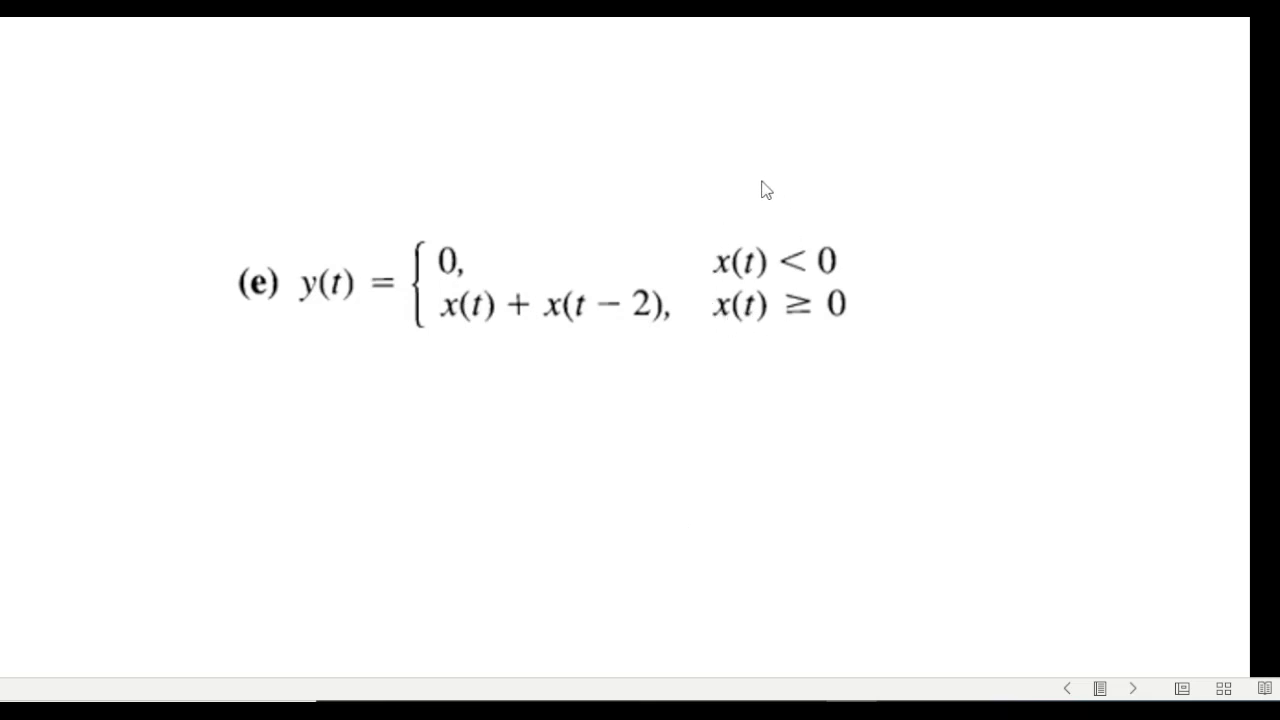
mouse_move(556, 492)
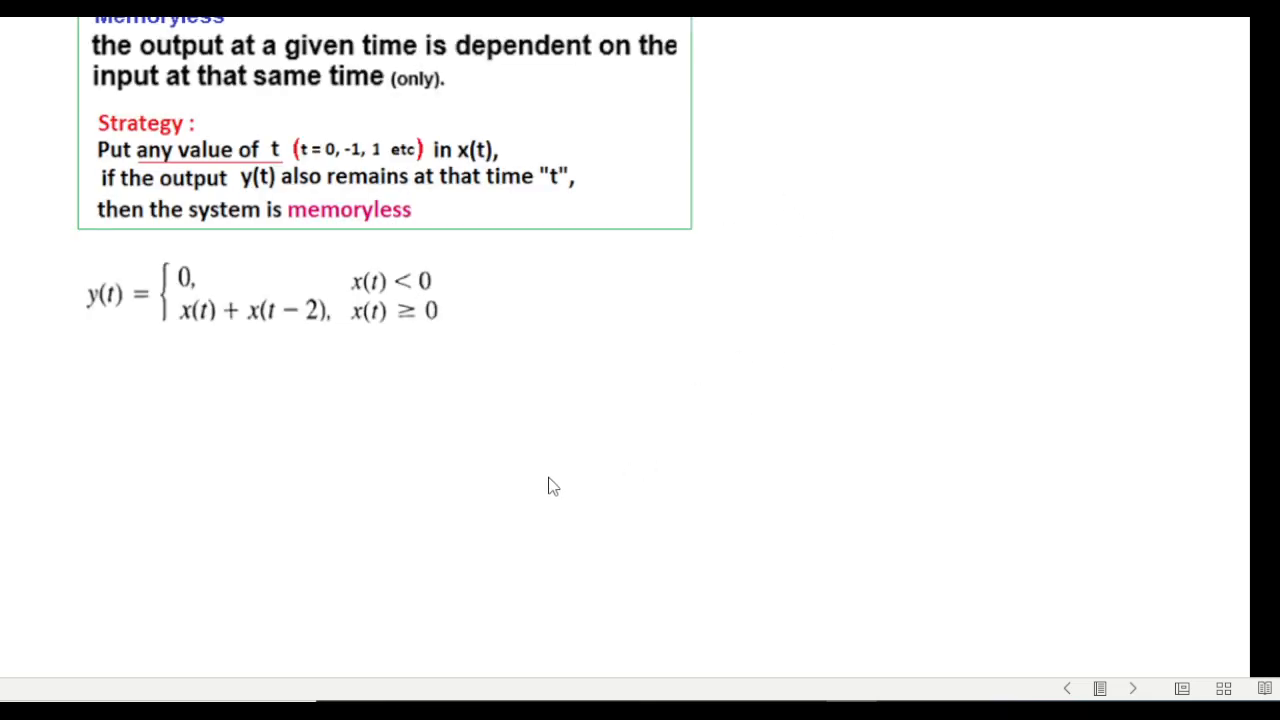
mouse_move(476, 476)
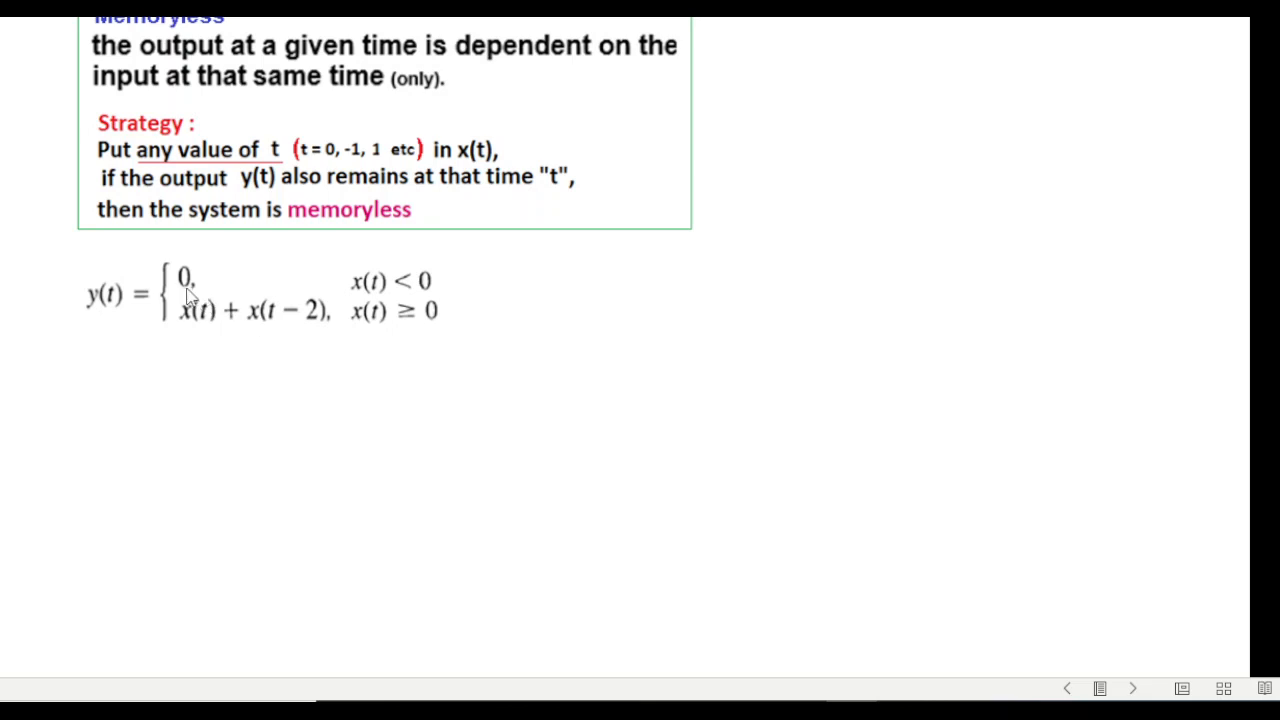
mouse_move(348, 298)
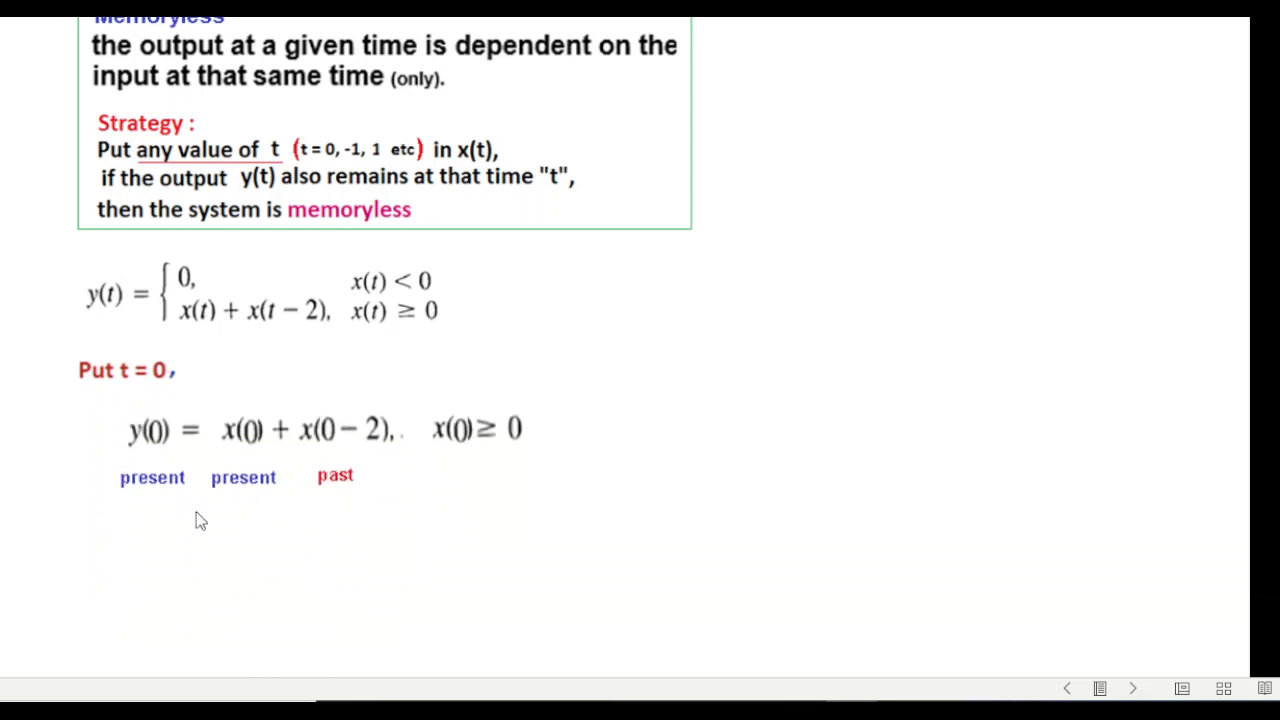
mouse_move(668, 556)
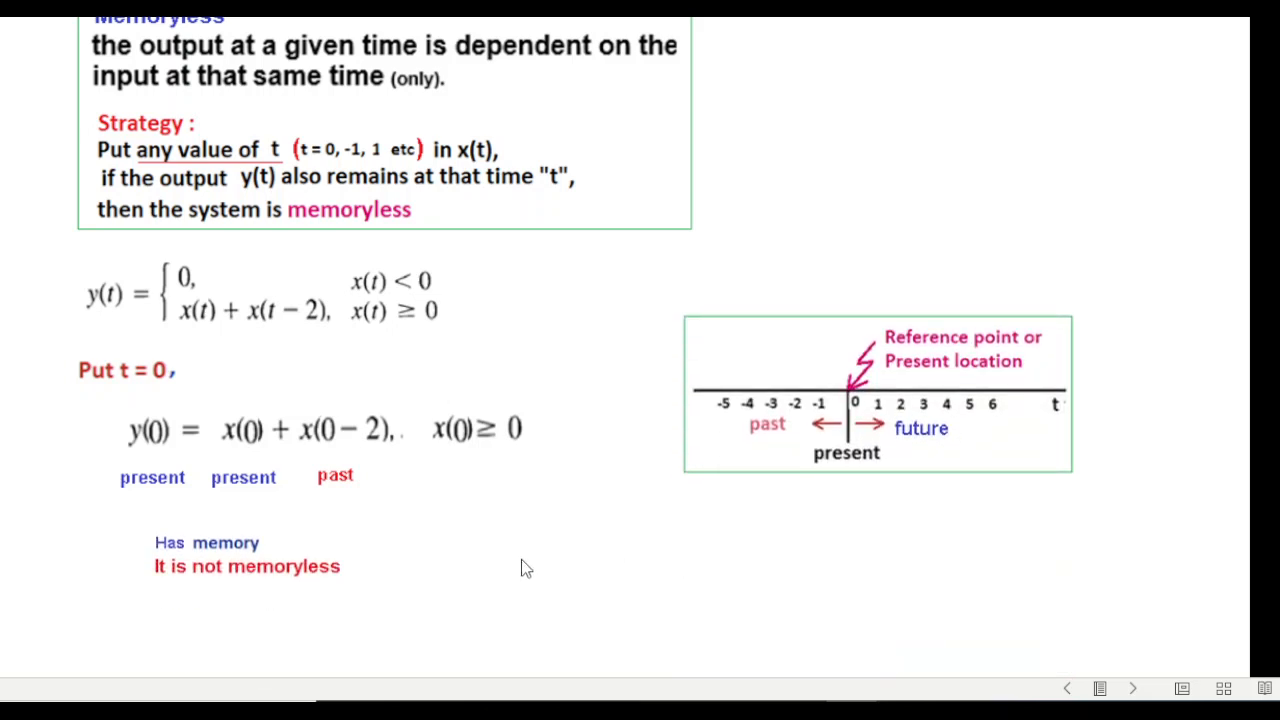
Advance to example (f), y(t) = x(t/3)
left_click(1132, 688)
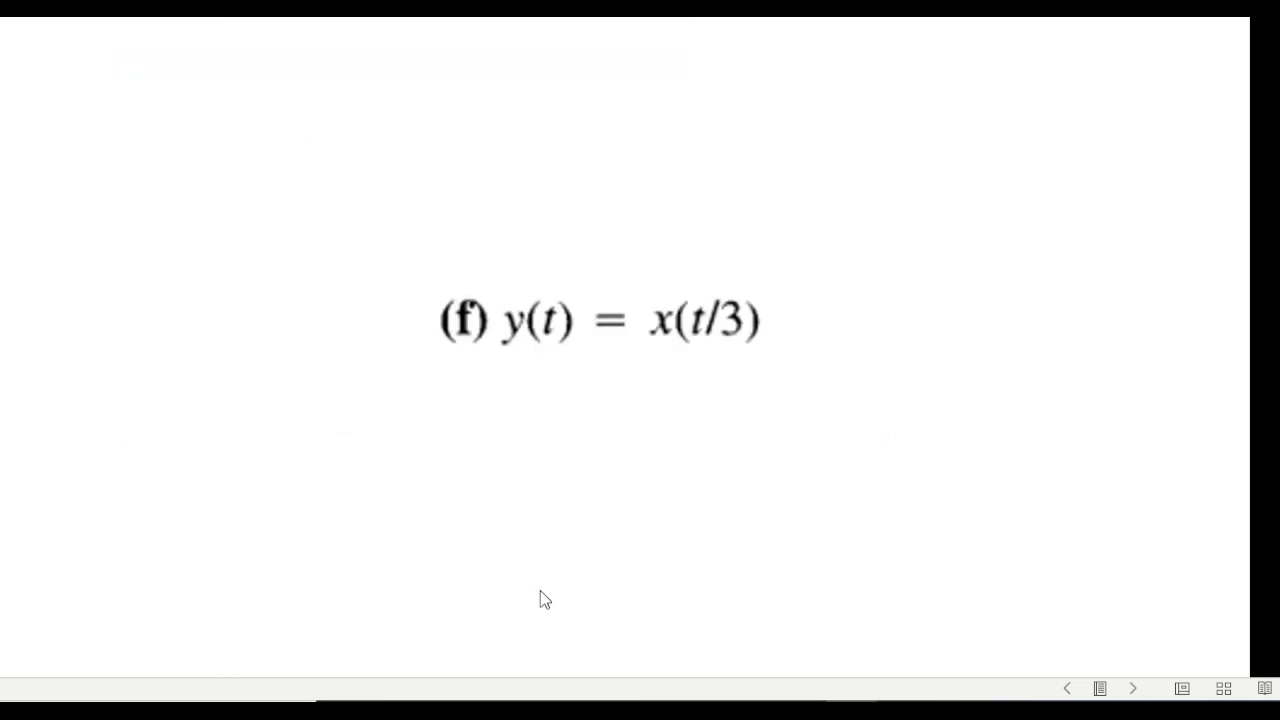
mouse_move(544, 600)
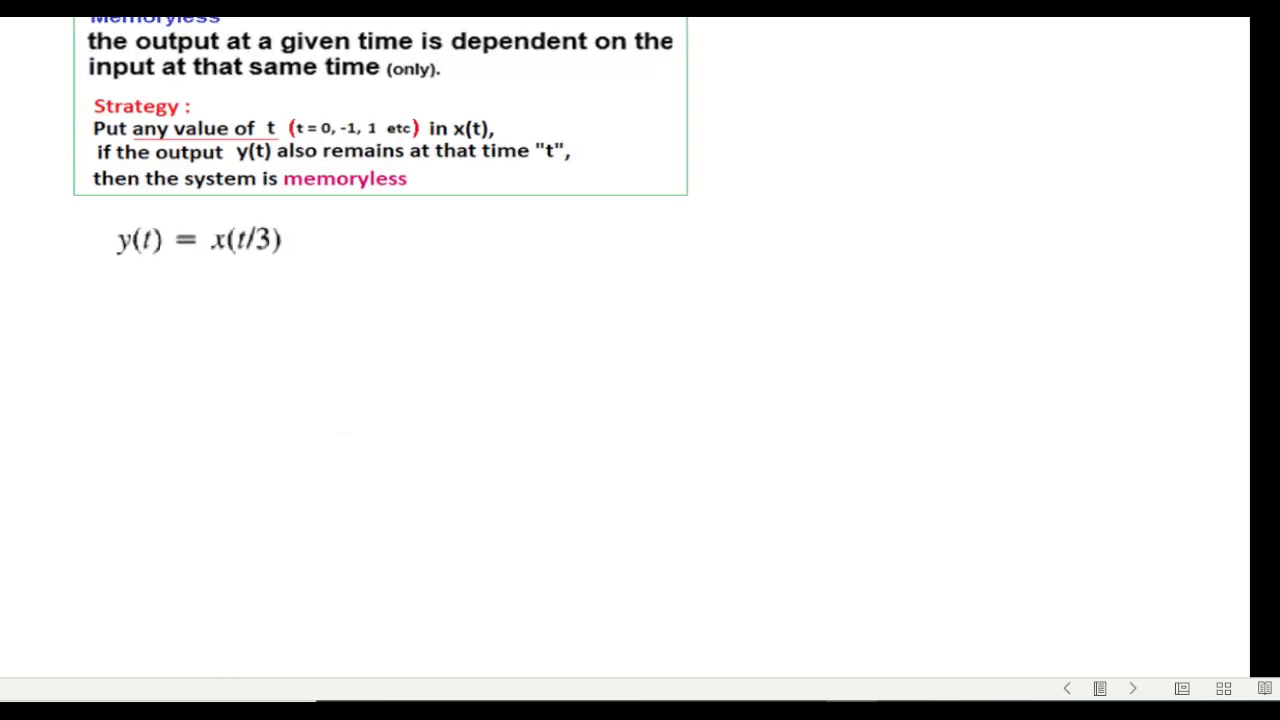
mouse_move(252, 304)
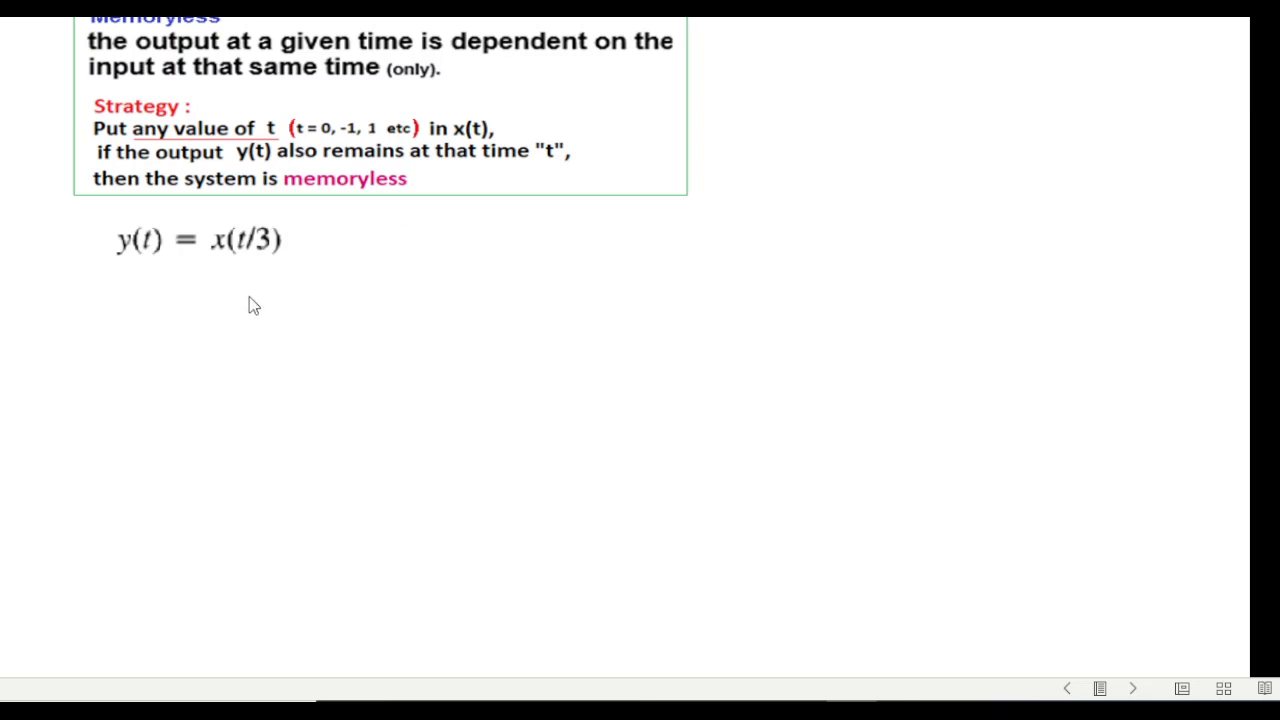
mouse_move(244, 236)
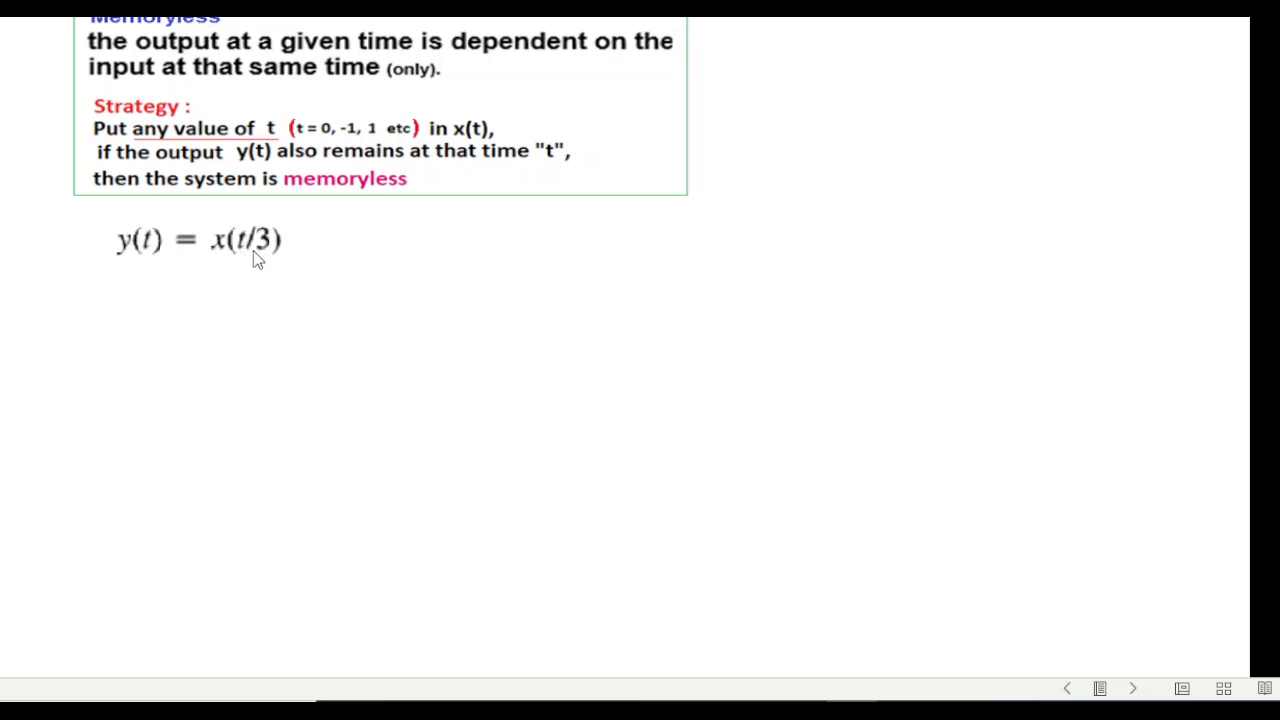
mouse_move(360, 318)
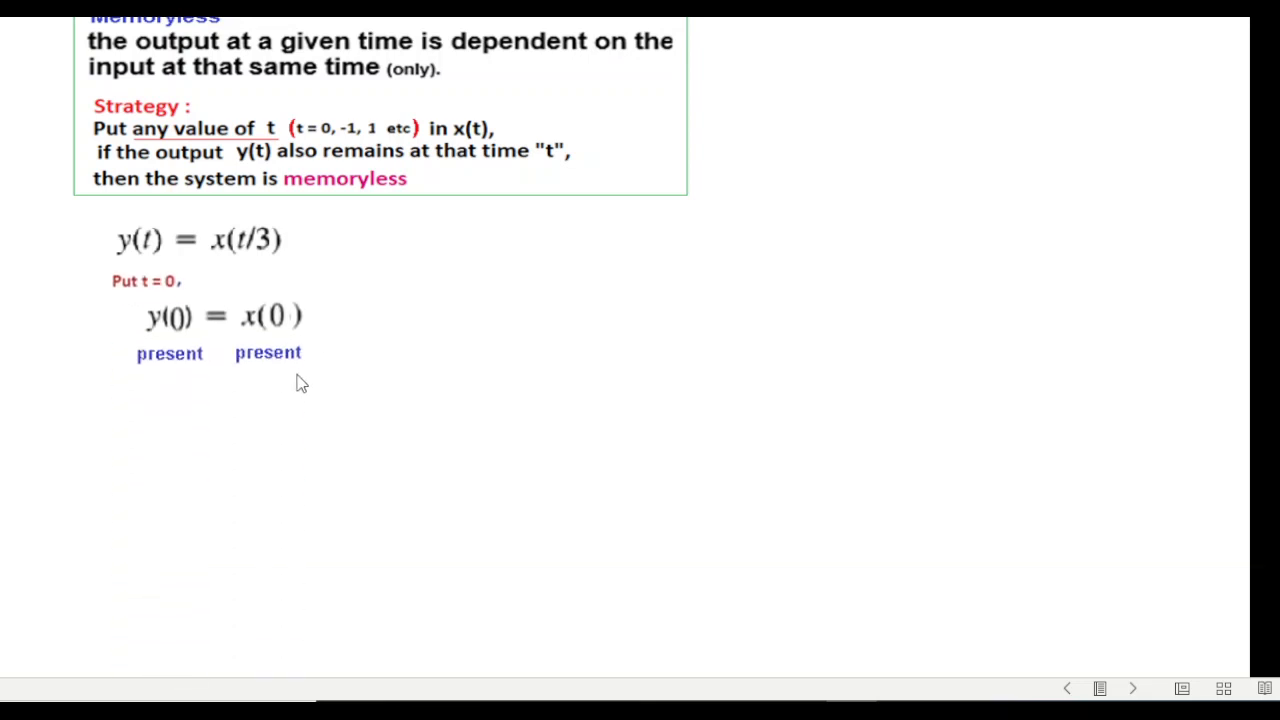
mouse_move(480, 358)
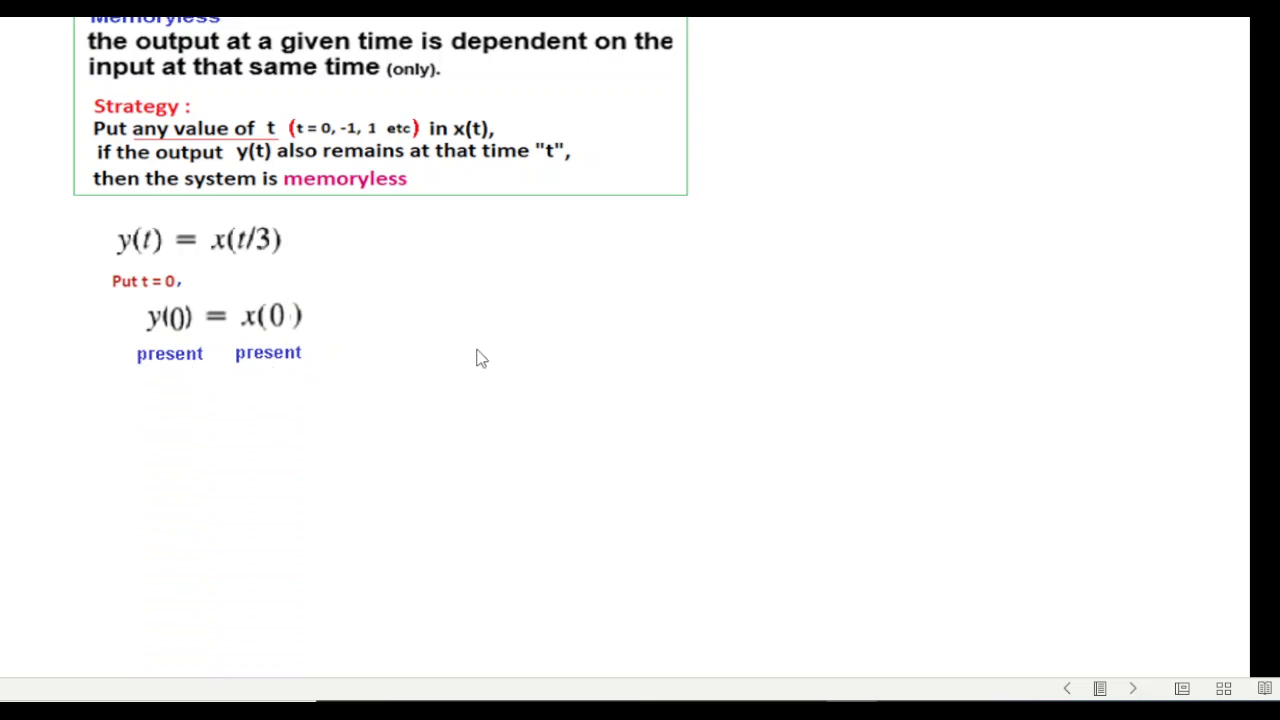
mouse_move(472, 368)
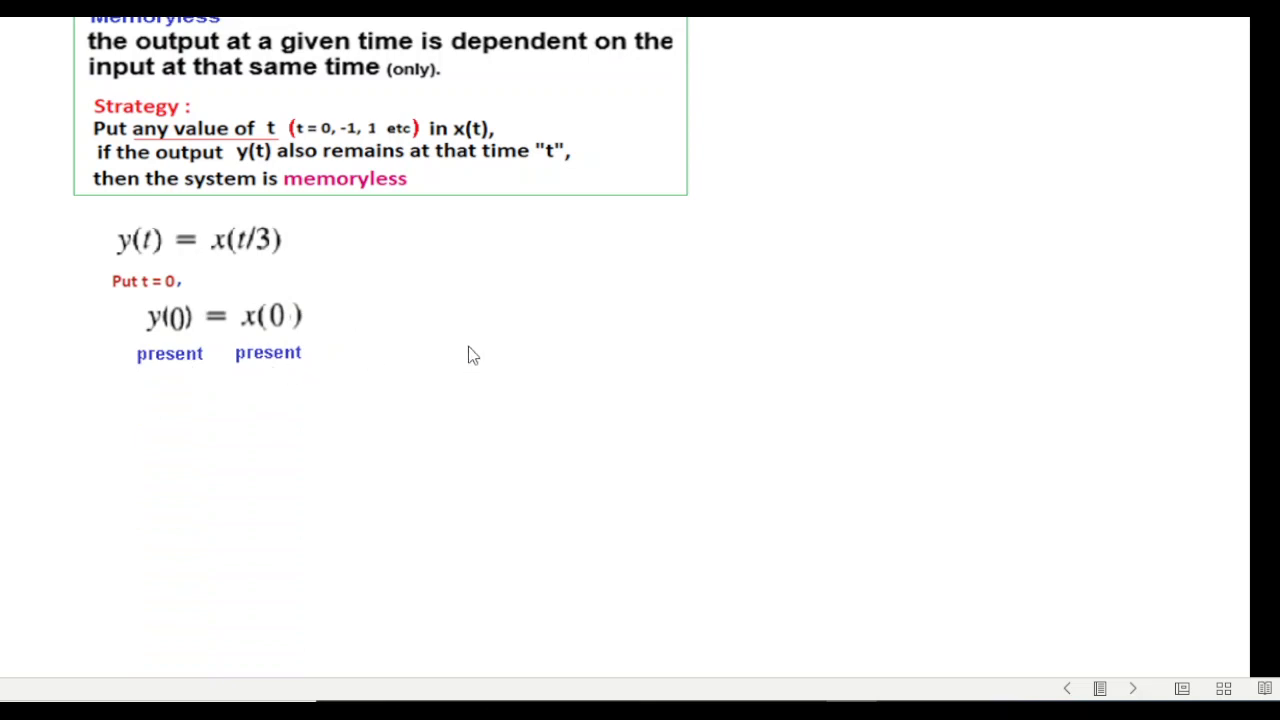
mouse_move(464, 356)
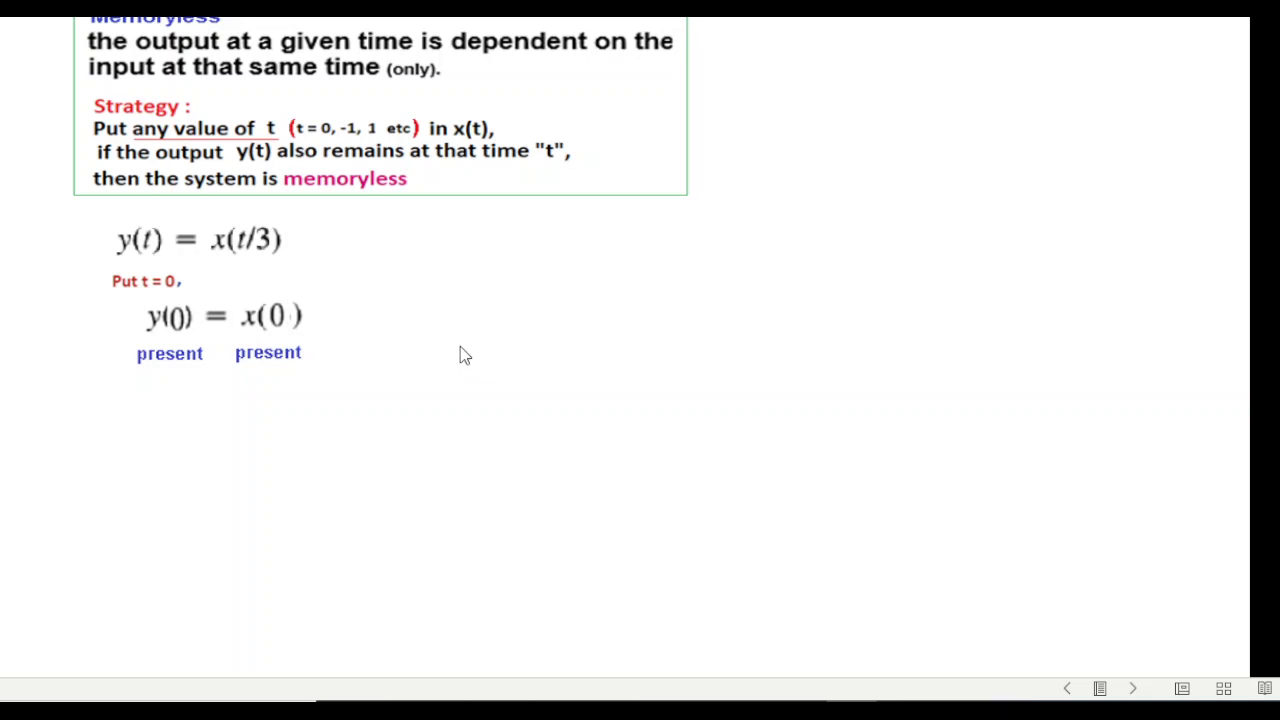
mouse_move(408, 374)
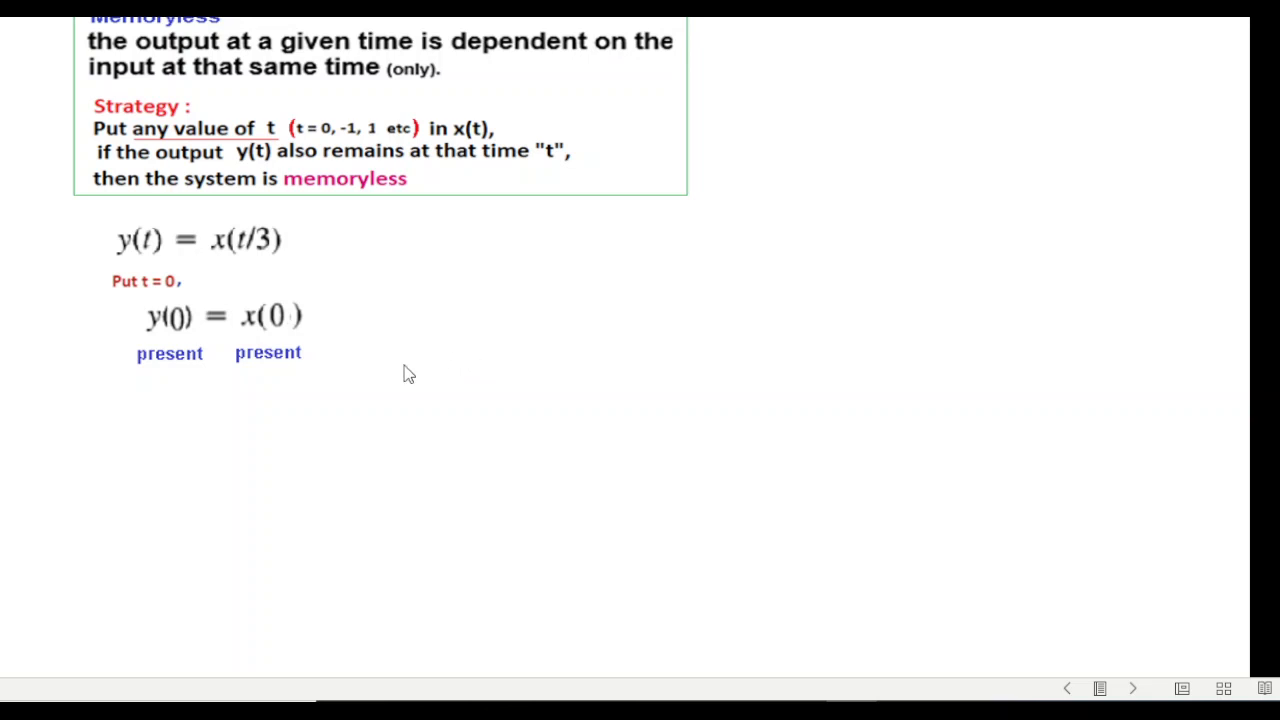
mouse_move(344, 180)
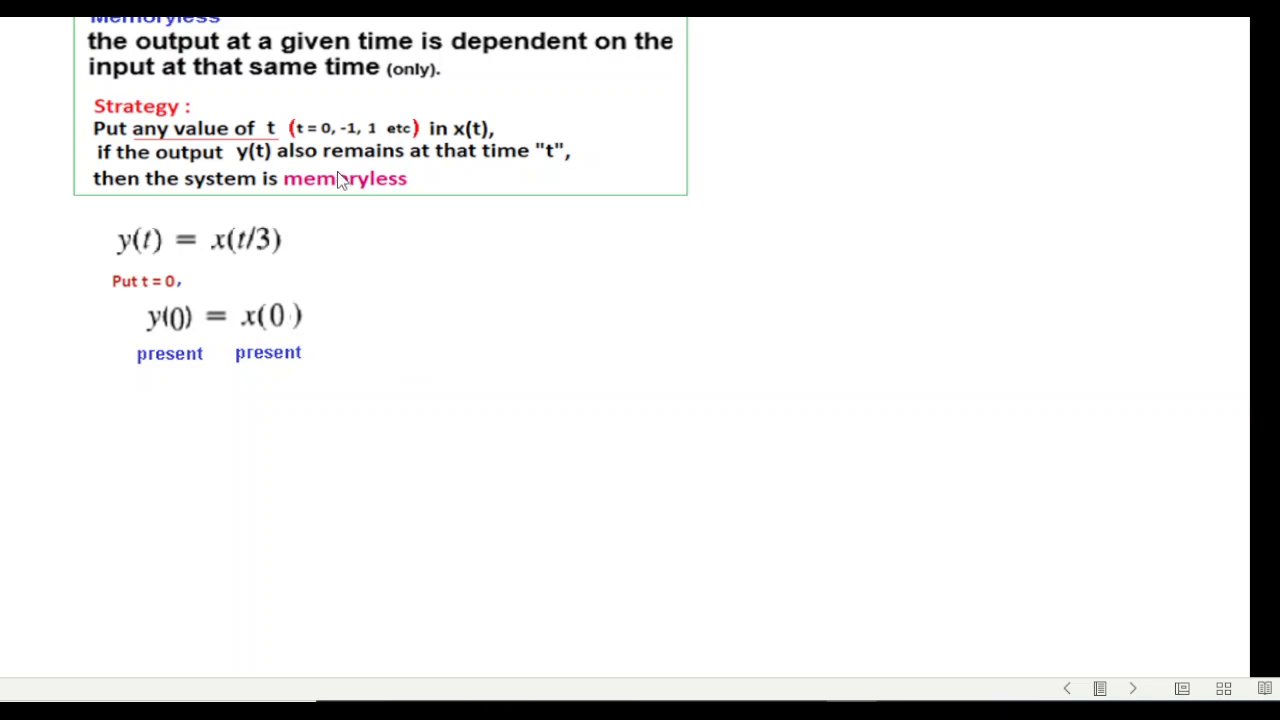
mouse_move(480, 424)
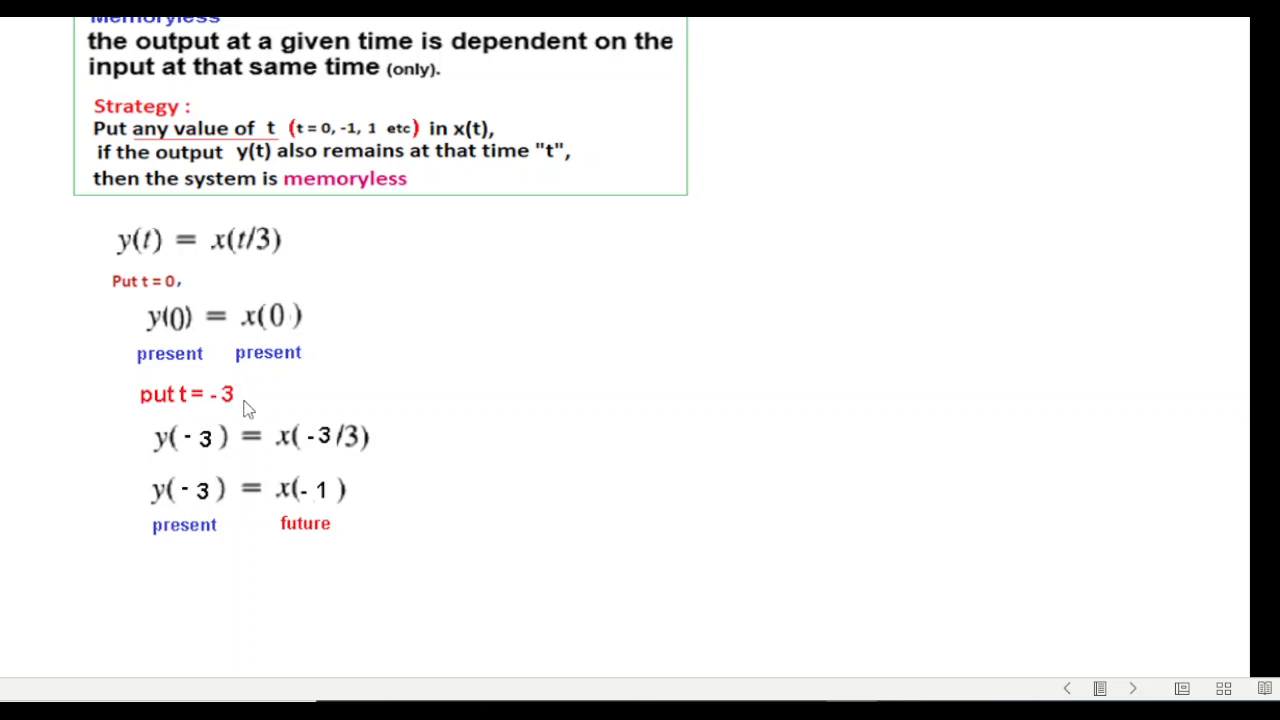
mouse_move(240, 408)
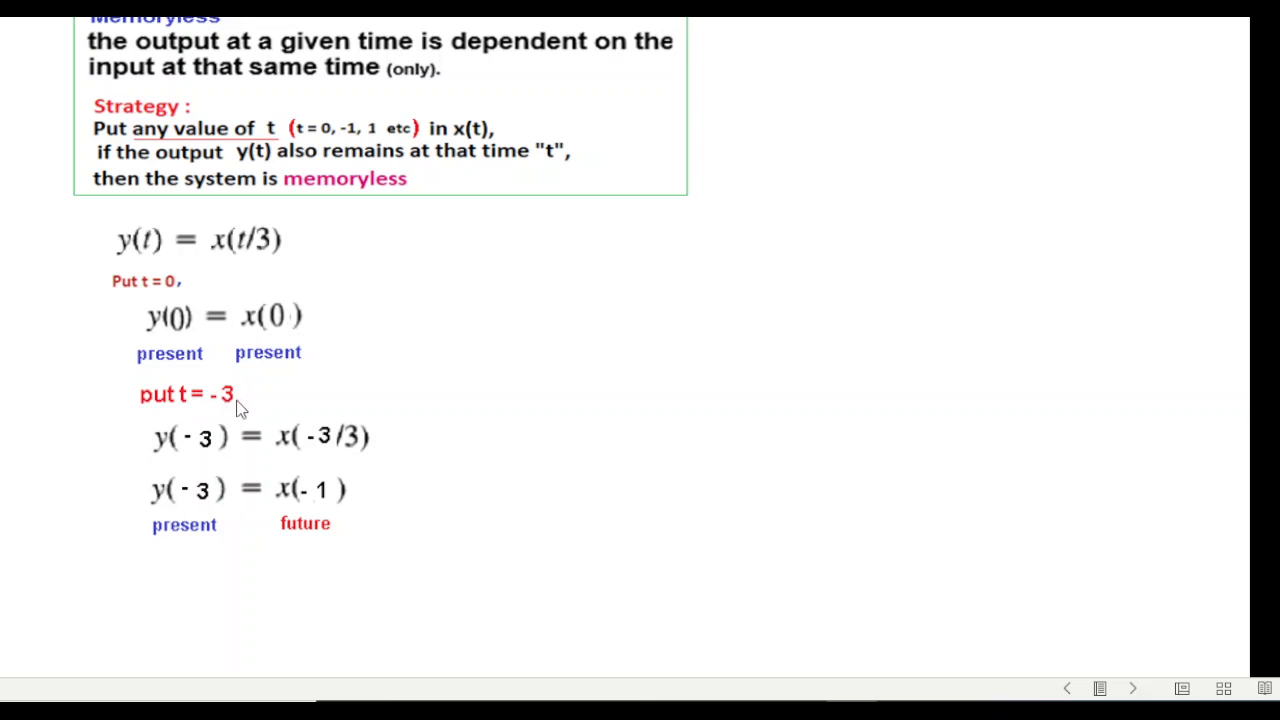
mouse_move(212, 460)
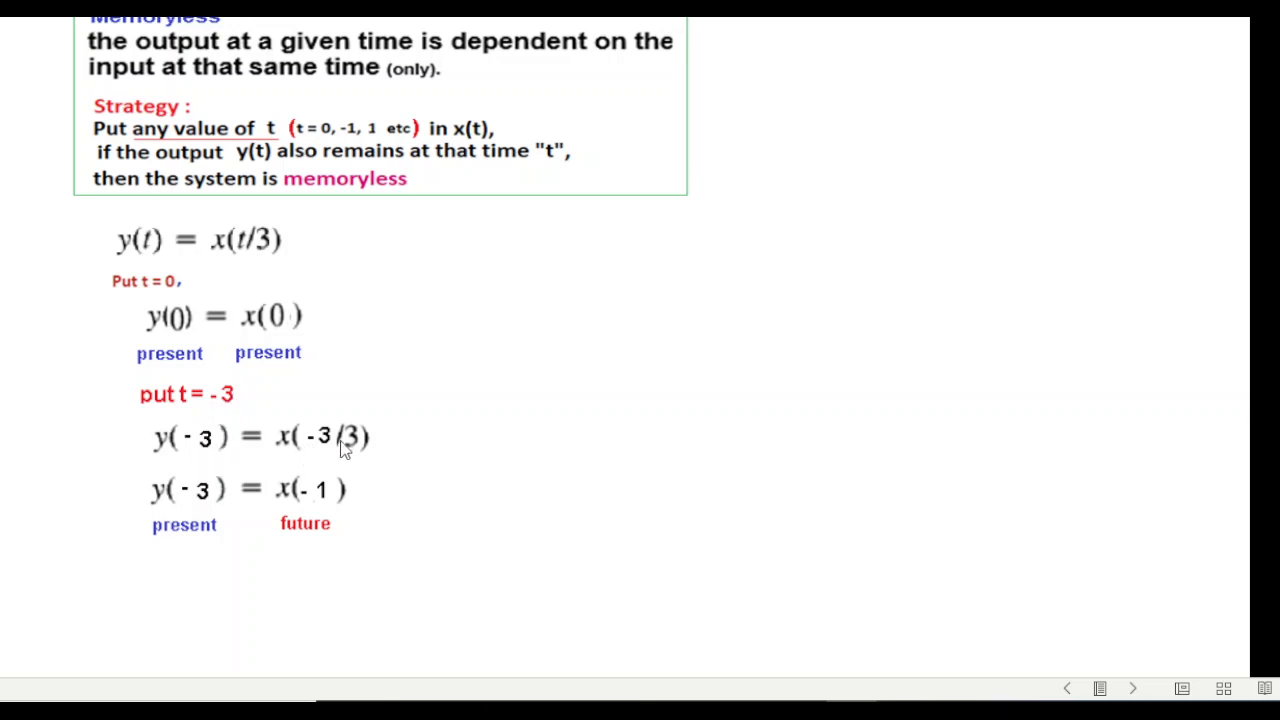
mouse_move(324, 430)
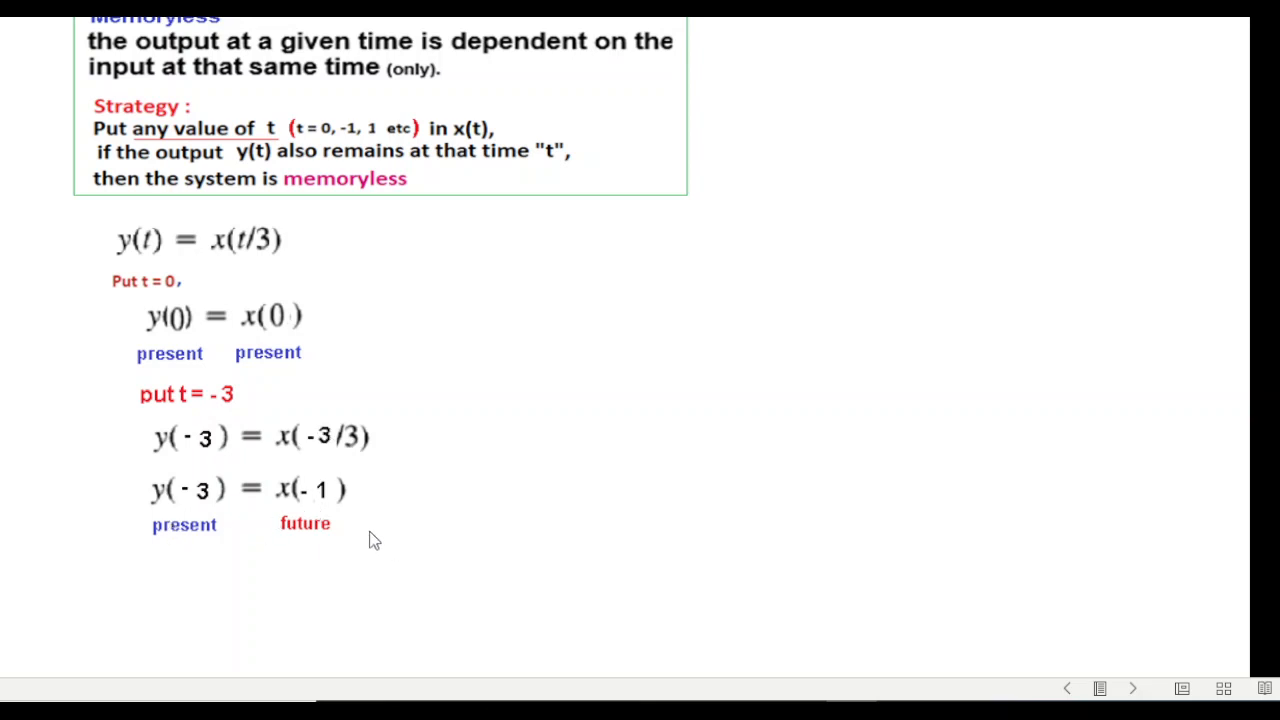
mouse_move(744, 470)
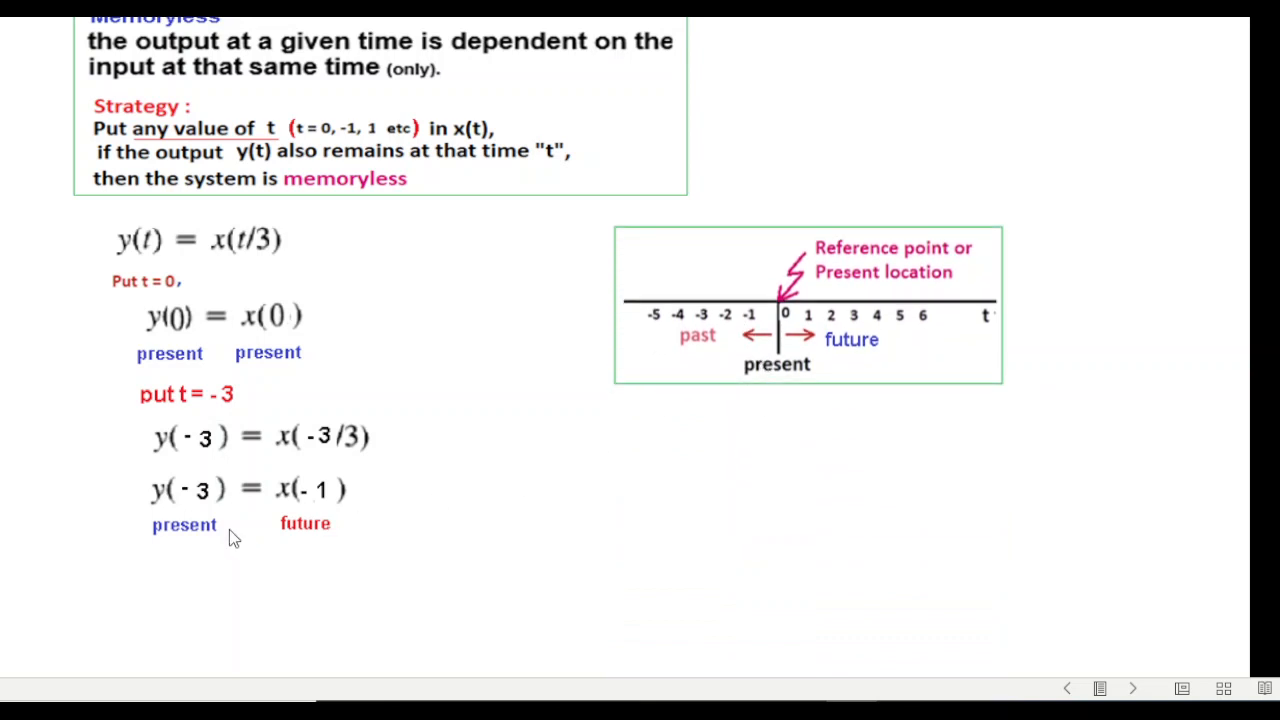
mouse_move(732, 340)
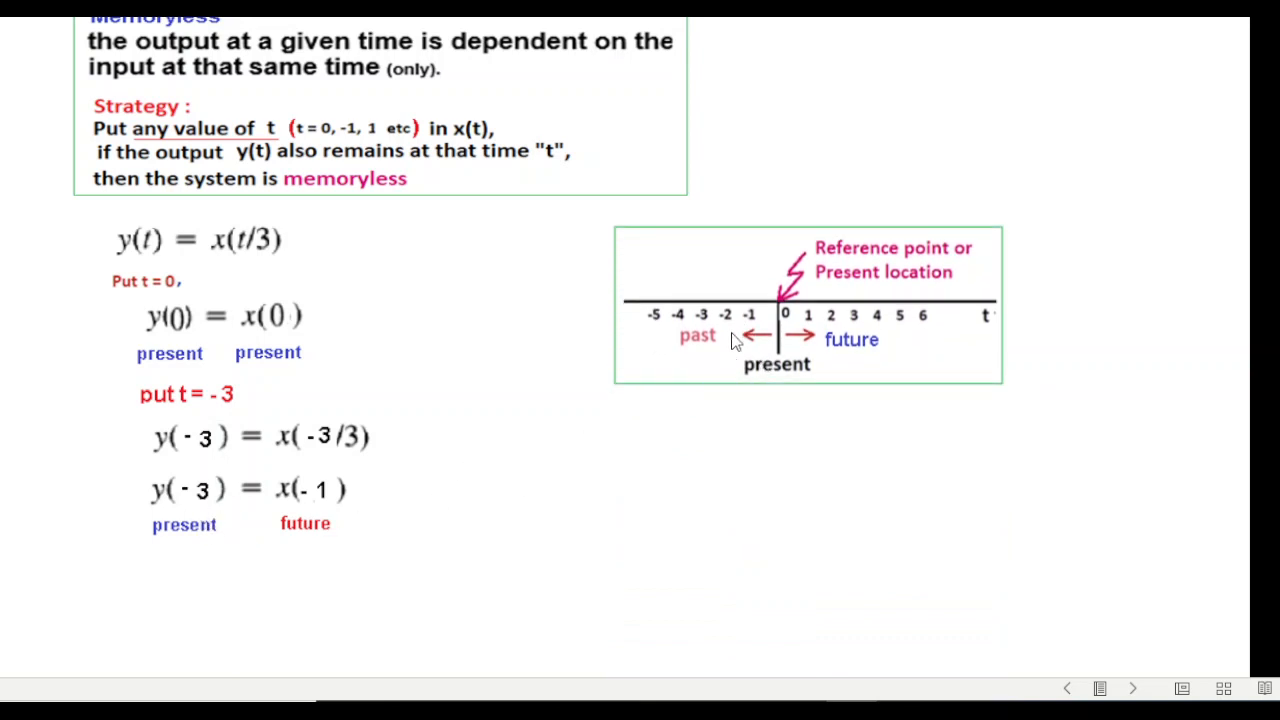
mouse_move(704, 320)
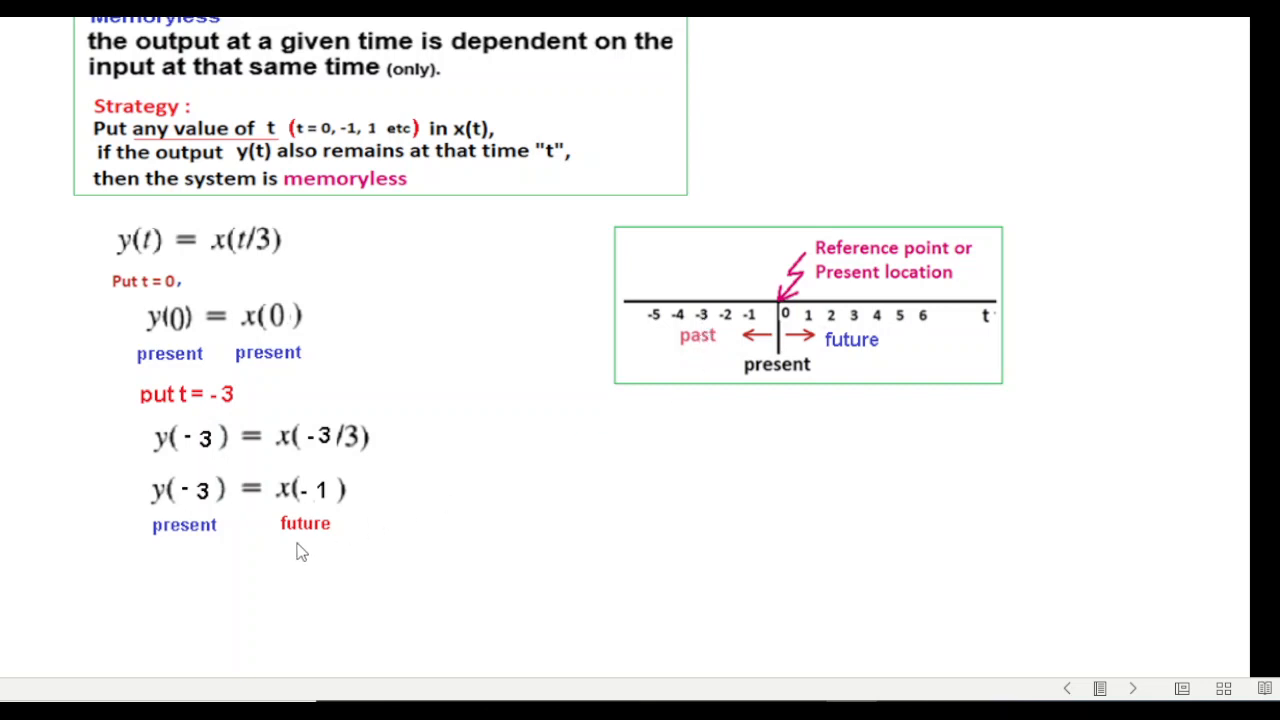
mouse_move(708, 292)
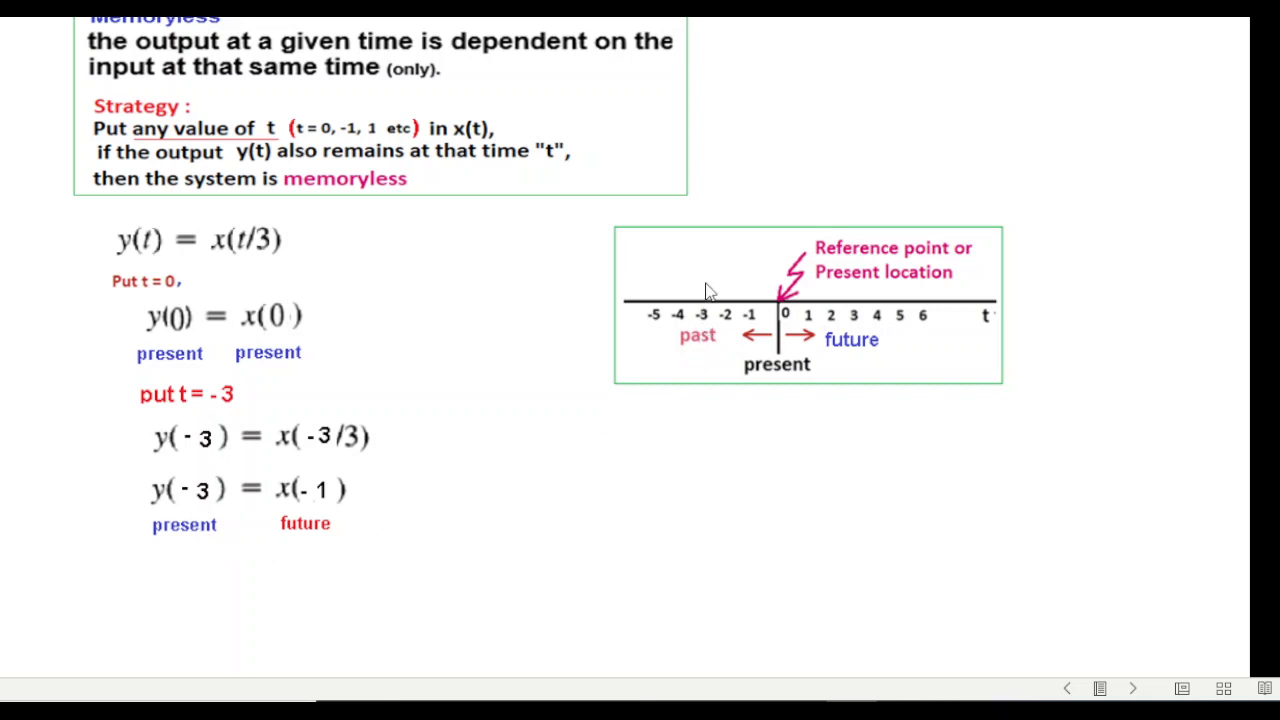
mouse_move(760, 410)
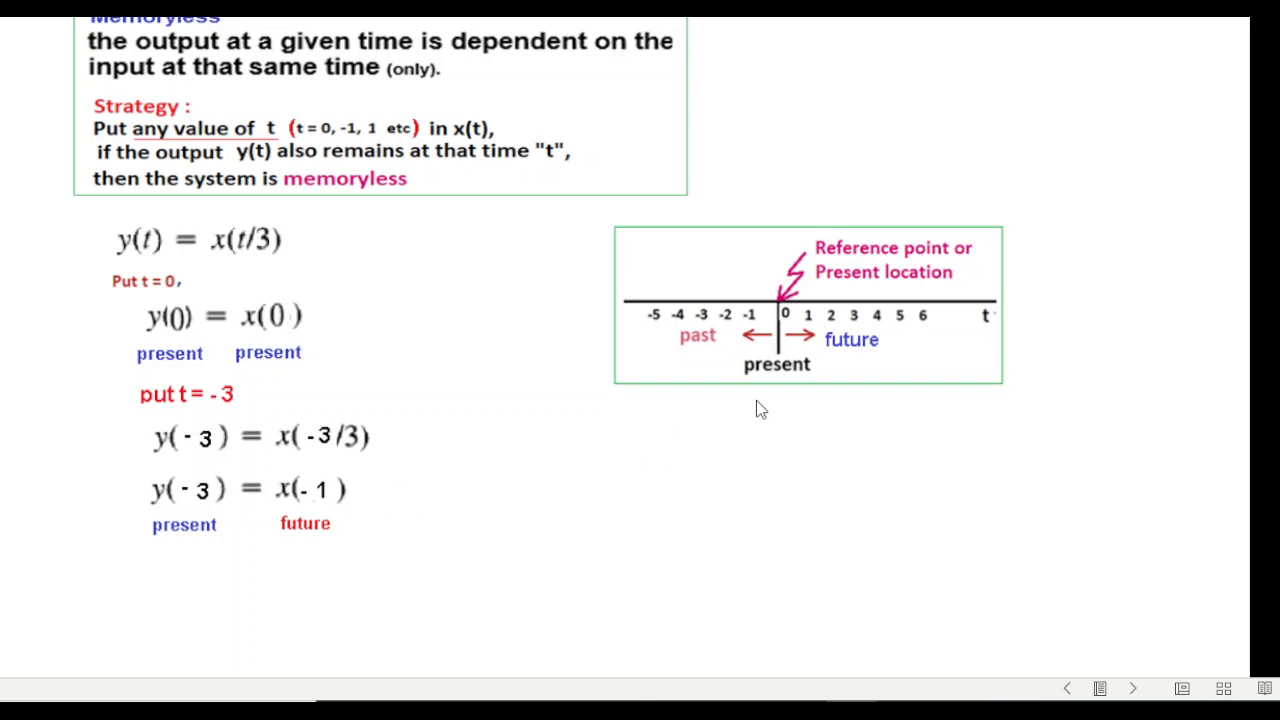
mouse_move(650, 346)
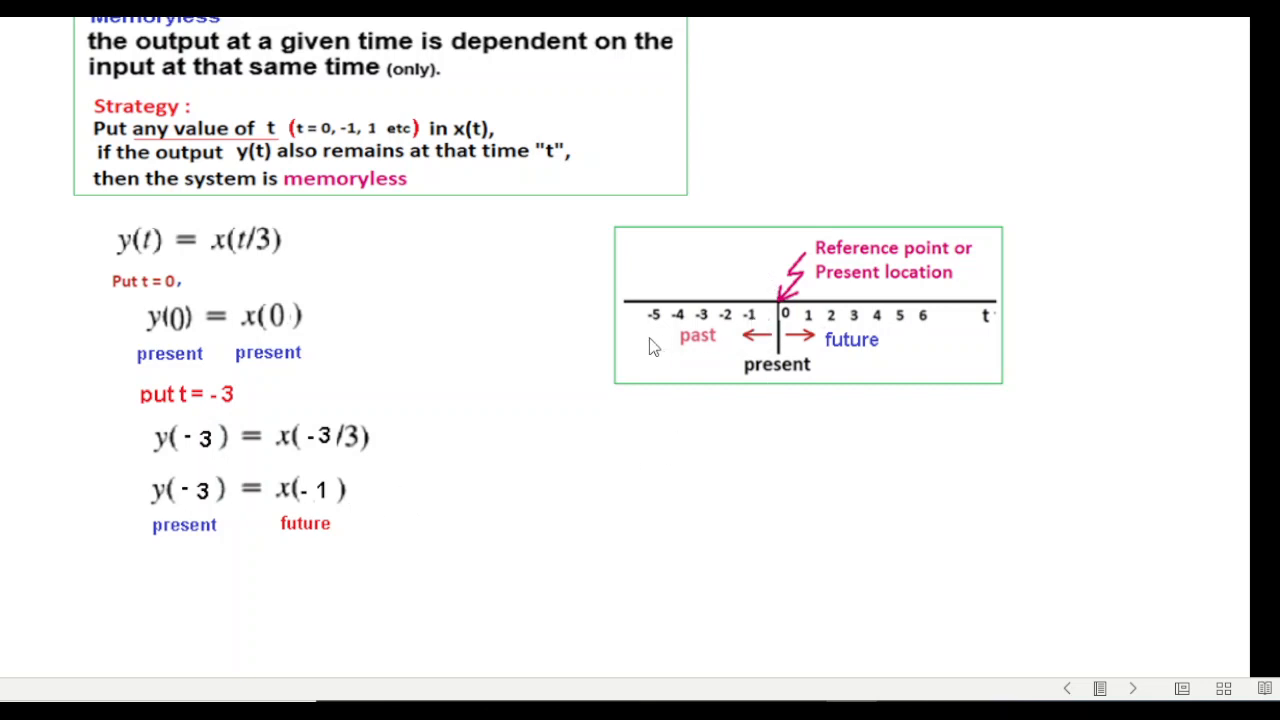
mouse_move(712, 252)
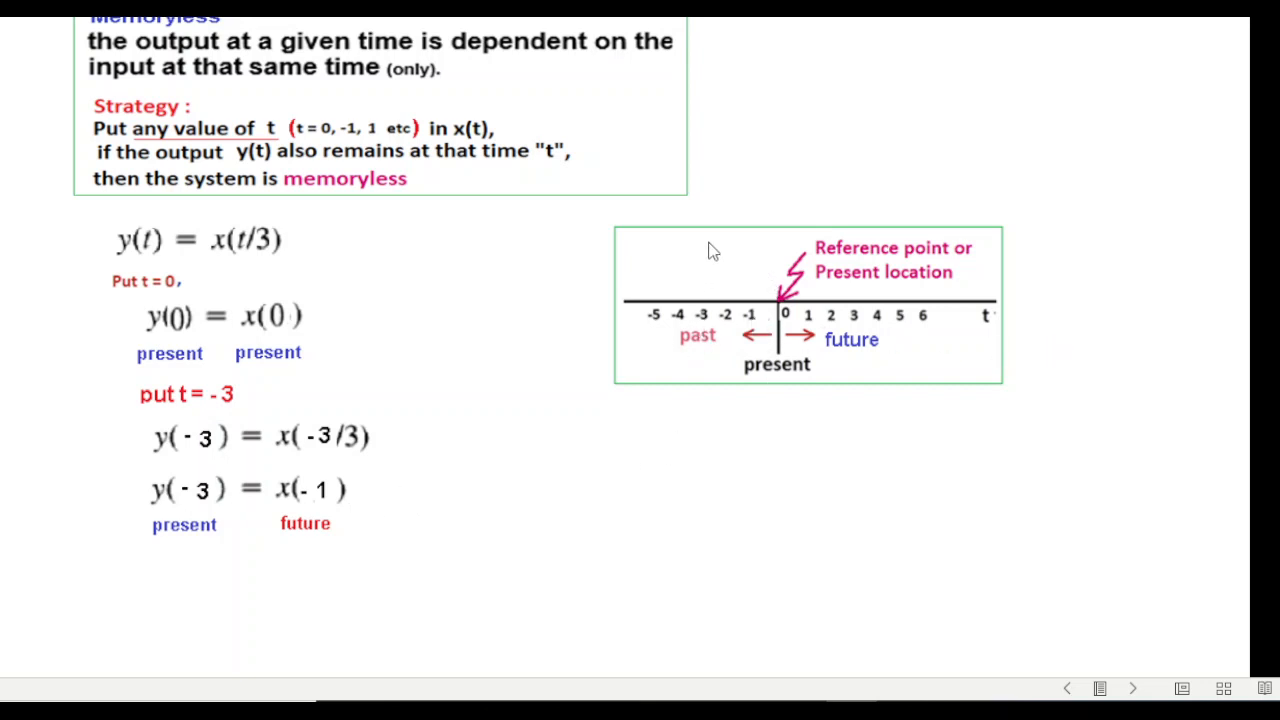
mouse_move(700, 376)
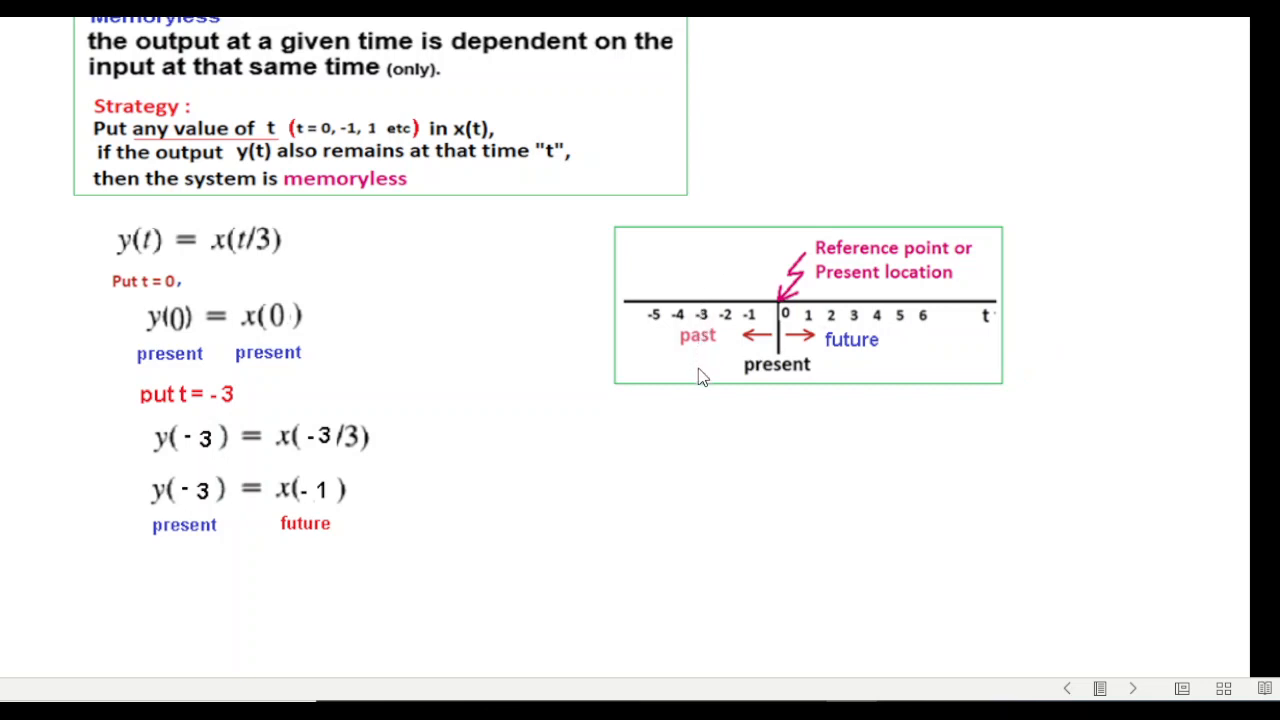
mouse_move(1104, 308)
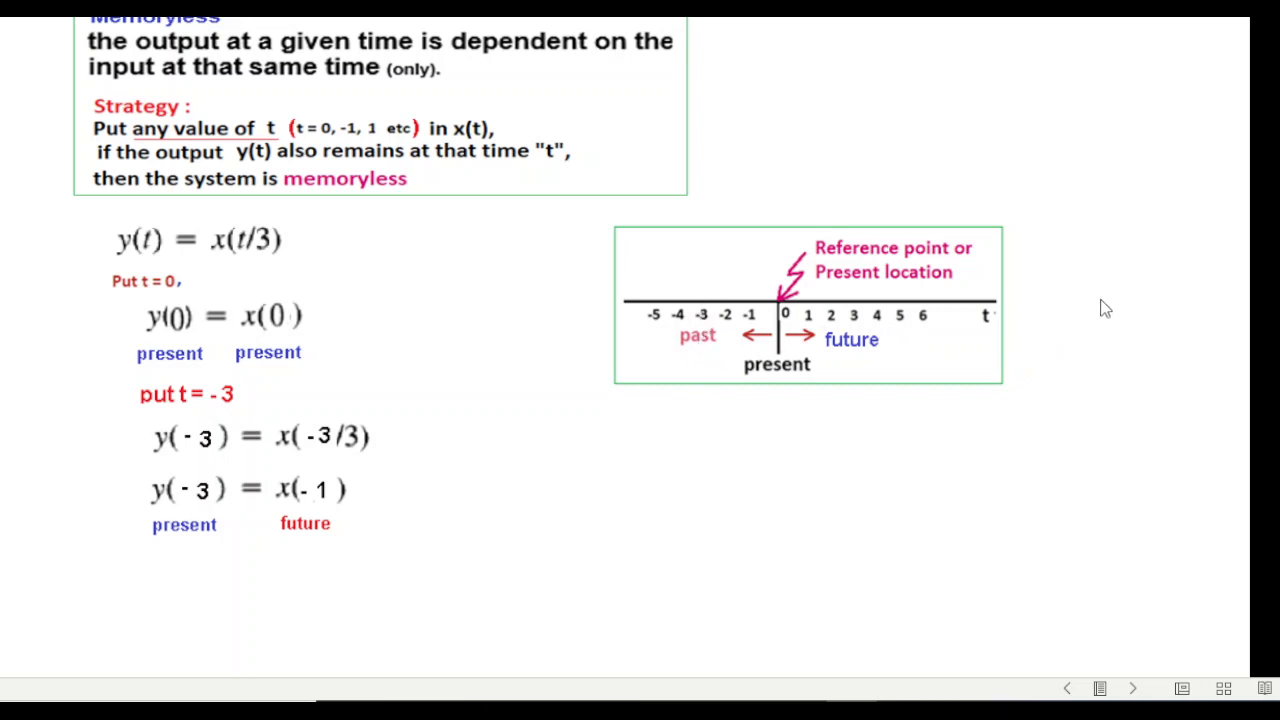
mouse_move(690, 316)
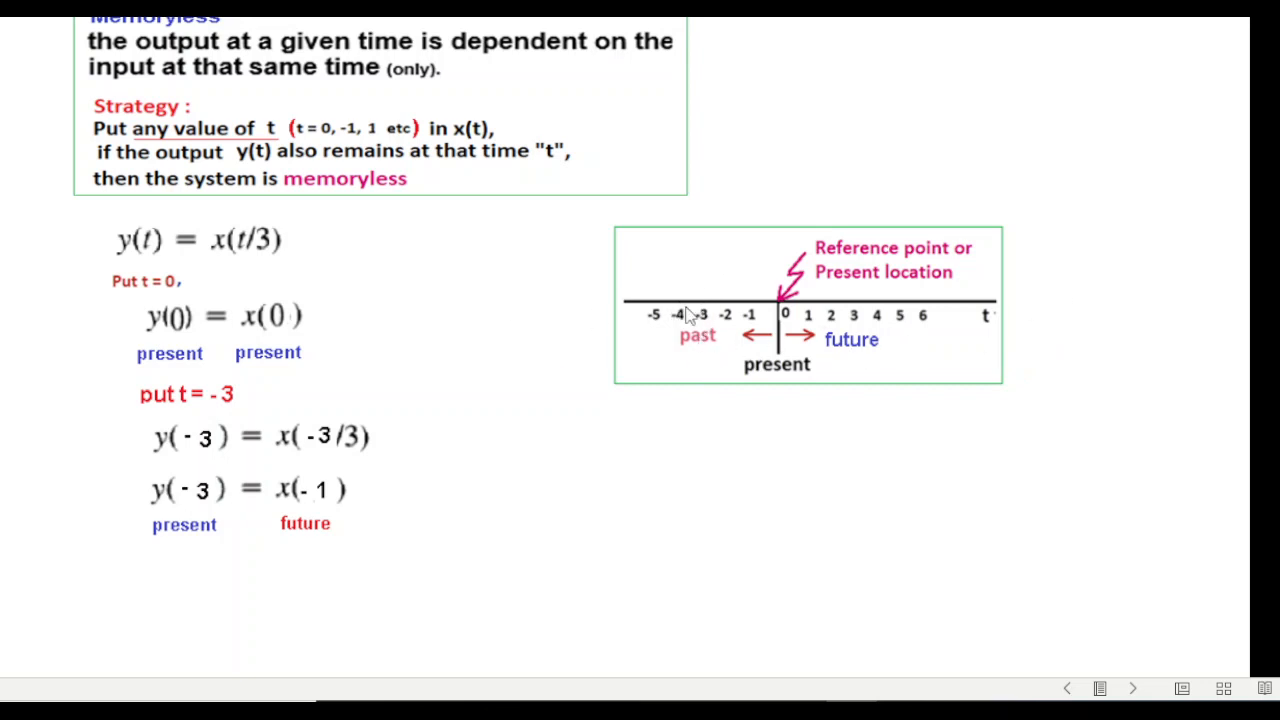
mouse_move(338, 502)
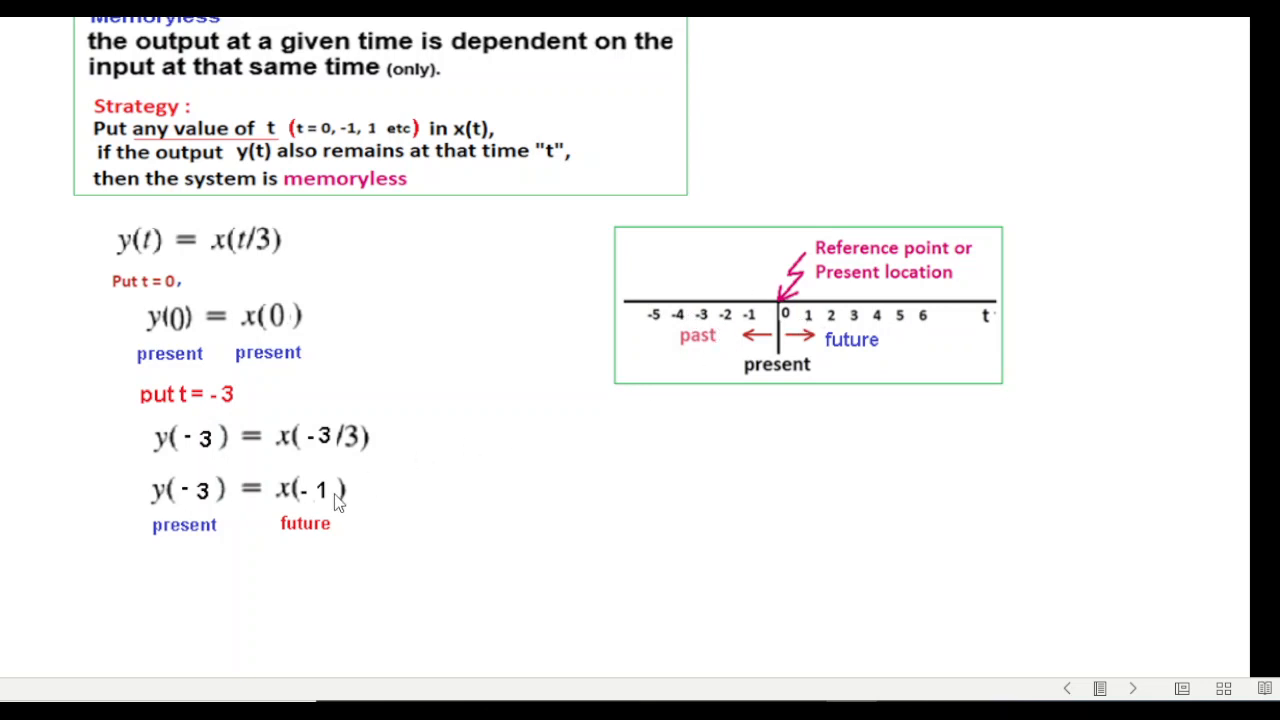
mouse_move(480, 522)
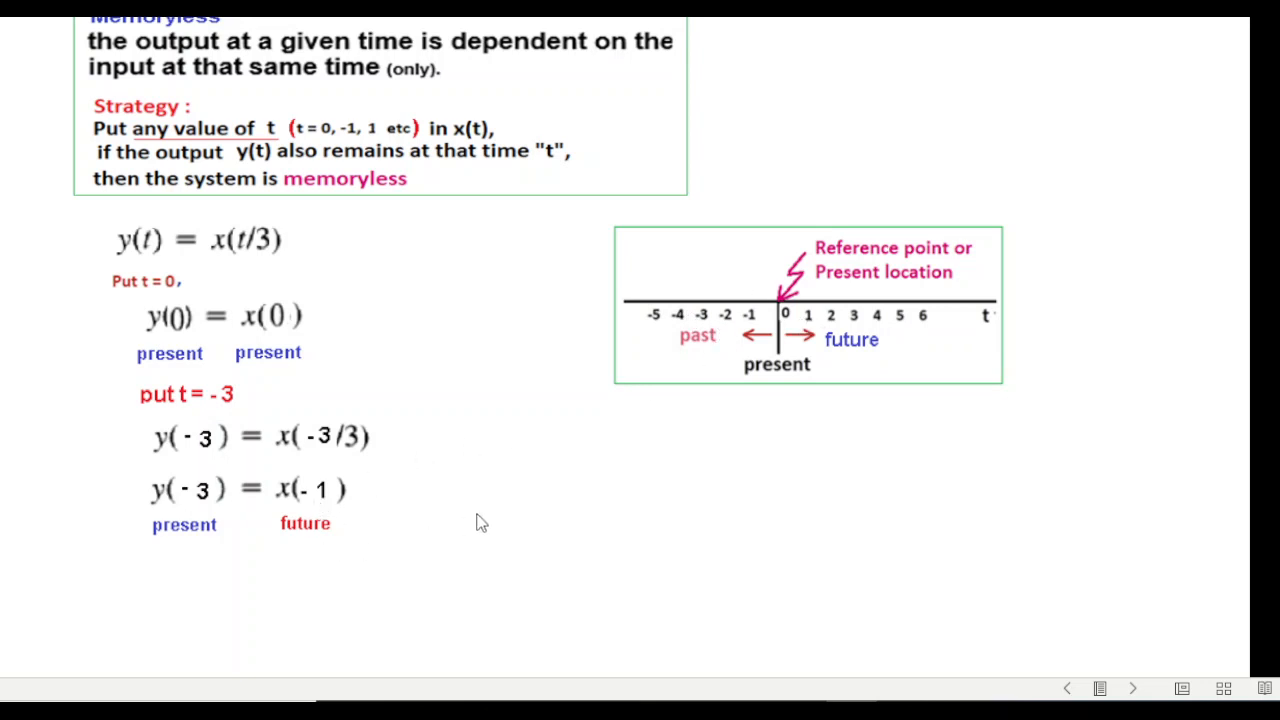
mouse_move(630, 512)
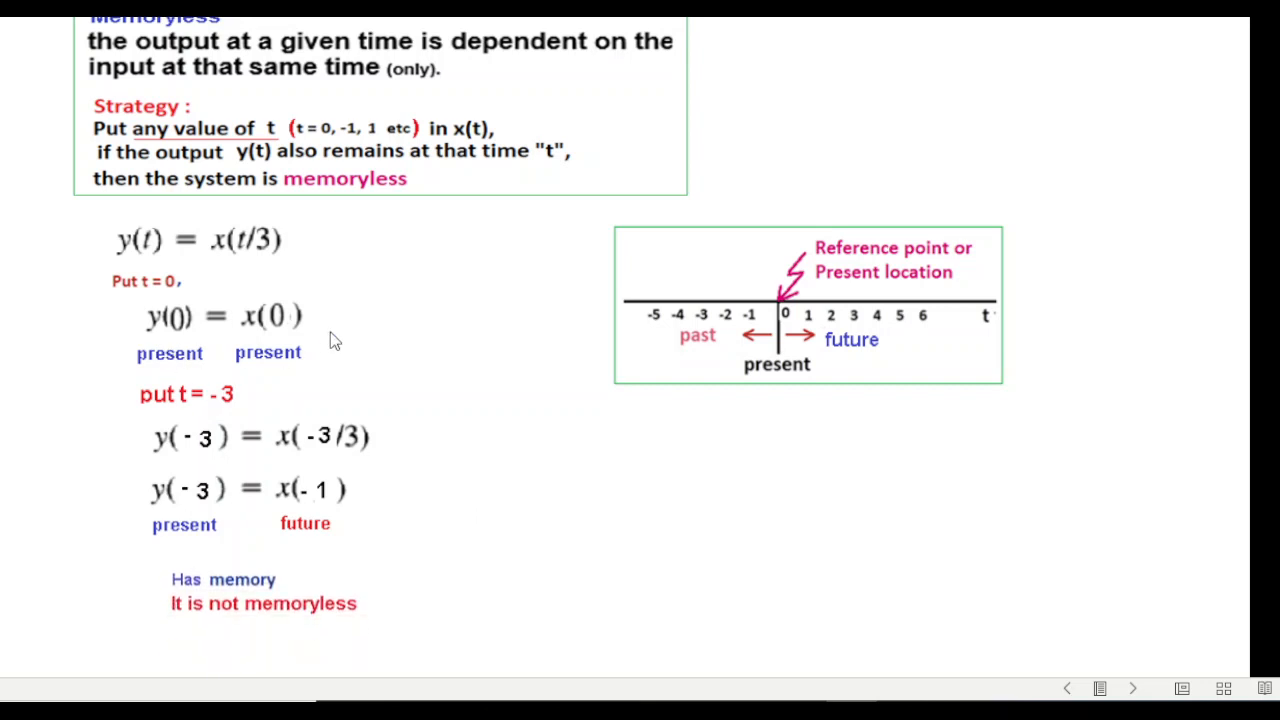
mouse_move(224, 370)
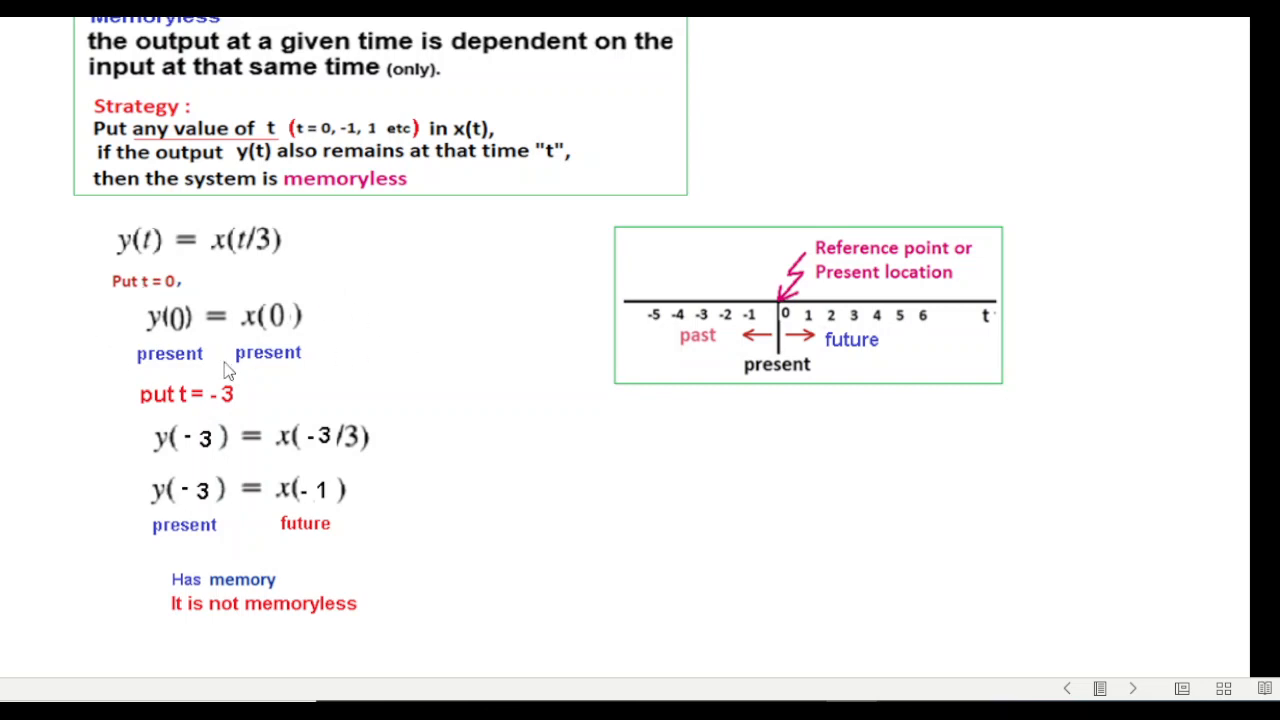
mouse_move(278, 318)
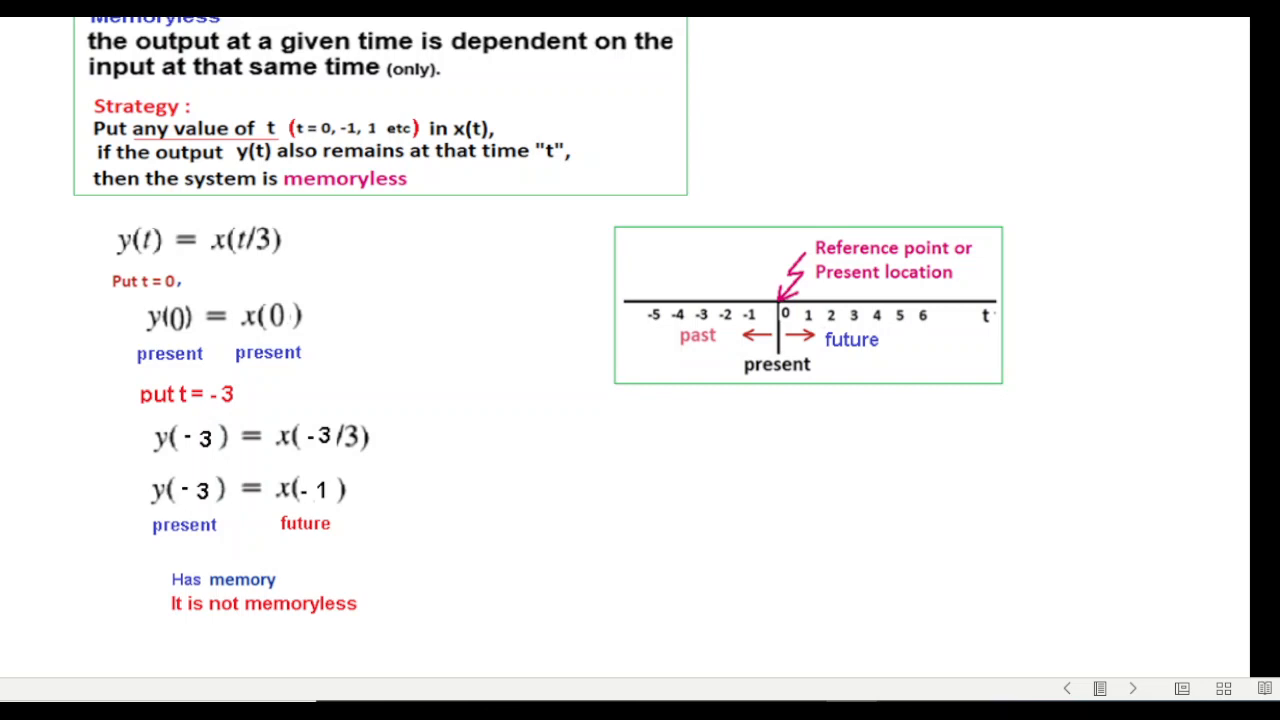
Advance to the derivative example y(t) = dx₁(t)/dt
left_click(1132, 688)
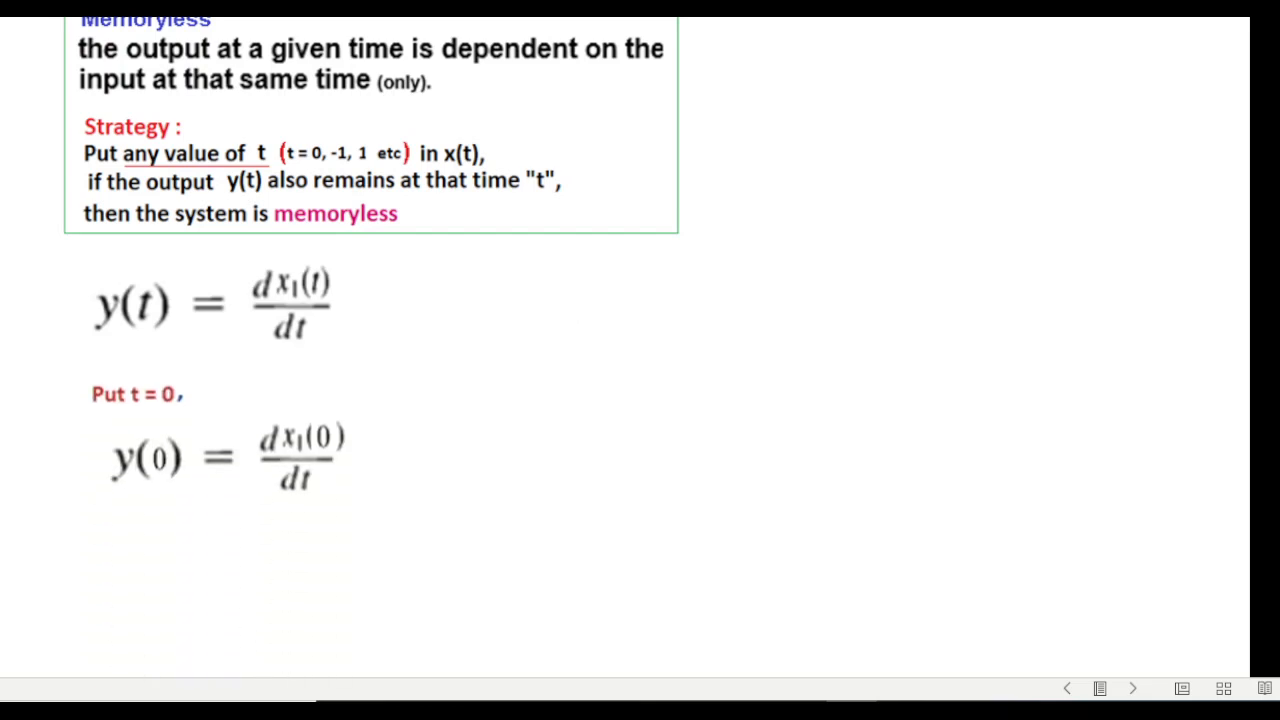
mouse_move(420, 340)
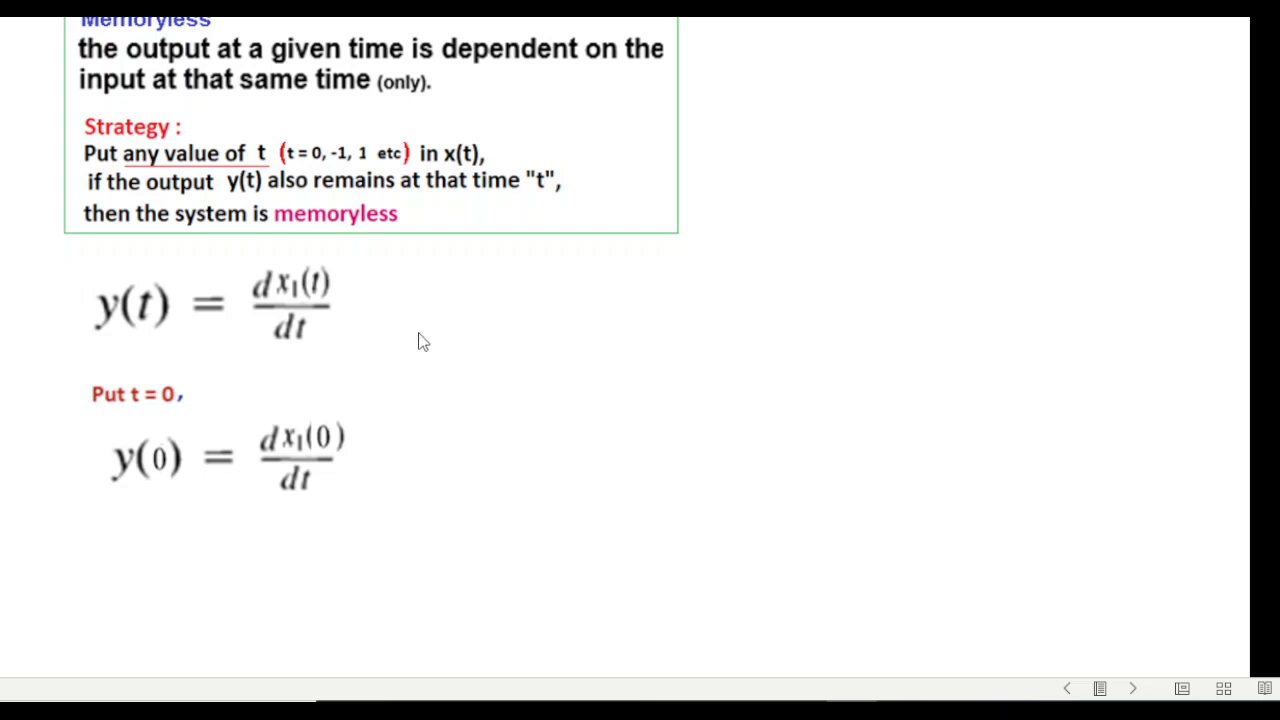
mouse_move(436, 530)
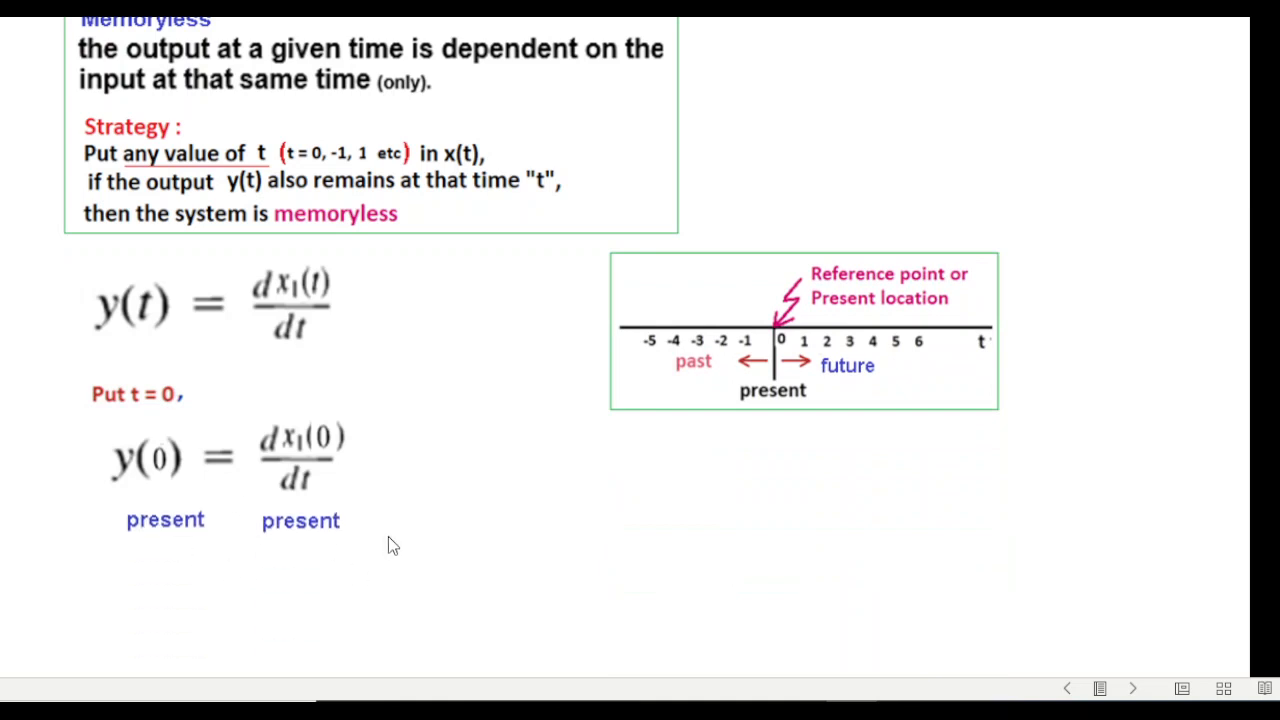
mouse_move(378, 512)
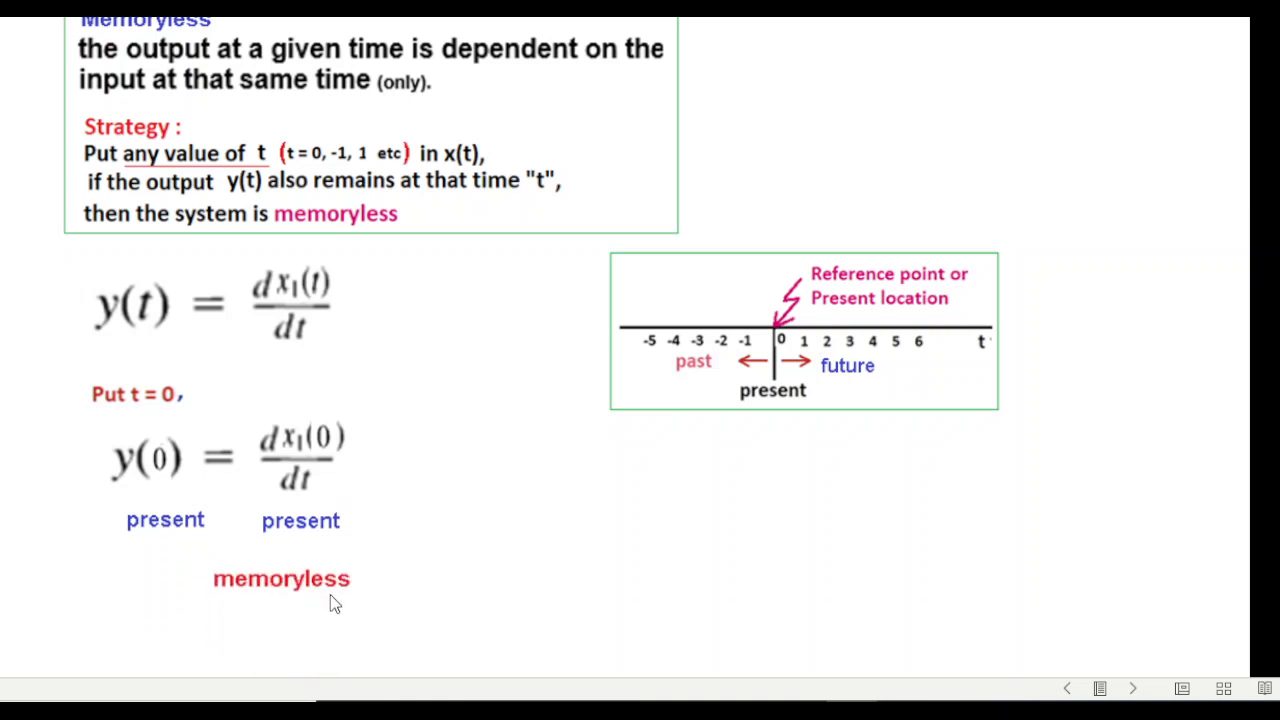
mouse_move(544, 528)
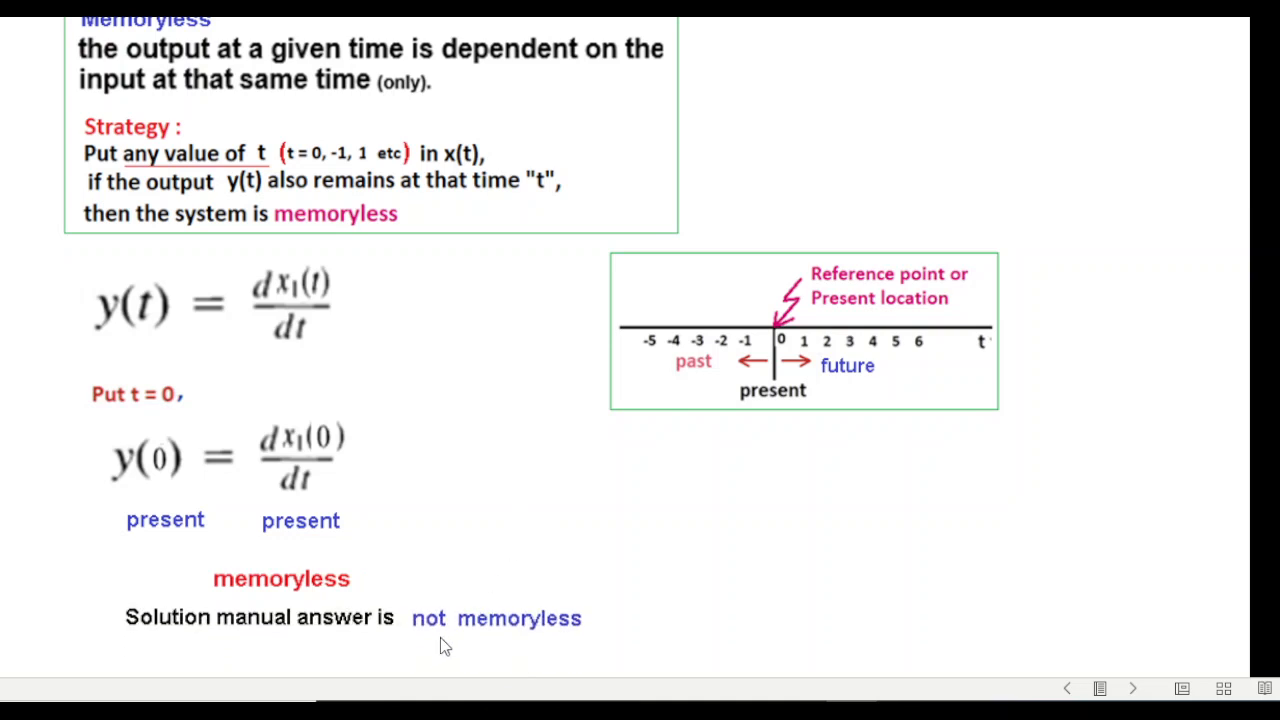
mouse_move(596, 638)
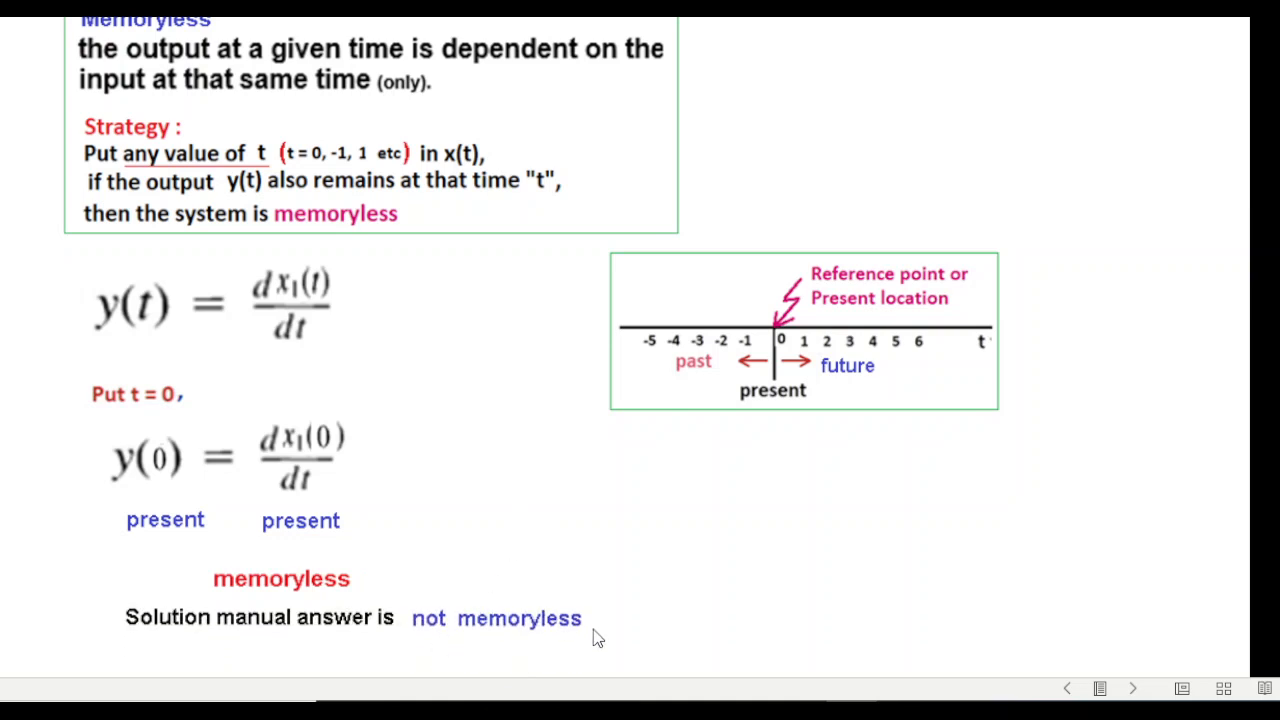
mouse_move(728, 584)
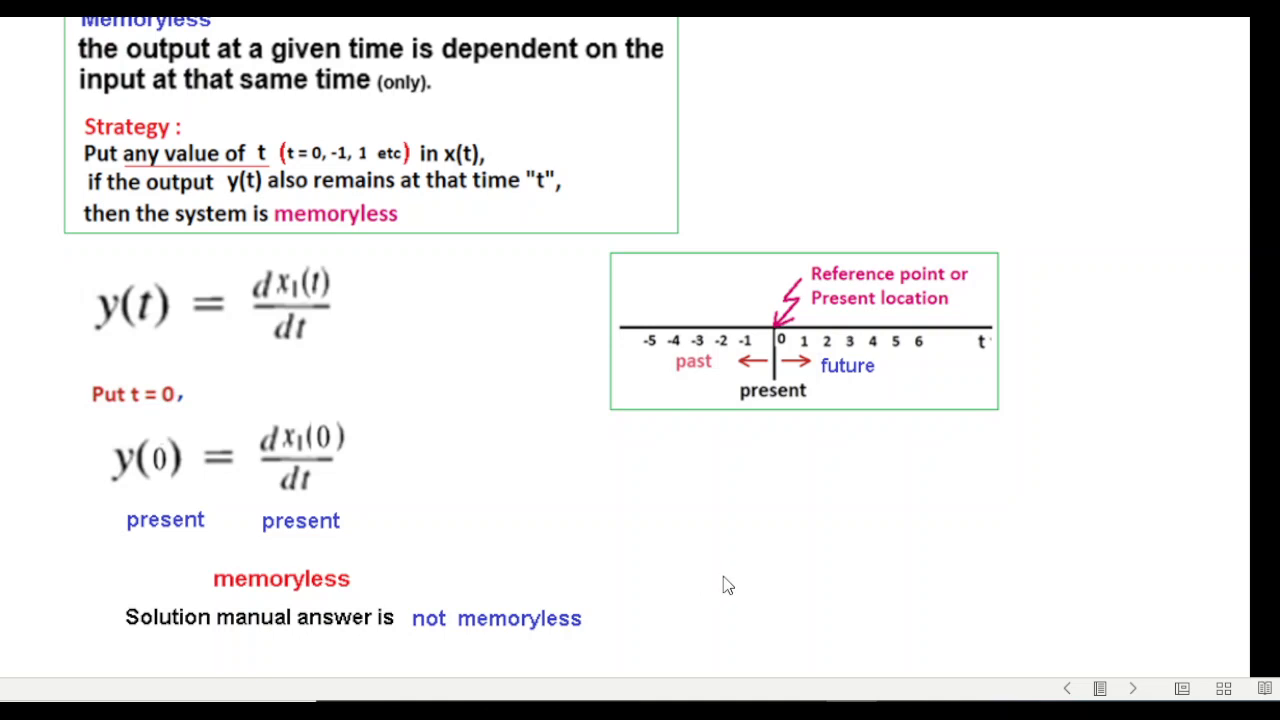
mouse_move(744, 548)
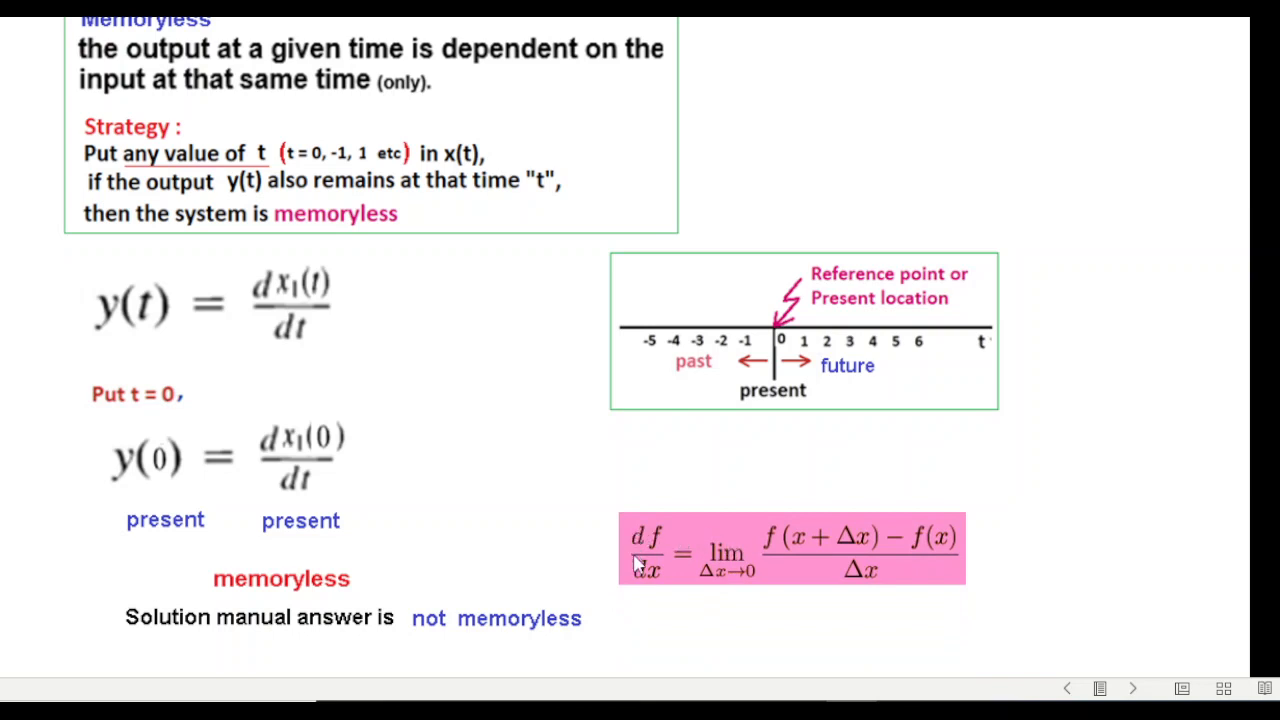
mouse_move(656, 536)
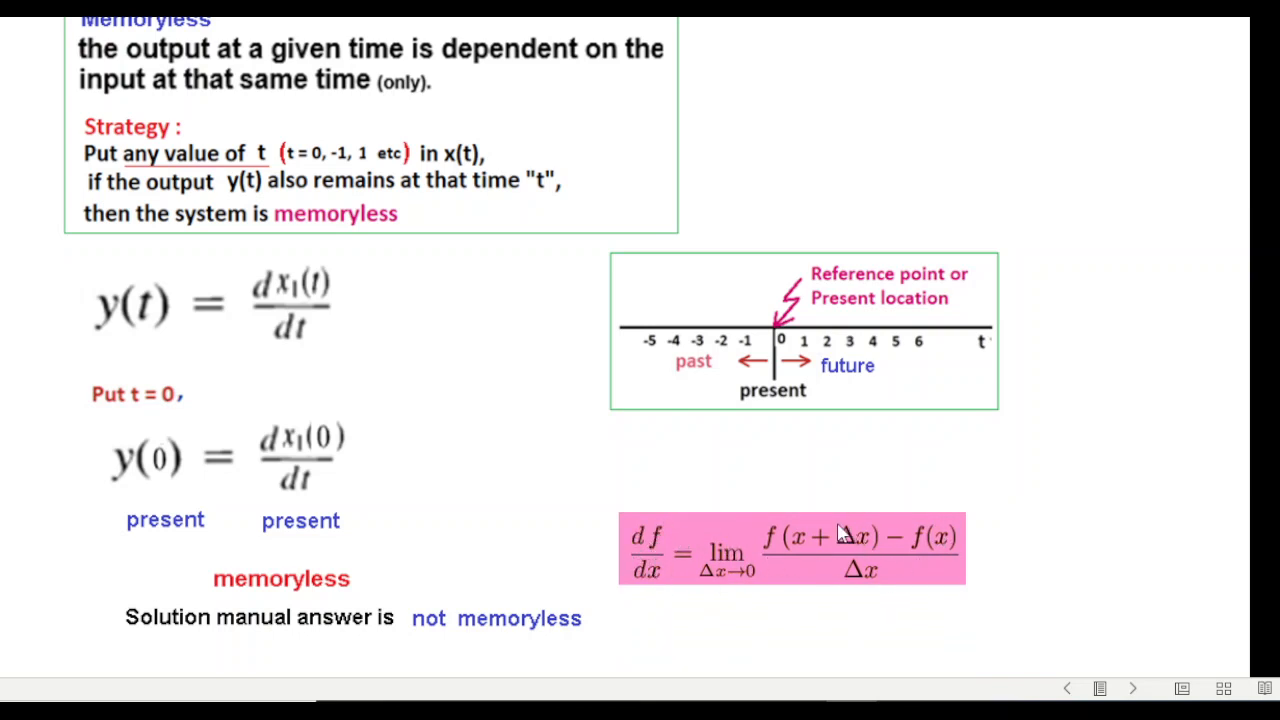
mouse_move(782, 564)
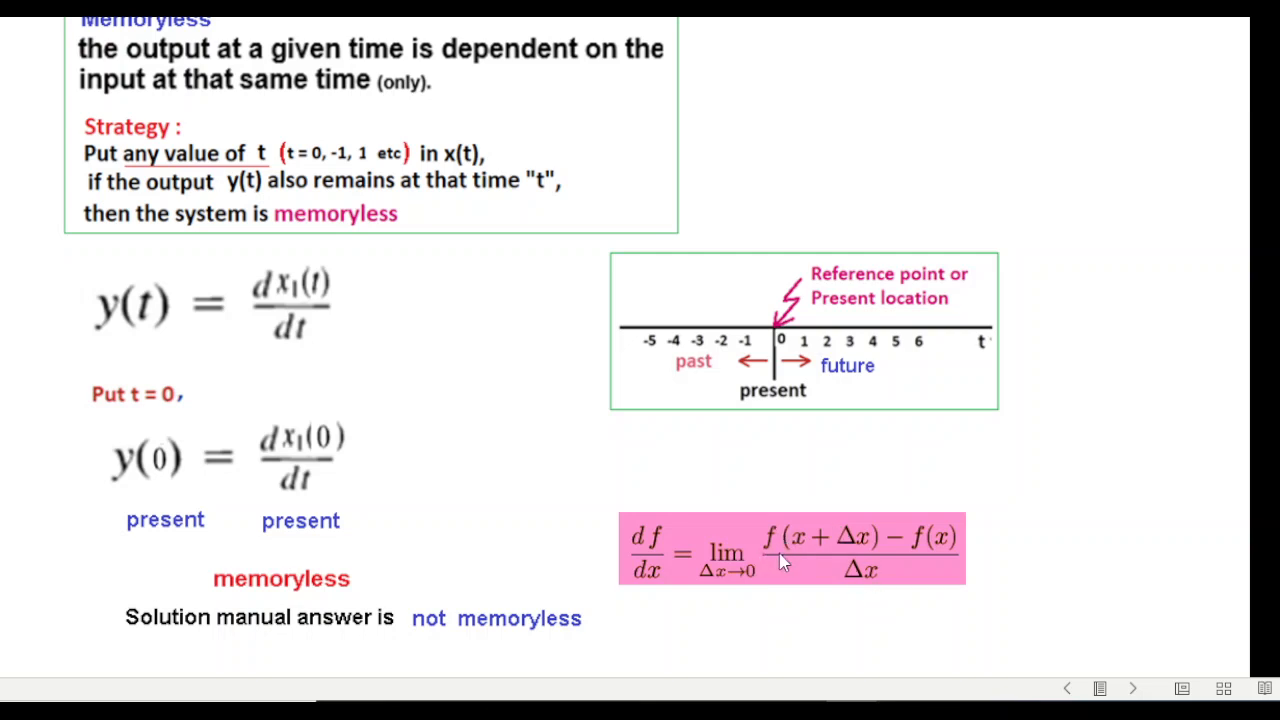
mouse_move(796, 548)
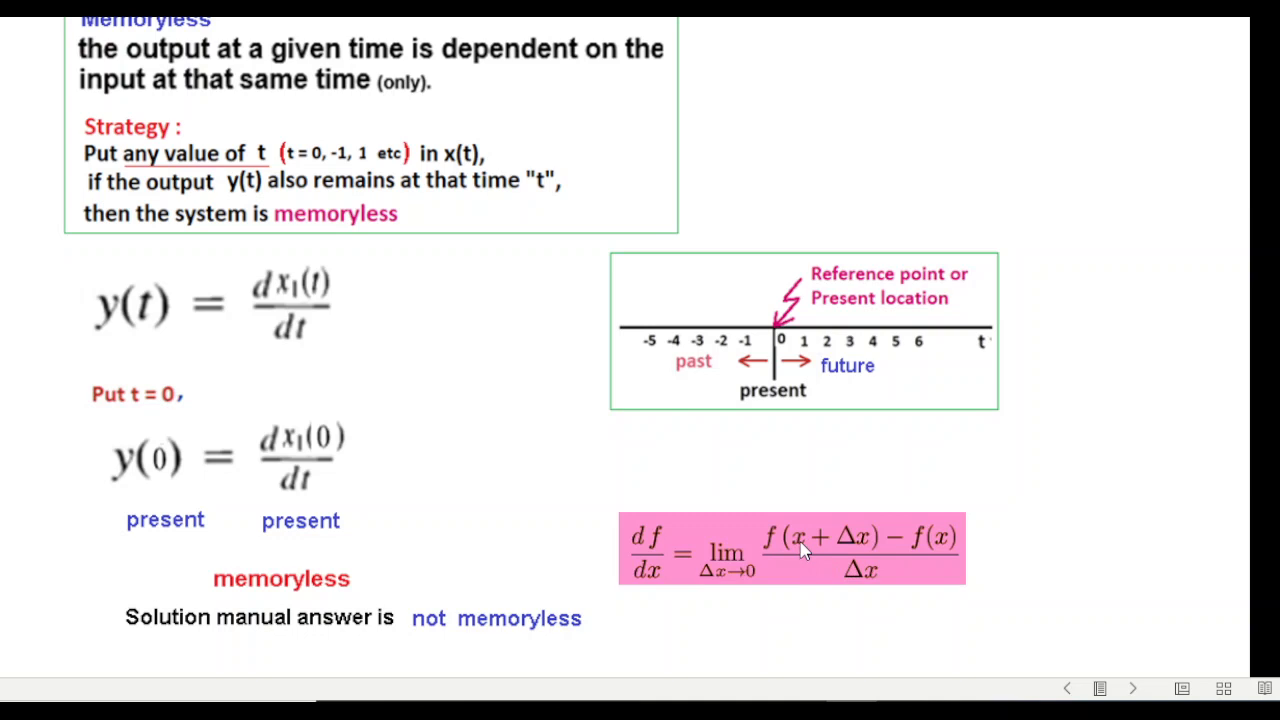
mouse_move(850, 522)
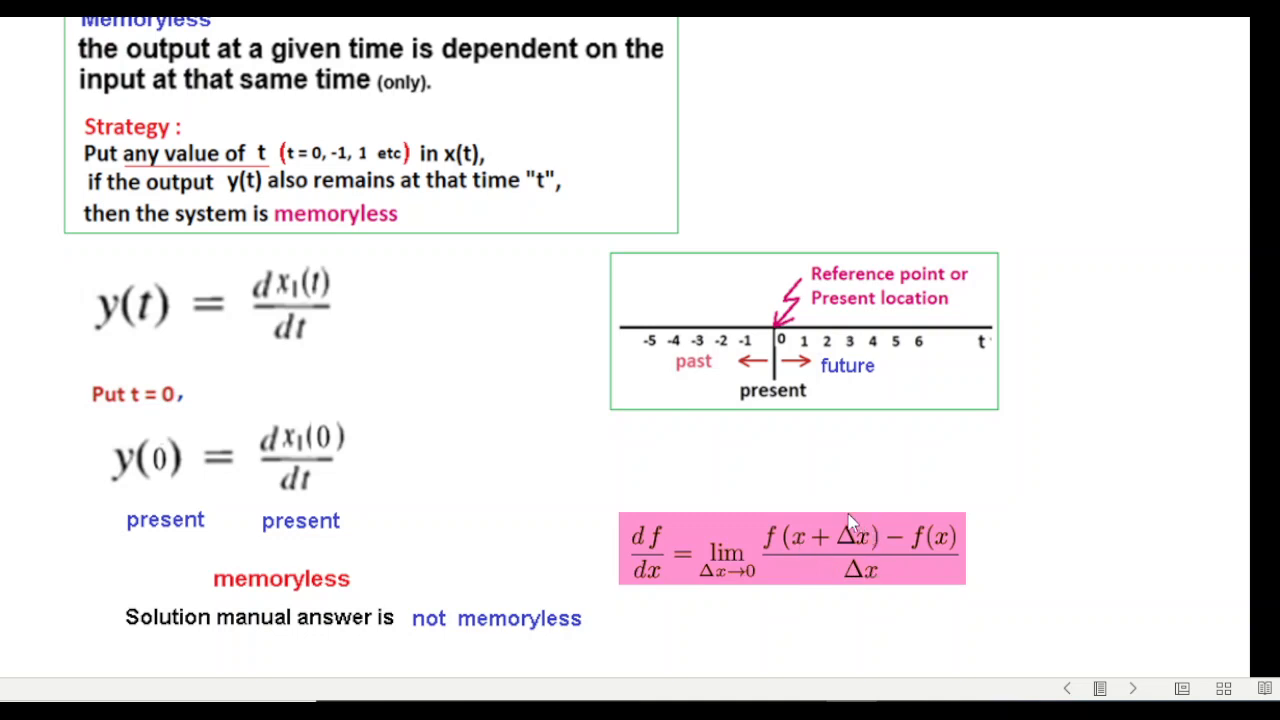
mouse_move(856, 558)
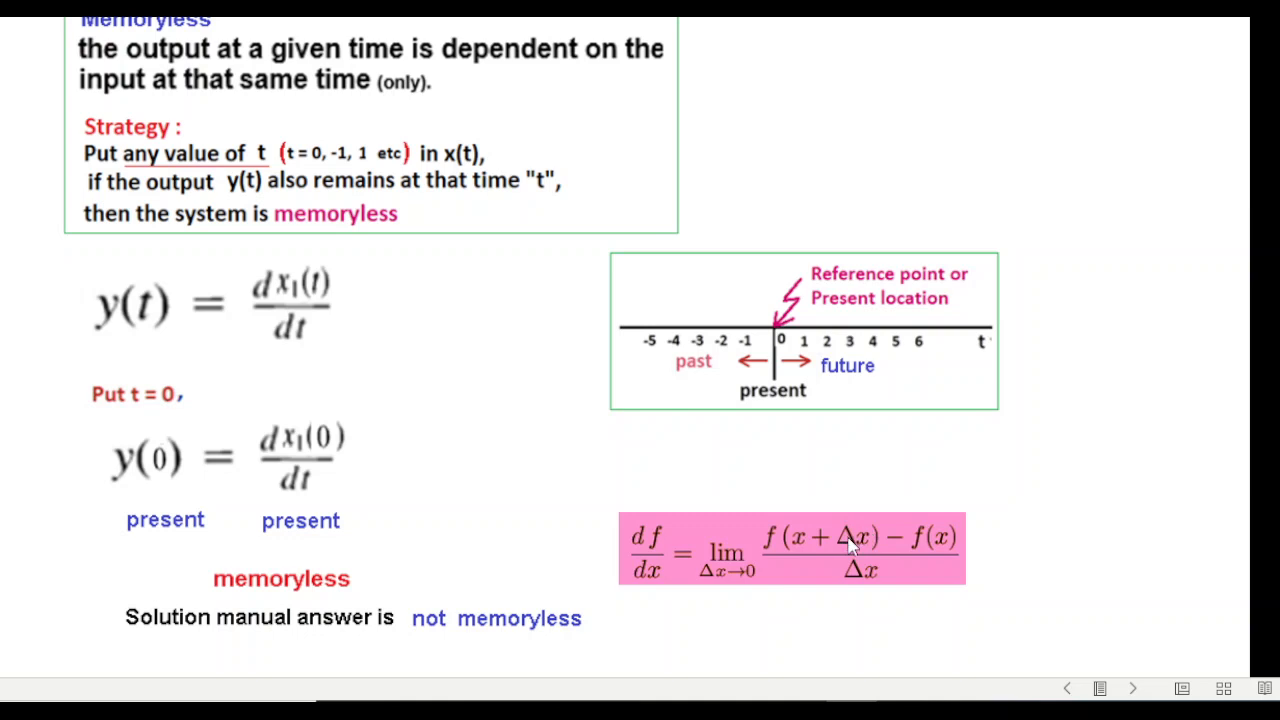
mouse_move(864, 540)
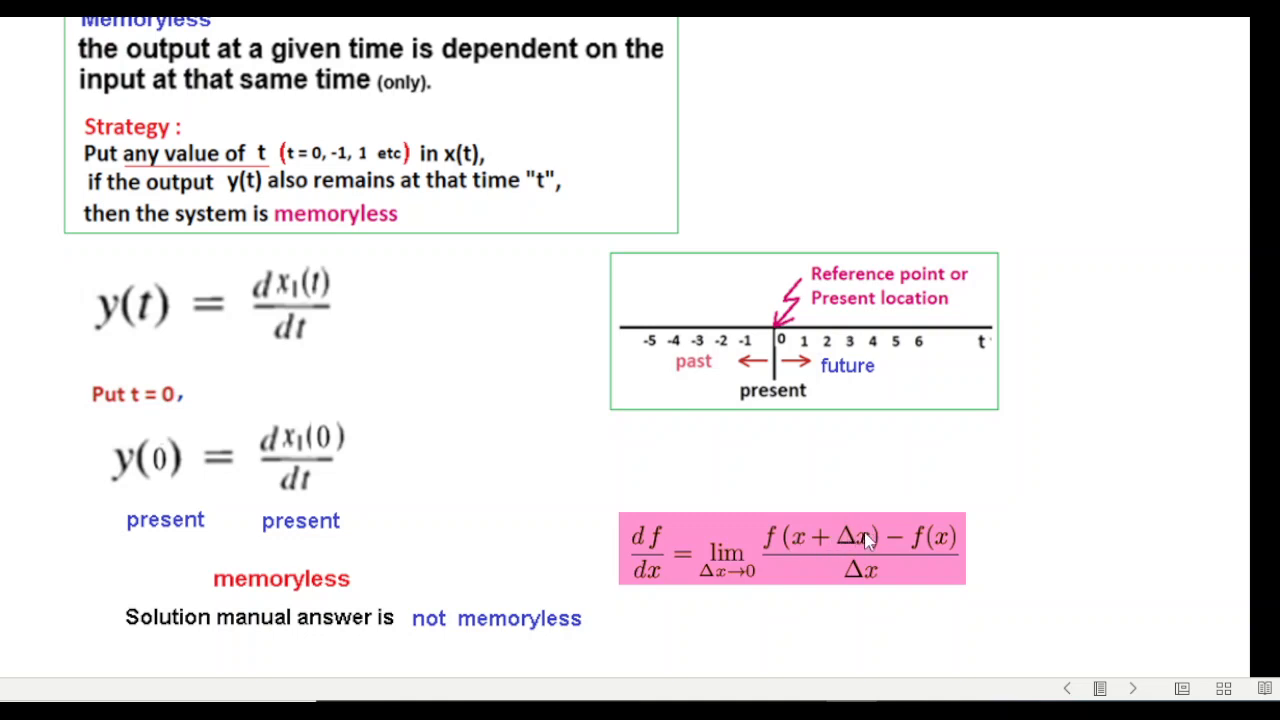
mouse_move(918, 544)
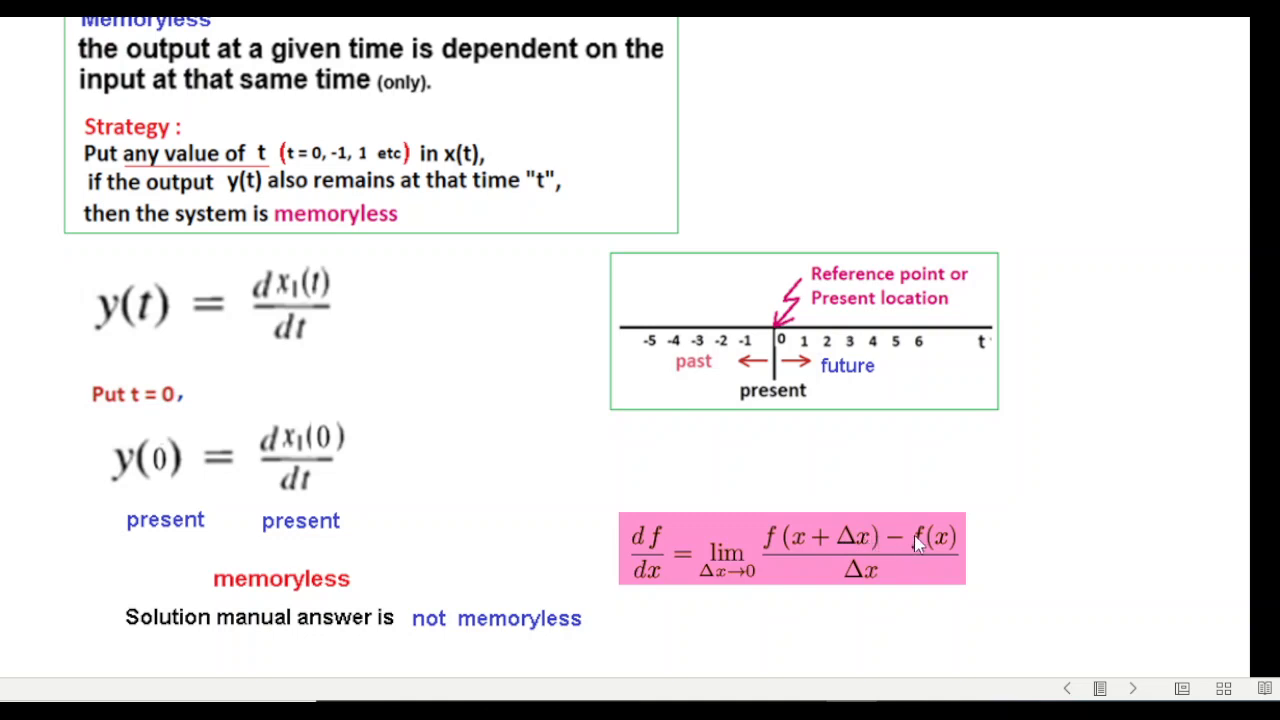
mouse_move(936, 558)
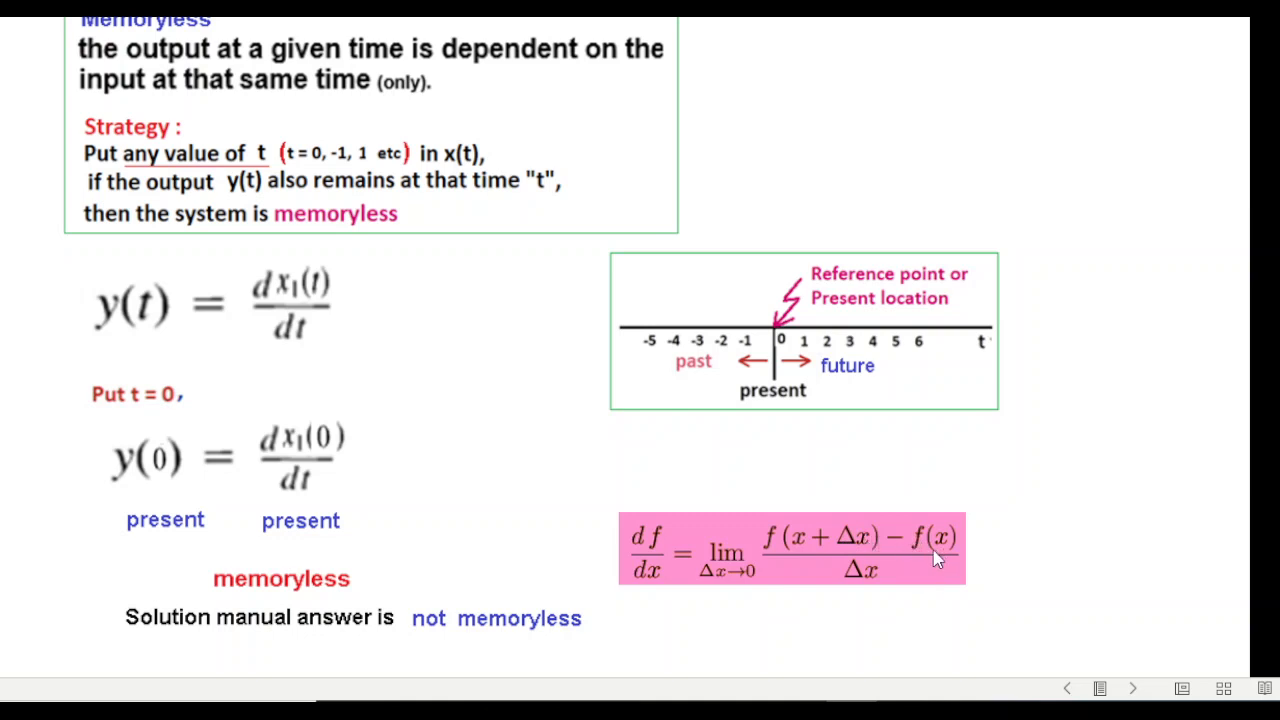
mouse_move(1060, 540)
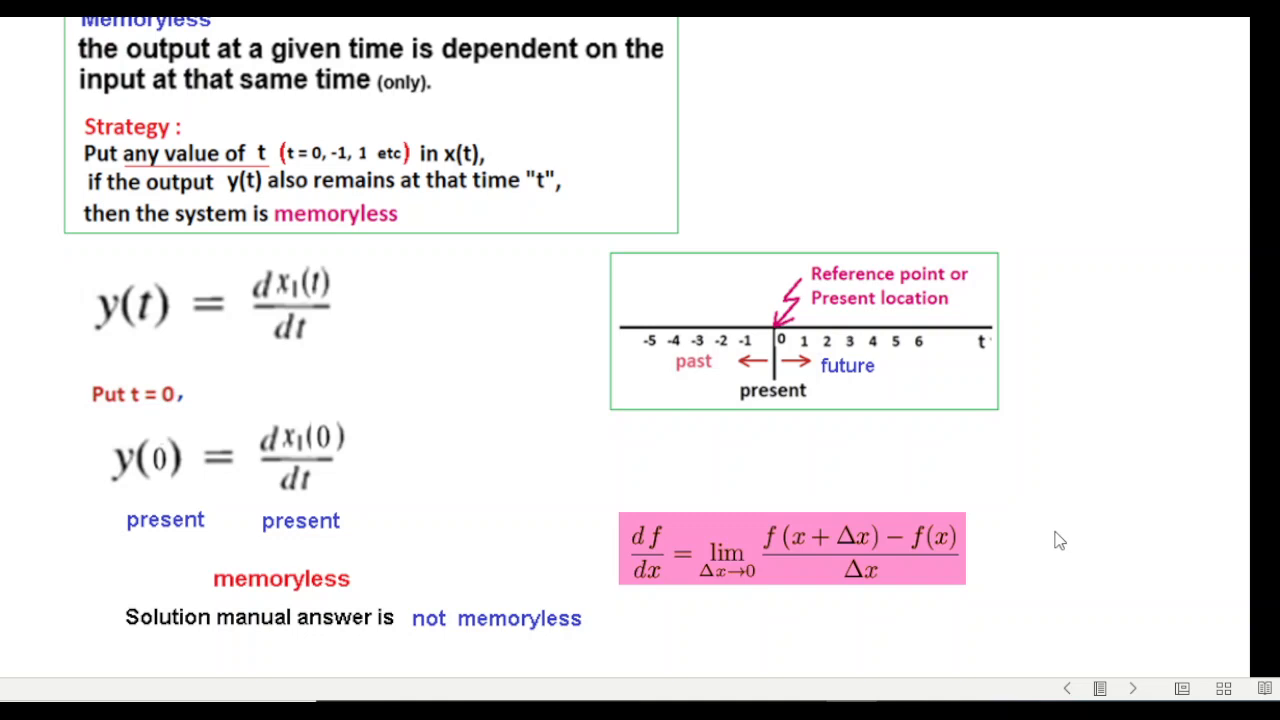
mouse_move(684, 542)
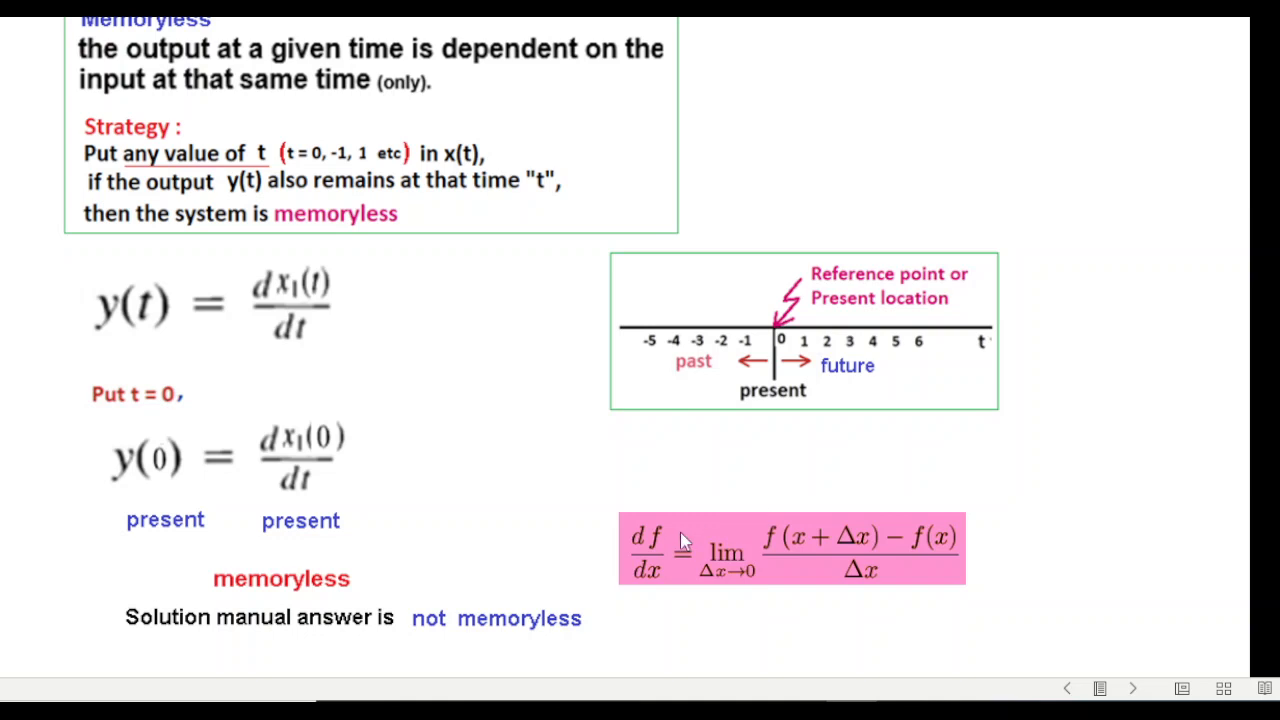
mouse_move(710, 502)
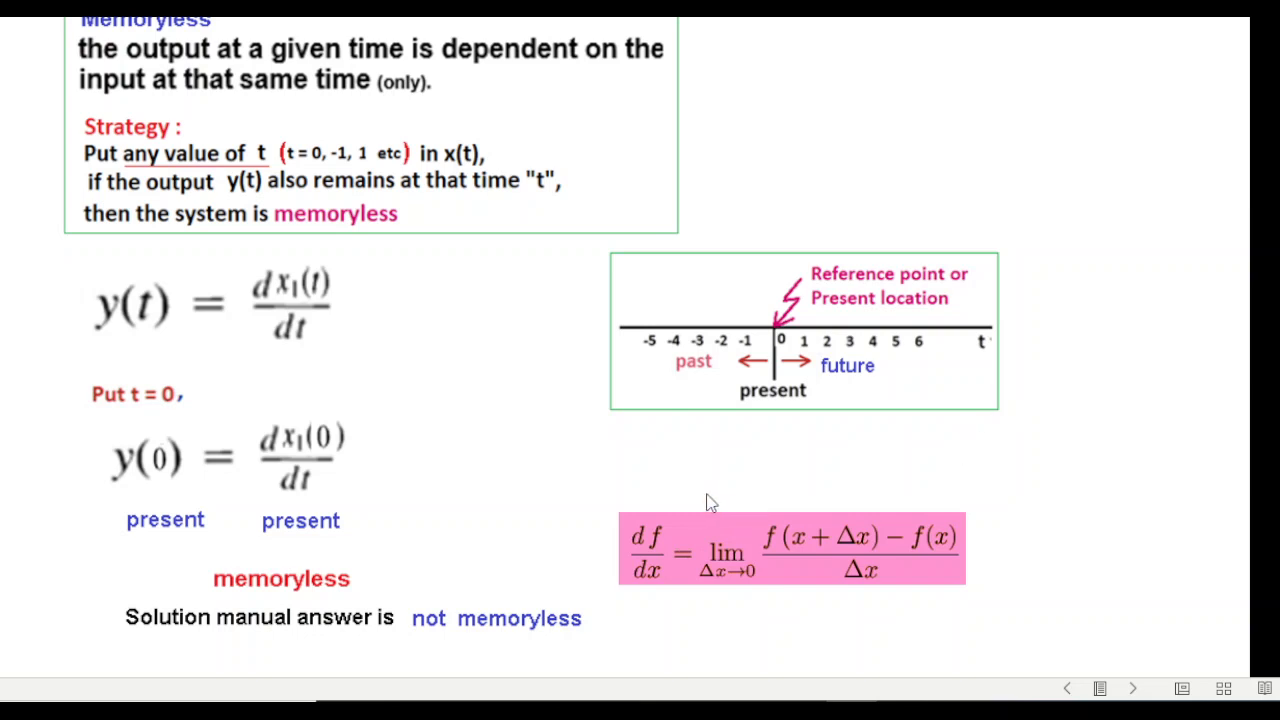
mouse_move(592, 500)
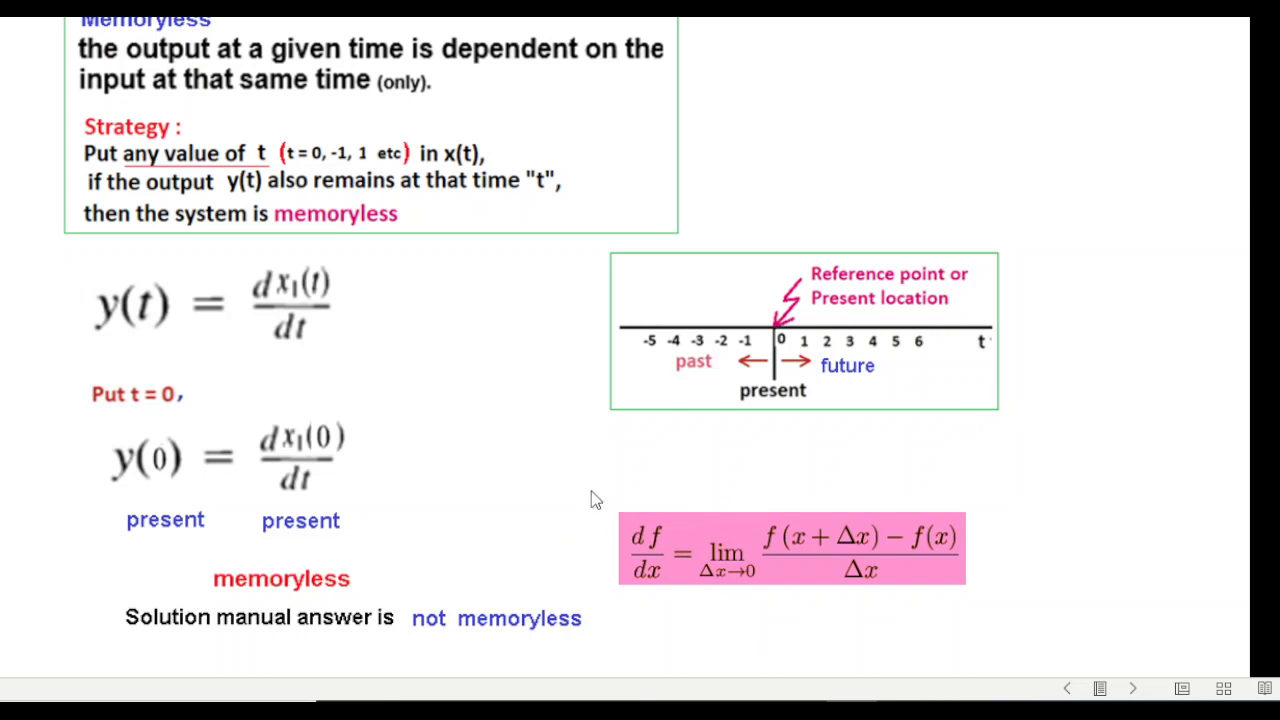
mouse_move(540, 466)
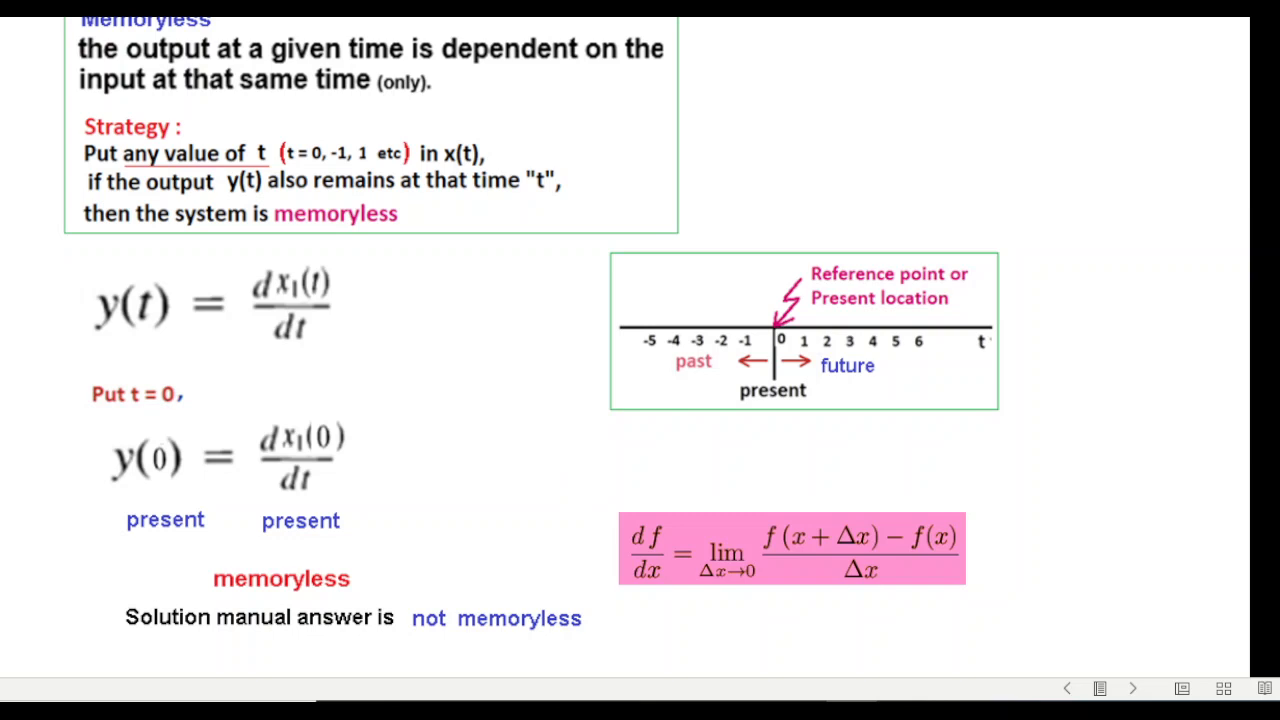
Advance to the closing 'Thanks to' credits slide
left_click(1132, 688)
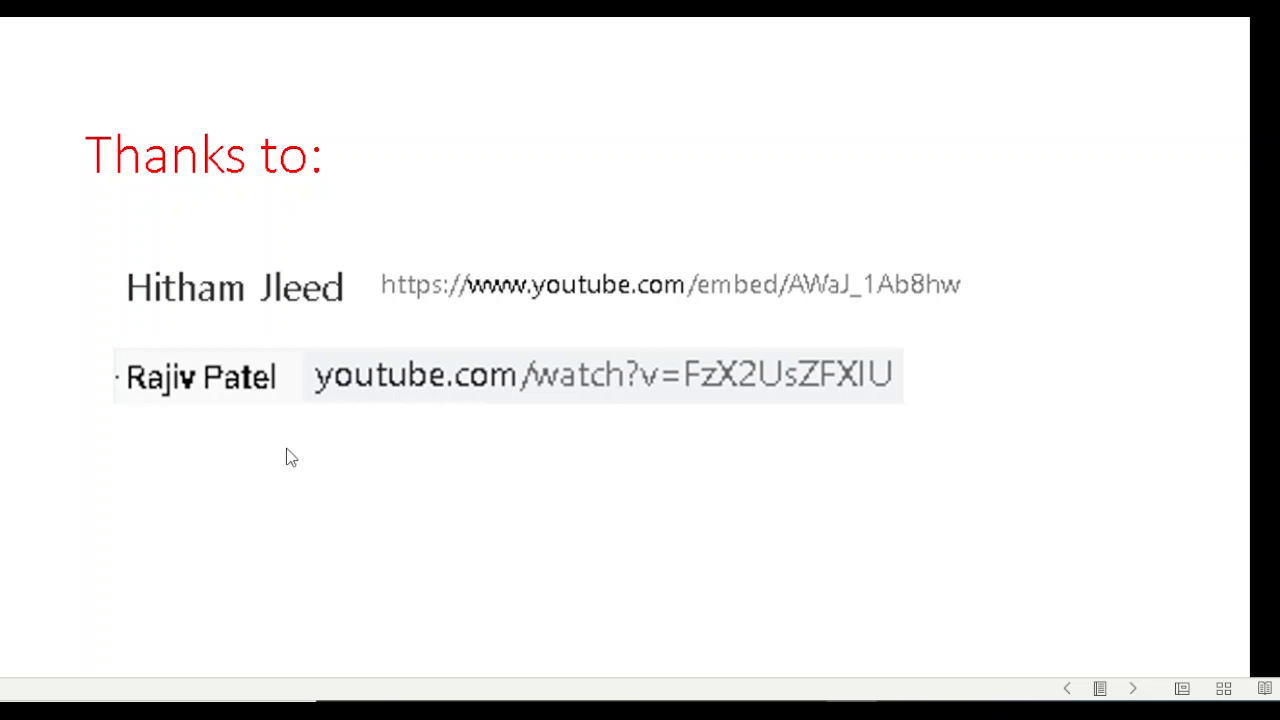
mouse_move(756, 352)
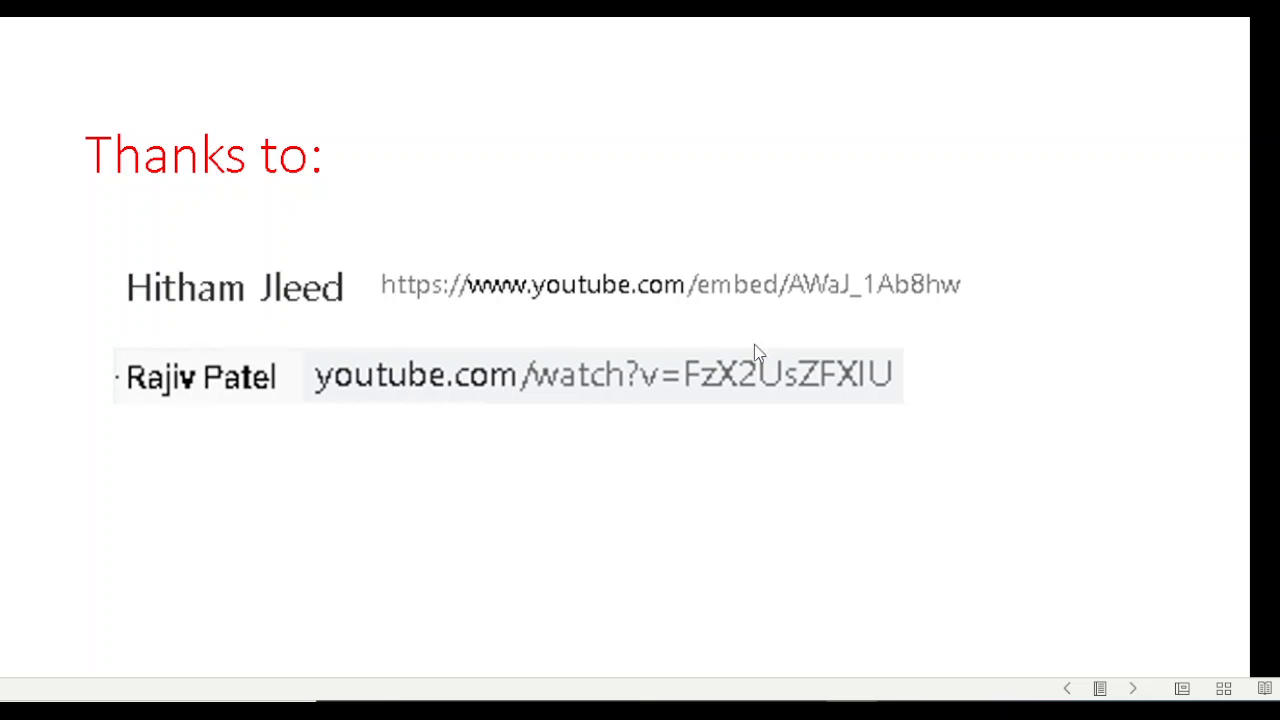
mouse_move(932, 318)
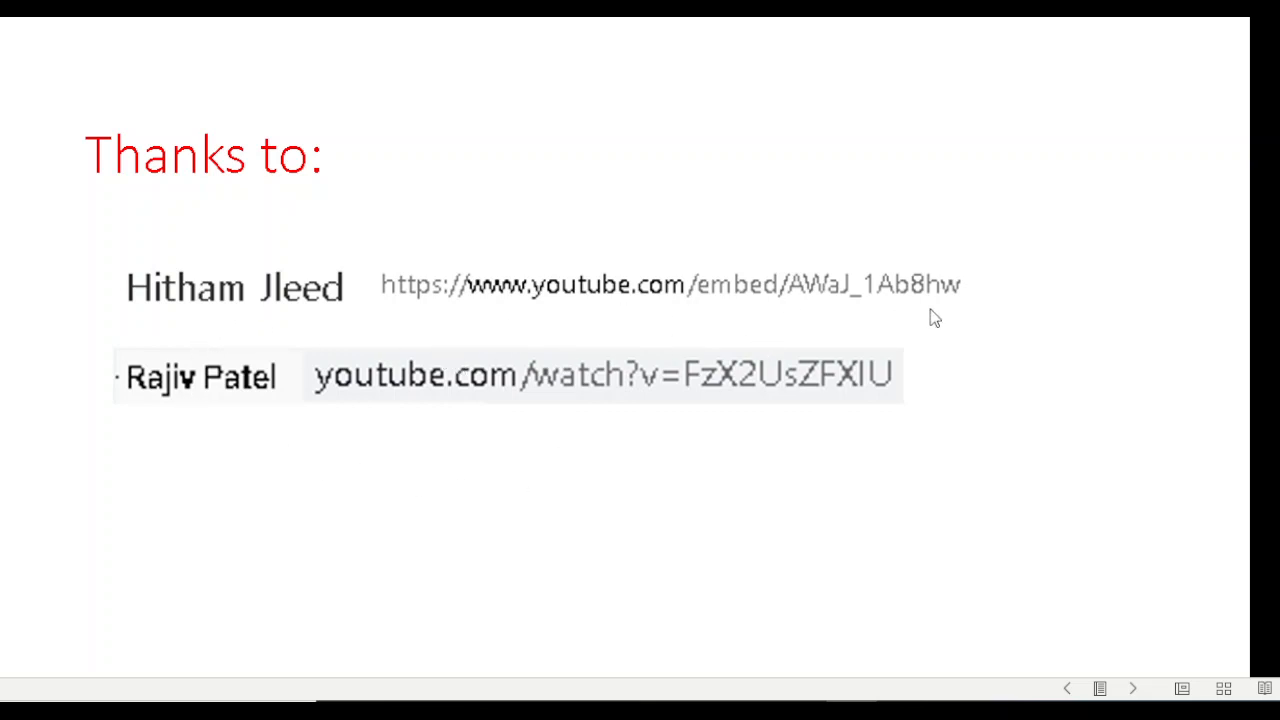
mouse_move(142, 404)
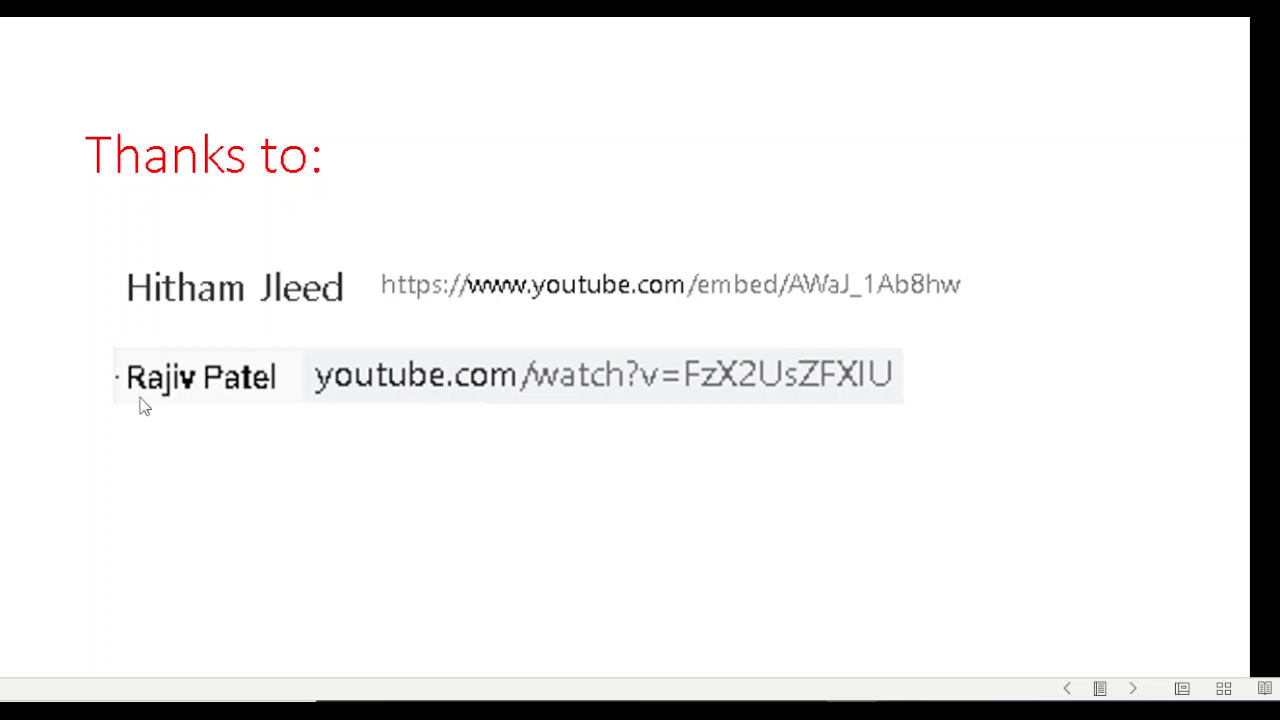
mouse_move(740, 428)
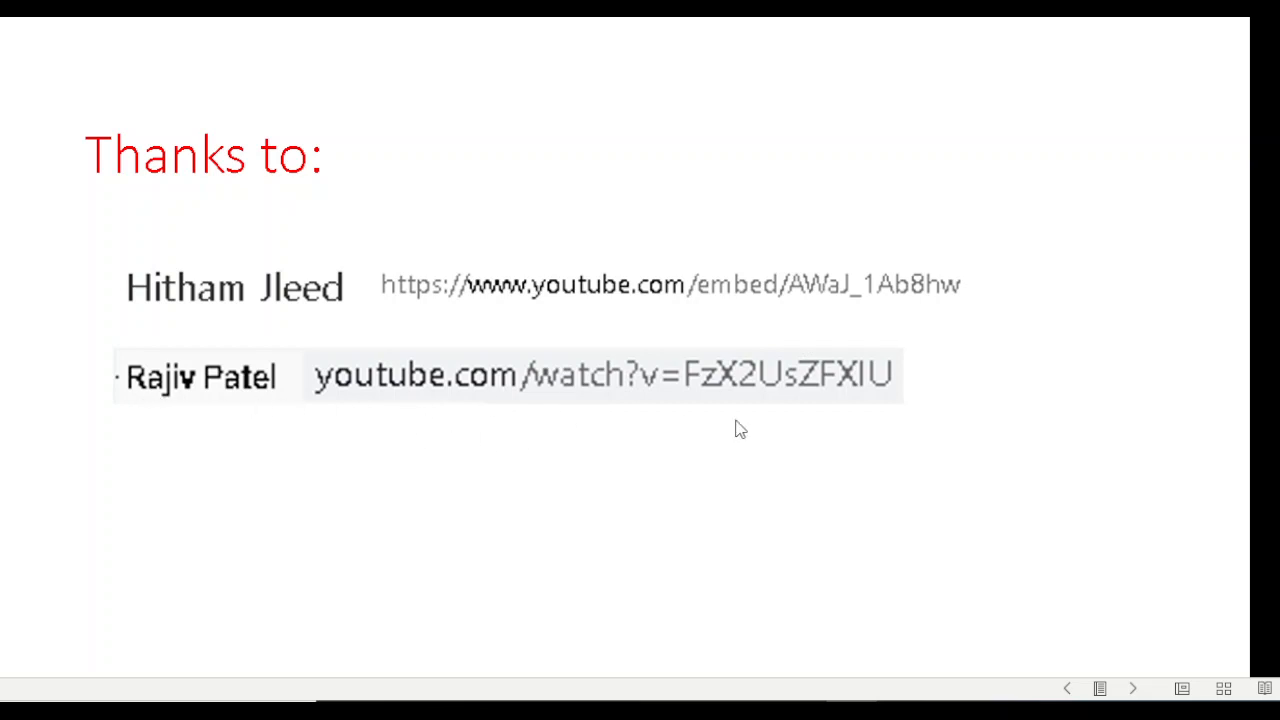
mouse_move(766, 544)
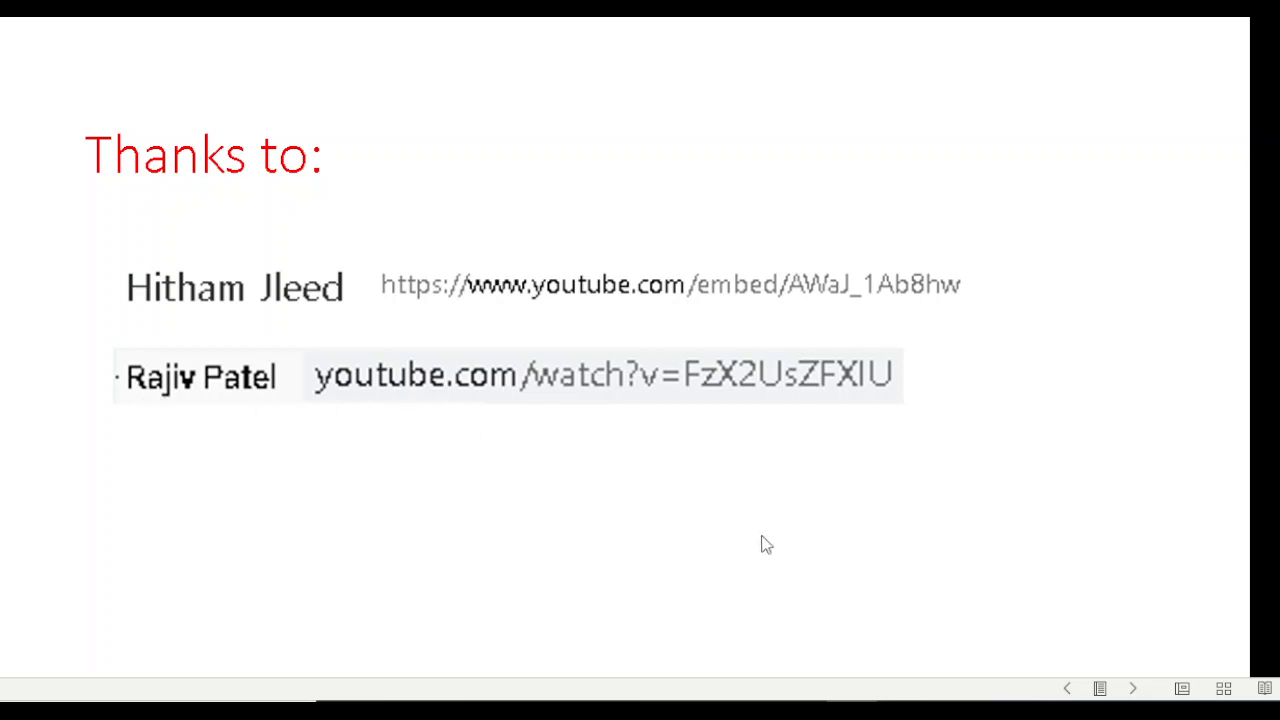
mouse_move(684, 548)
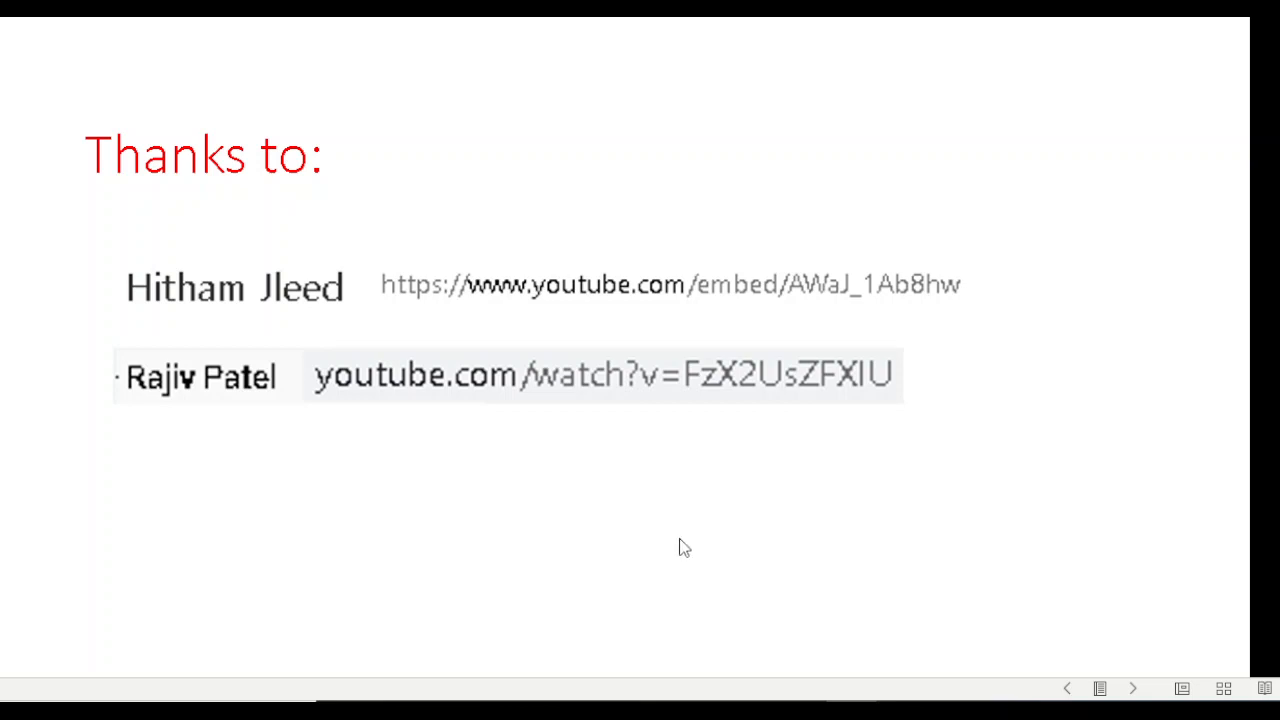